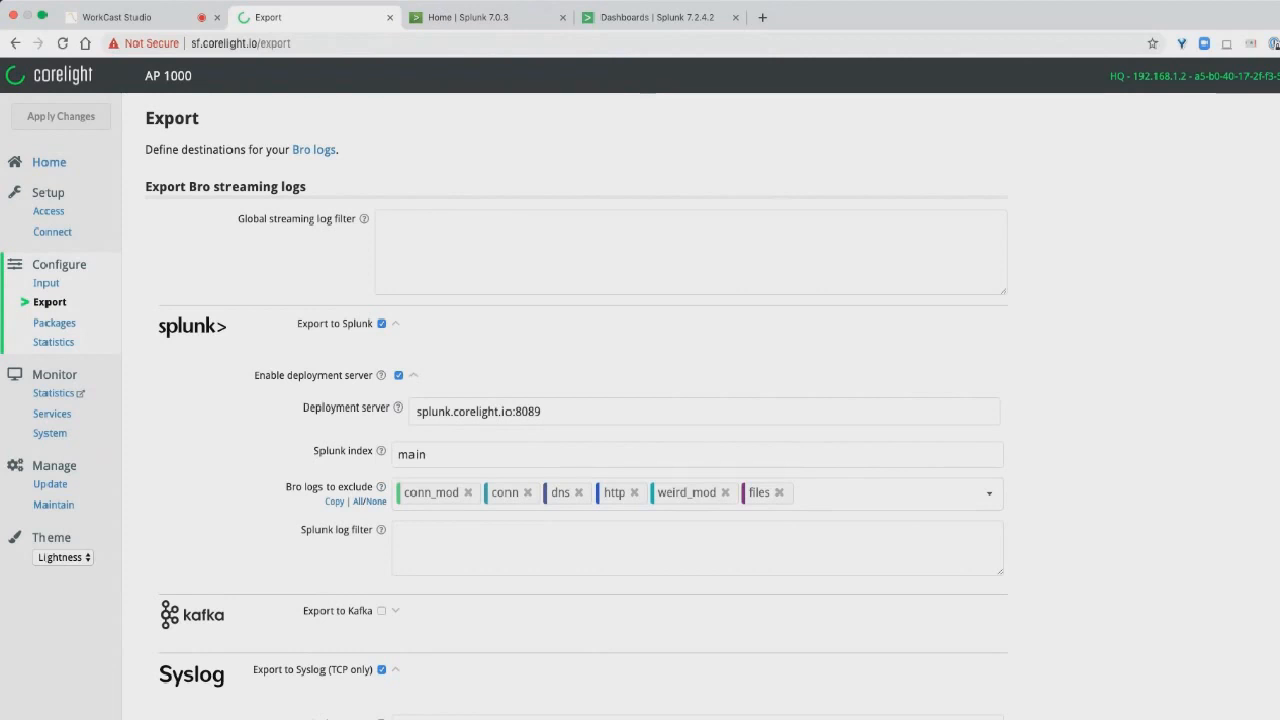
Switch to the 'Home | Splunk 7.0.3' tab showing the Corelight Home dashboard.
{"action": "left_click", "coordinate": [481, 18]}
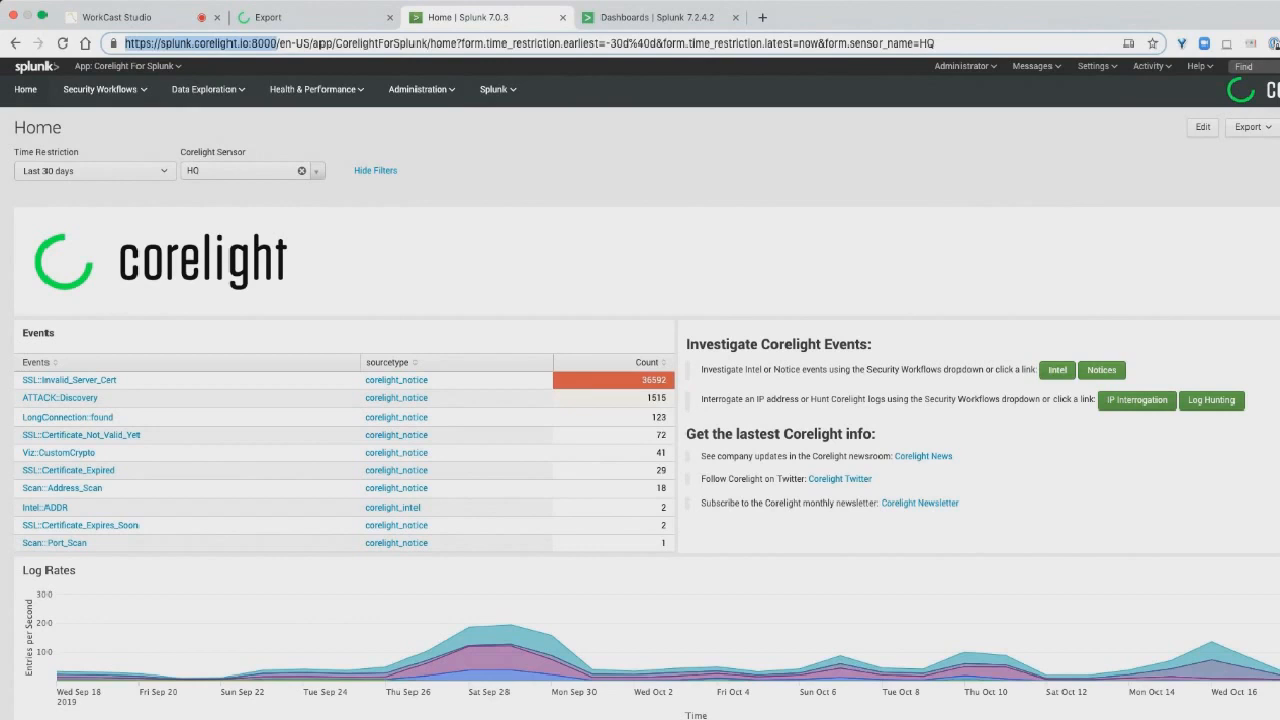
Open the Intel security workflow and bring up the Notices time range picker.
{"action": "left_click", "coordinate": [103, 89]}
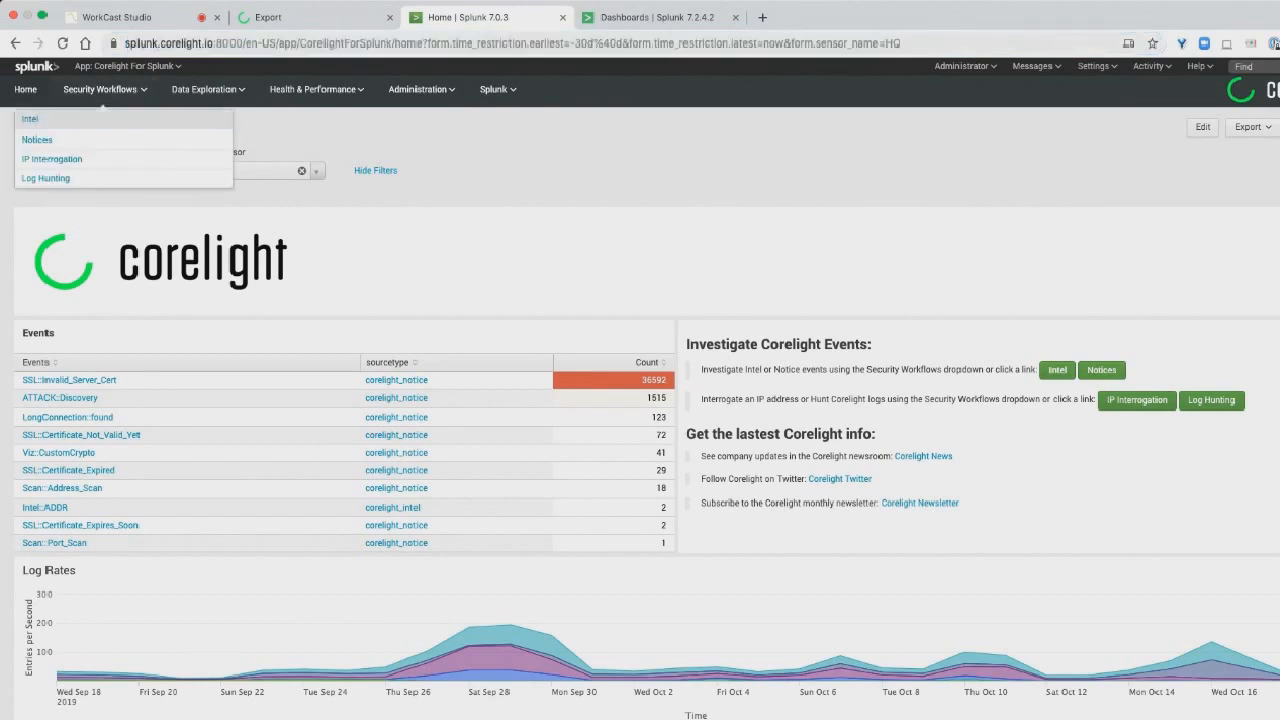
{"action": "left_click", "coordinate": [30, 119]}
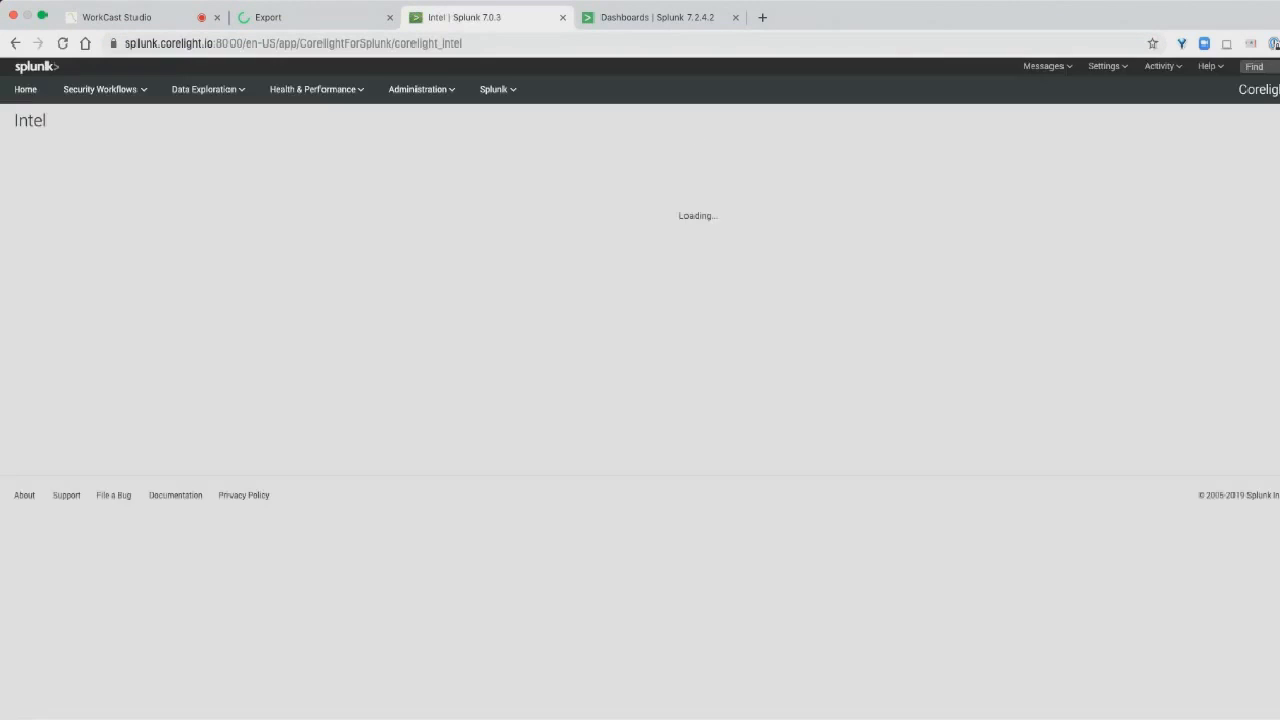
{"action": "left_click", "coordinate": [93, 182]}
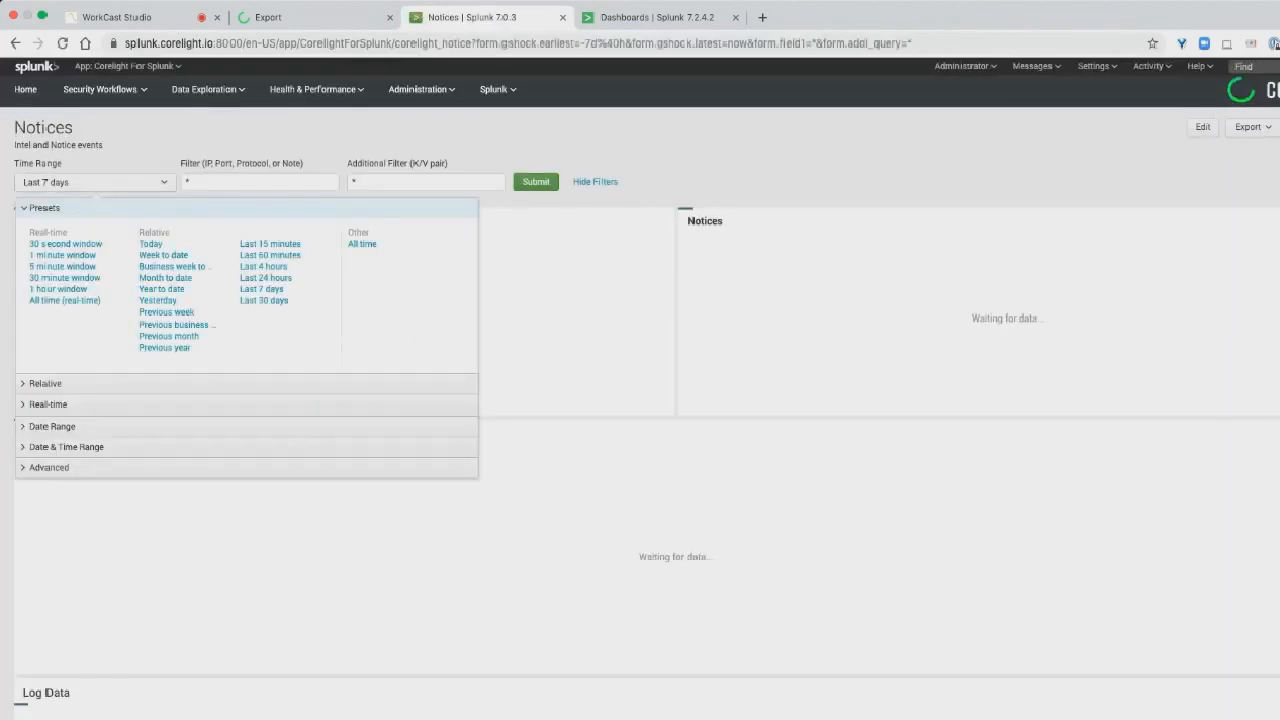
Show the last 30 days of notices and scroll through the Notice Details.
{"action": "left_click", "coordinate": [264, 300]}
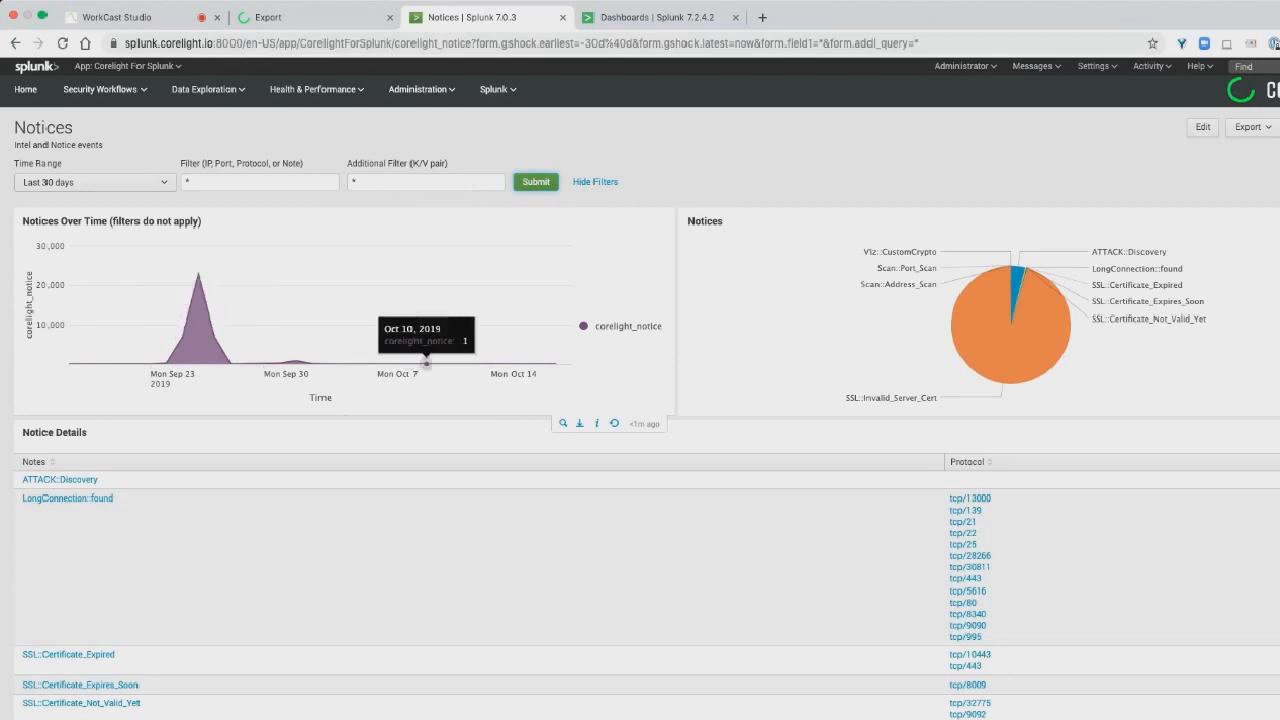
{"action": "mouse_move", "coordinate": [1012, 285]}
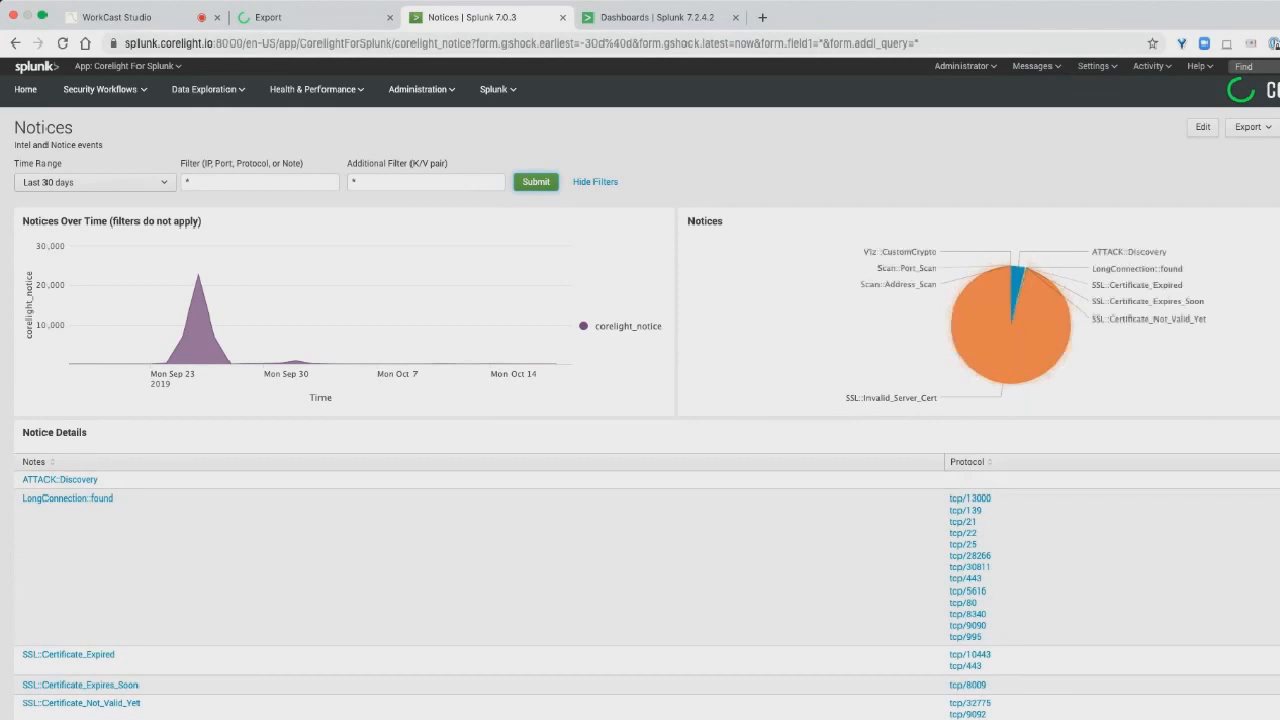
{"action": "mouse_move", "coordinate": [1020, 278]}
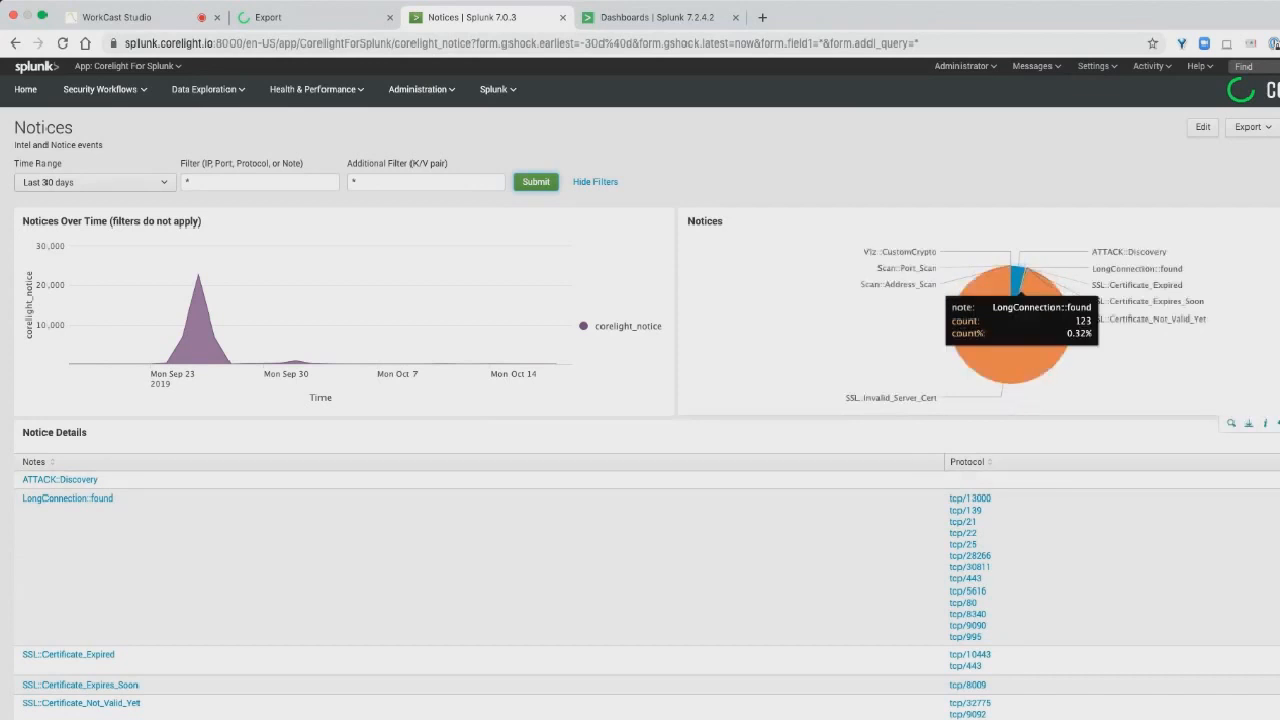
{"action": "scroll", "scroll_direction": "down", "scroll_amount": 3}
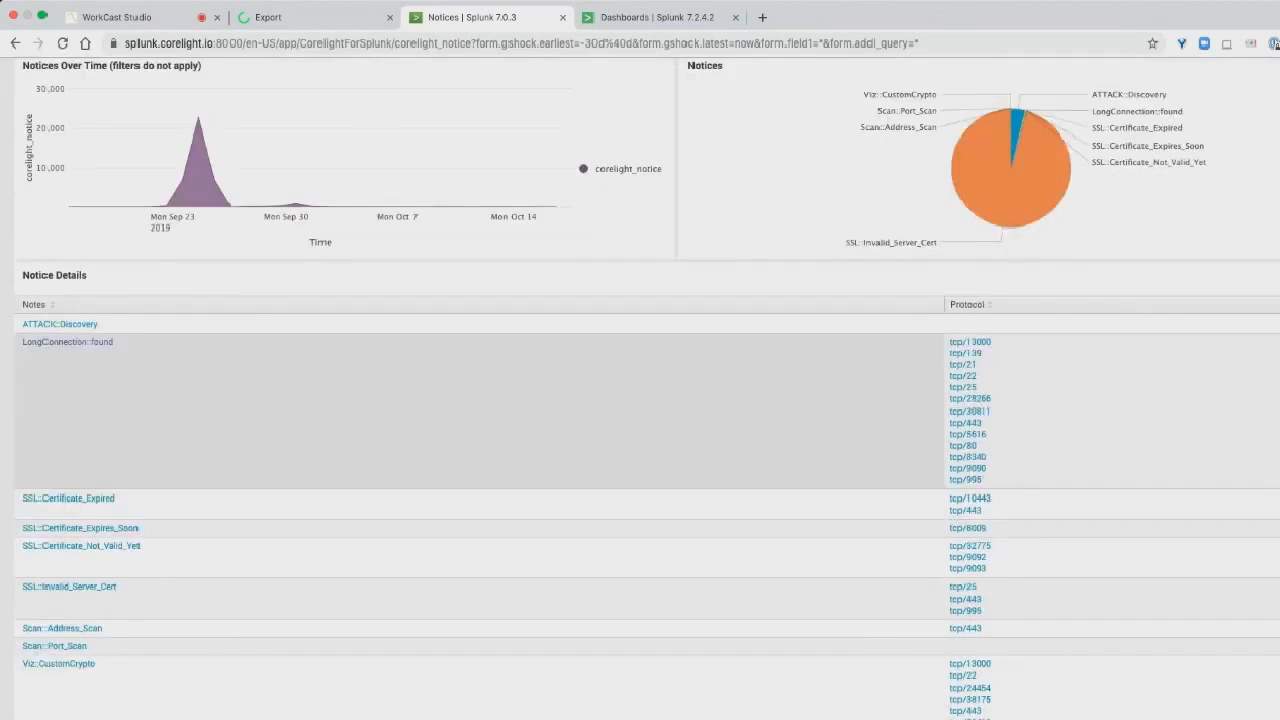
{"action": "scroll", "scroll_direction": "down", "scroll_amount": 3}
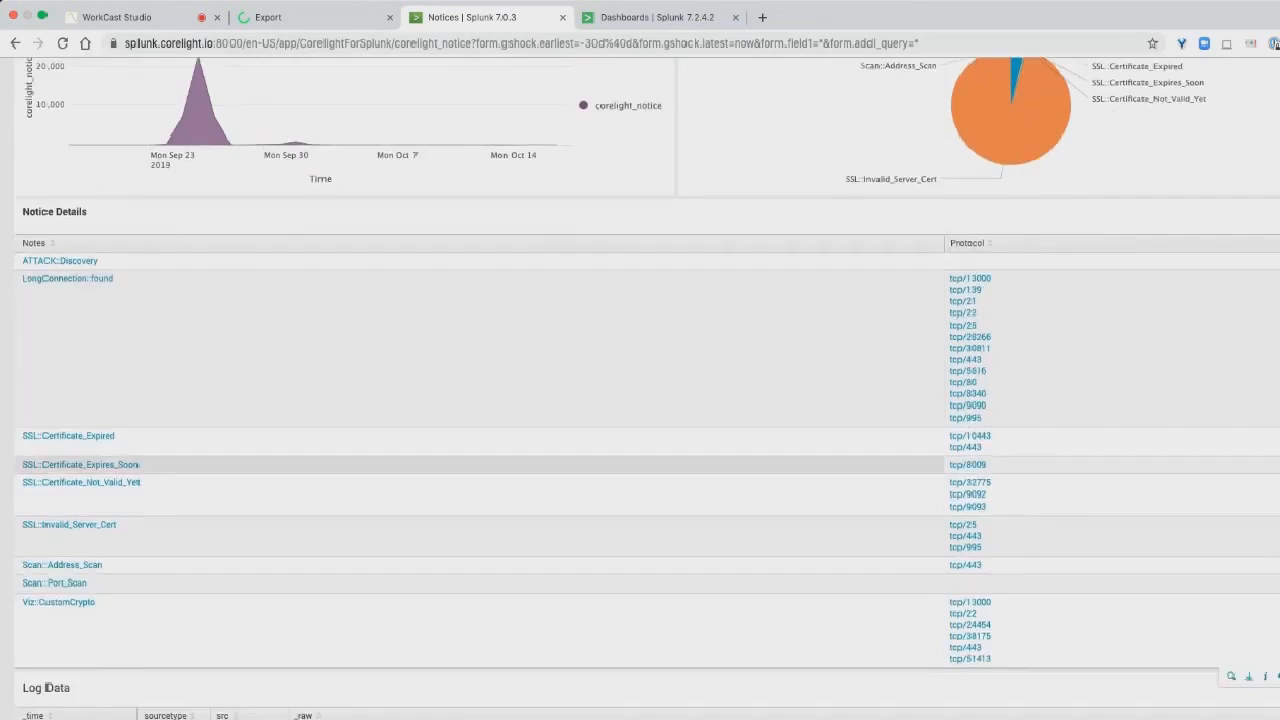
{"action": "scroll", "scroll_direction": "down", "scroll_amount": 3}
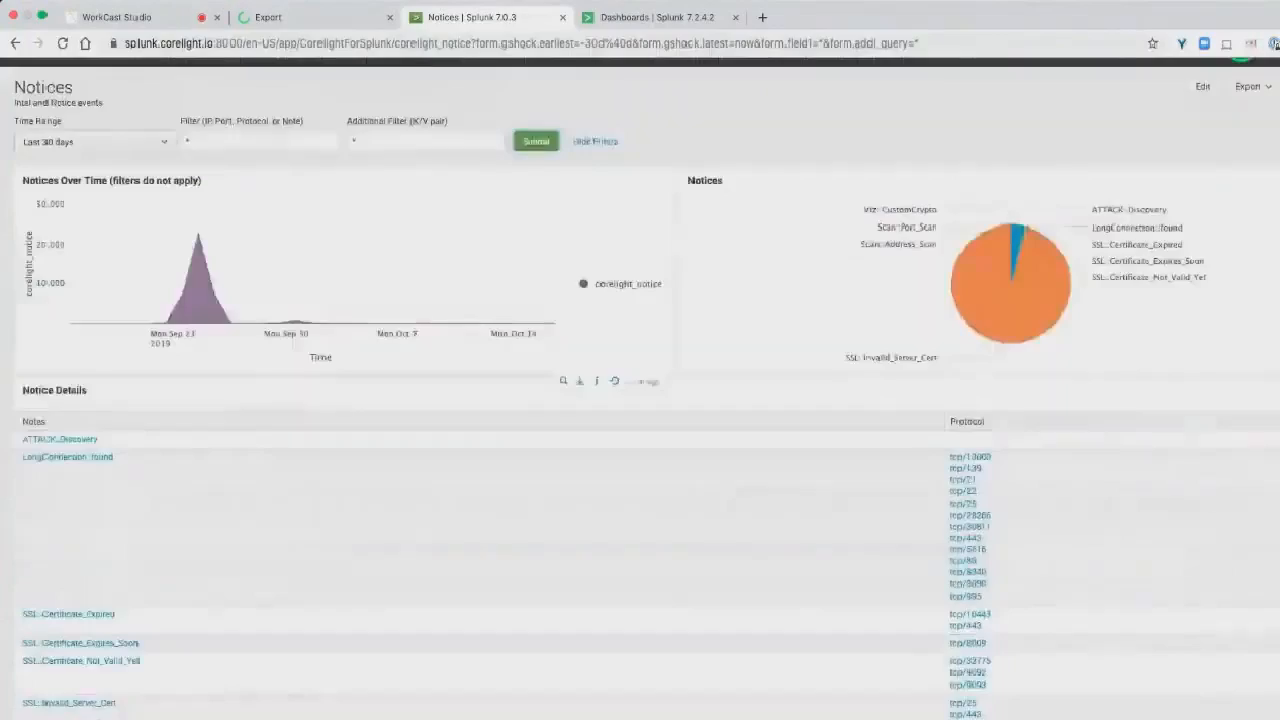
Filter the notices to 192.168.1.17 and resubmit the dashboard.
{"action": "left_click", "coordinate": [260, 141]}
{"action": "type", "text": "192.168.1.17"}
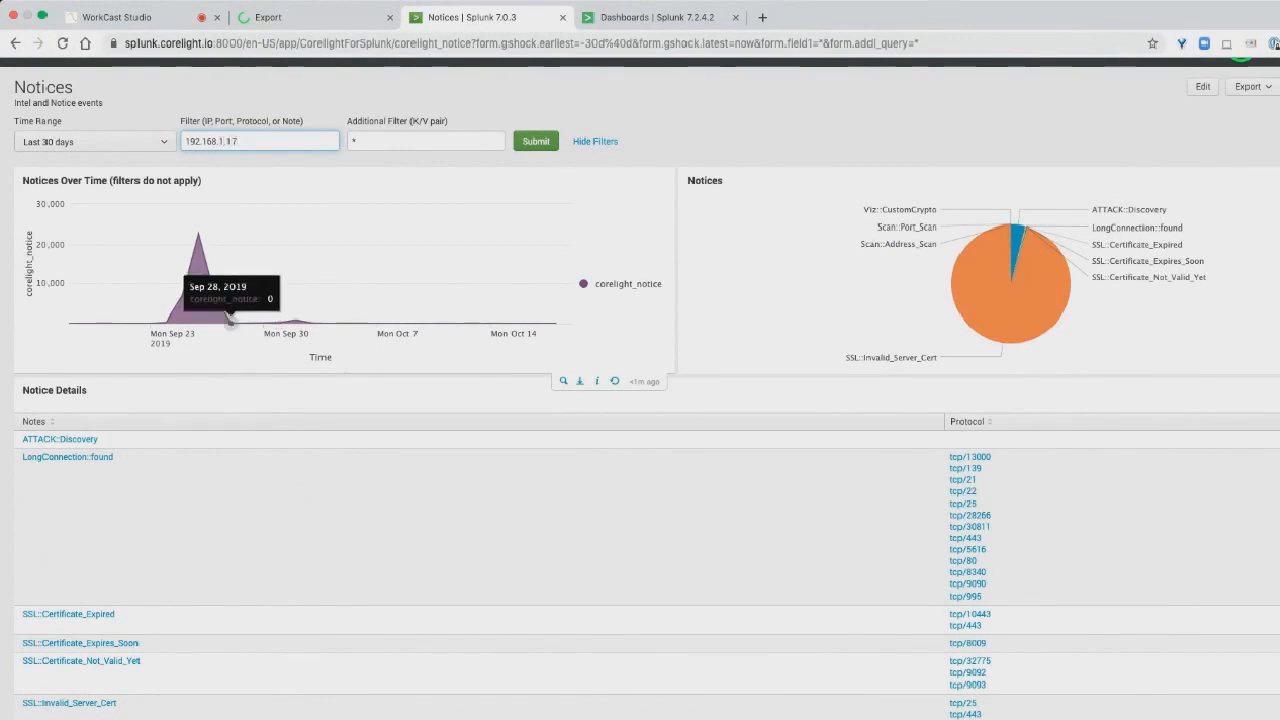
{"action": "left_click", "coordinate": [535, 140]}
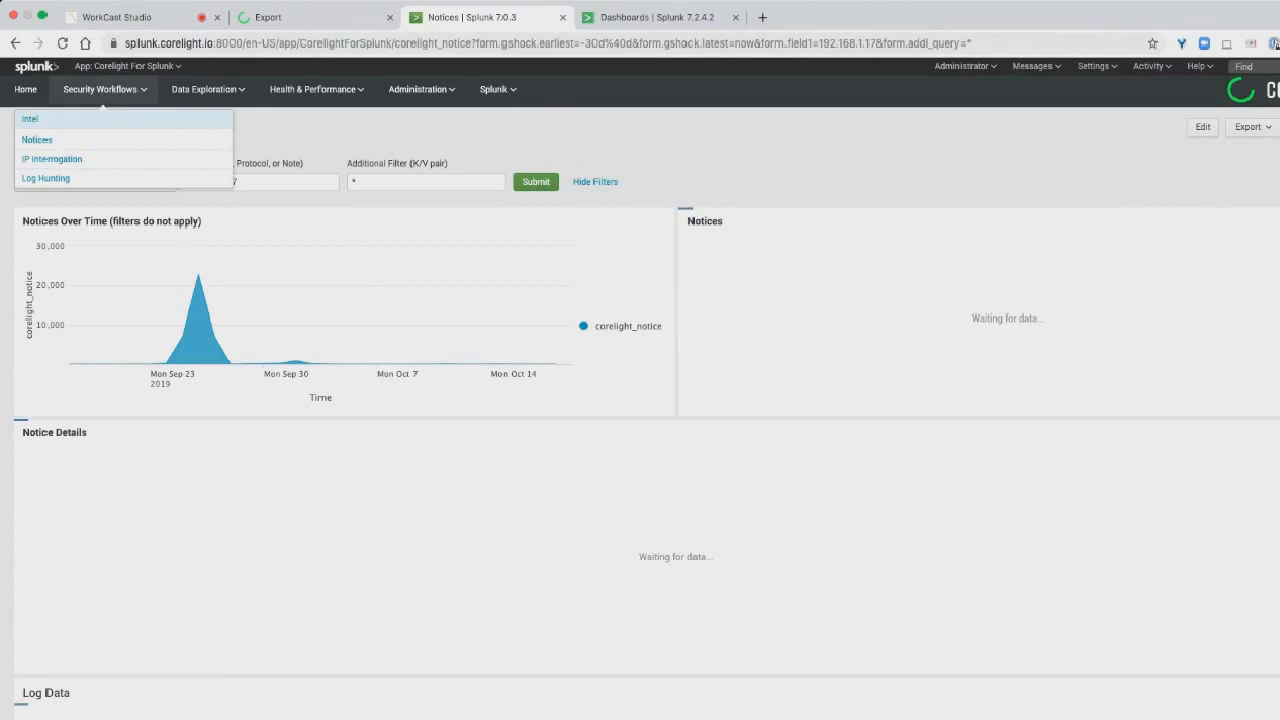
Run IP Interrogation for originating IP 192.168.1.* and scroll the connection results.
{"action": "left_click", "coordinate": [34, 139]}
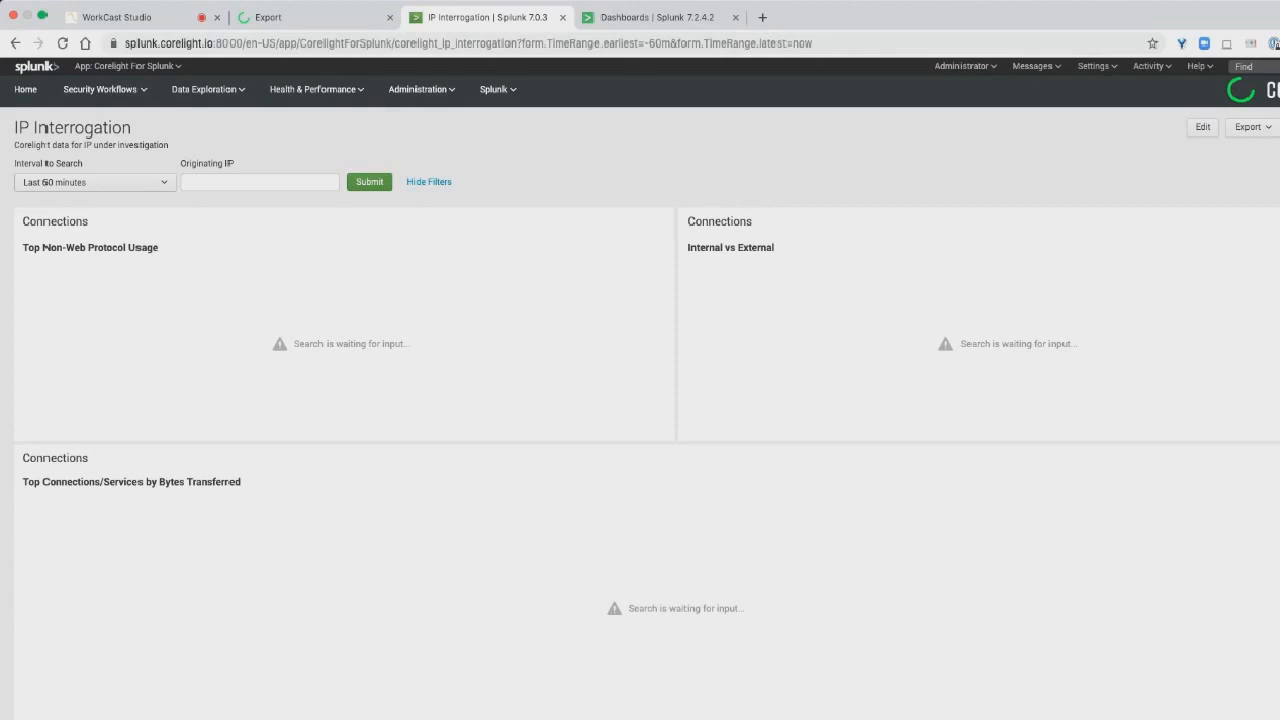
{"action": "left_click", "coordinate": [259, 182]}
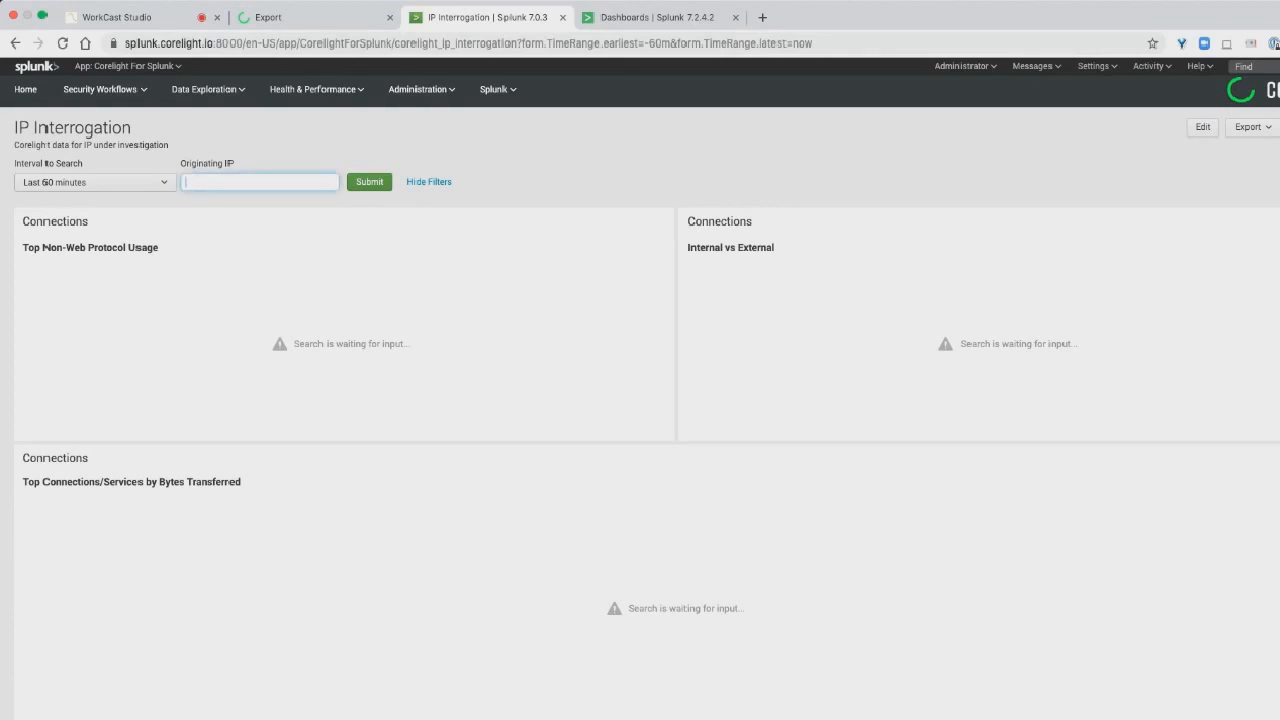
{"action": "type", "text": "192.168.1.*"}
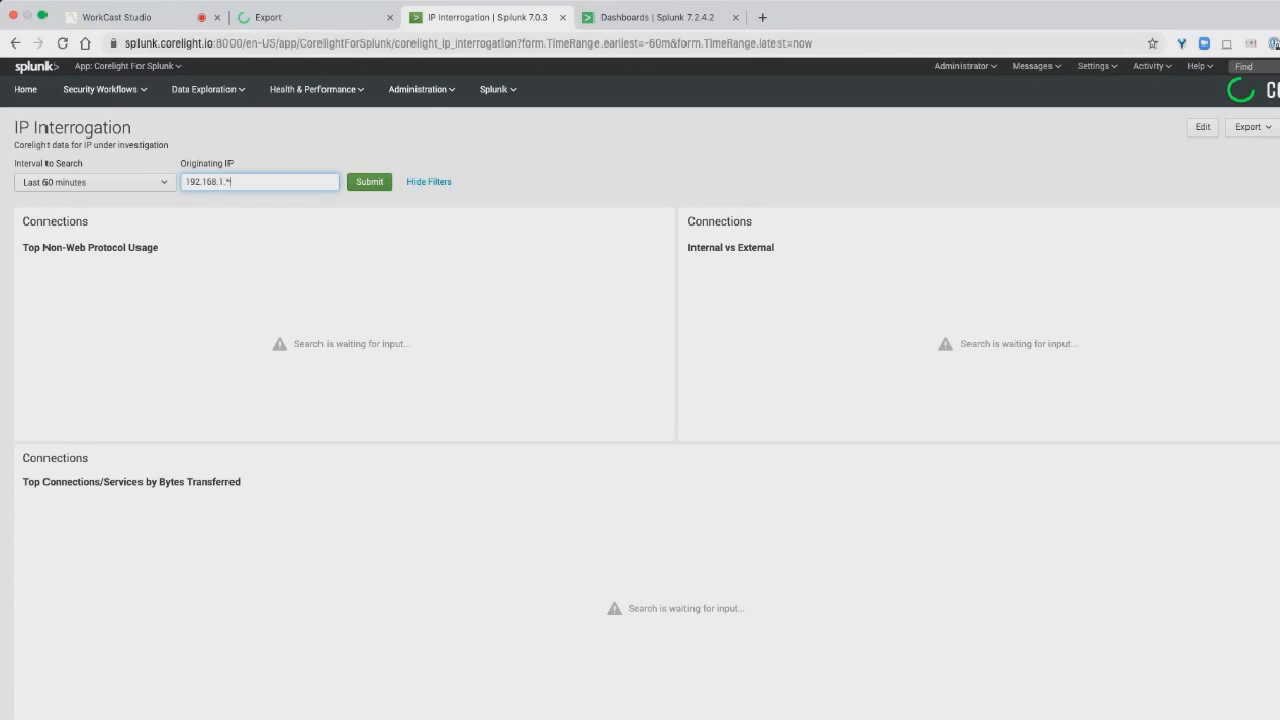
{"action": "left_click", "coordinate": [368, 182]}
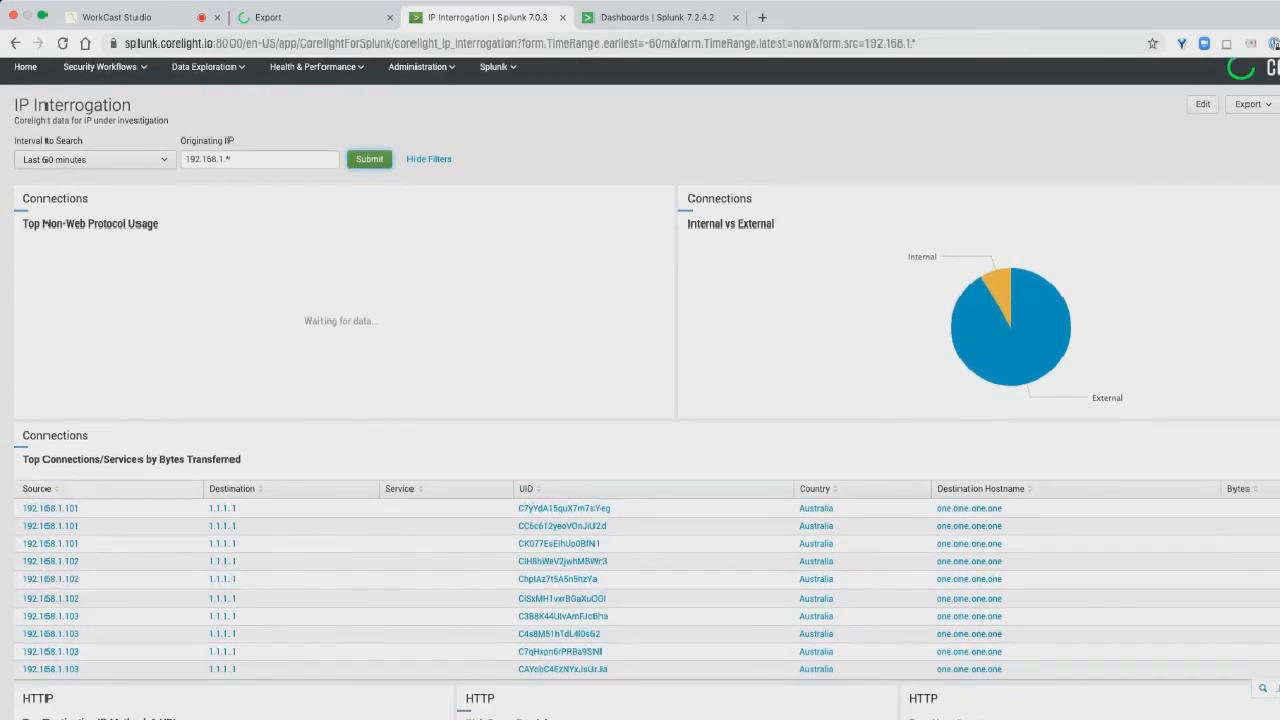
{"action": "scroll", "scroll_direction": "down", "scroll_amount": 3}
{"action": "type", "text": "101"}
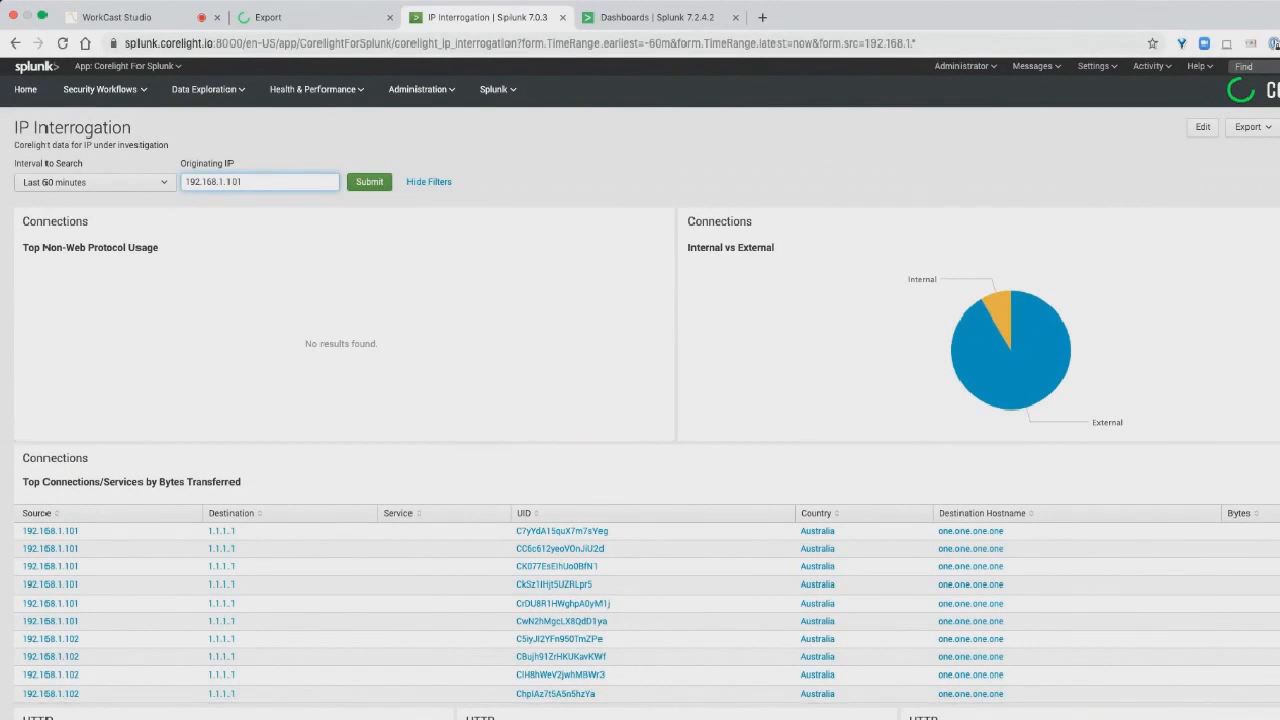
Interrogate 192.168.1.101 and review its Top Non-Web Protocol Usage results.
{"action": "left_click", "coordinate": [369, 181]}
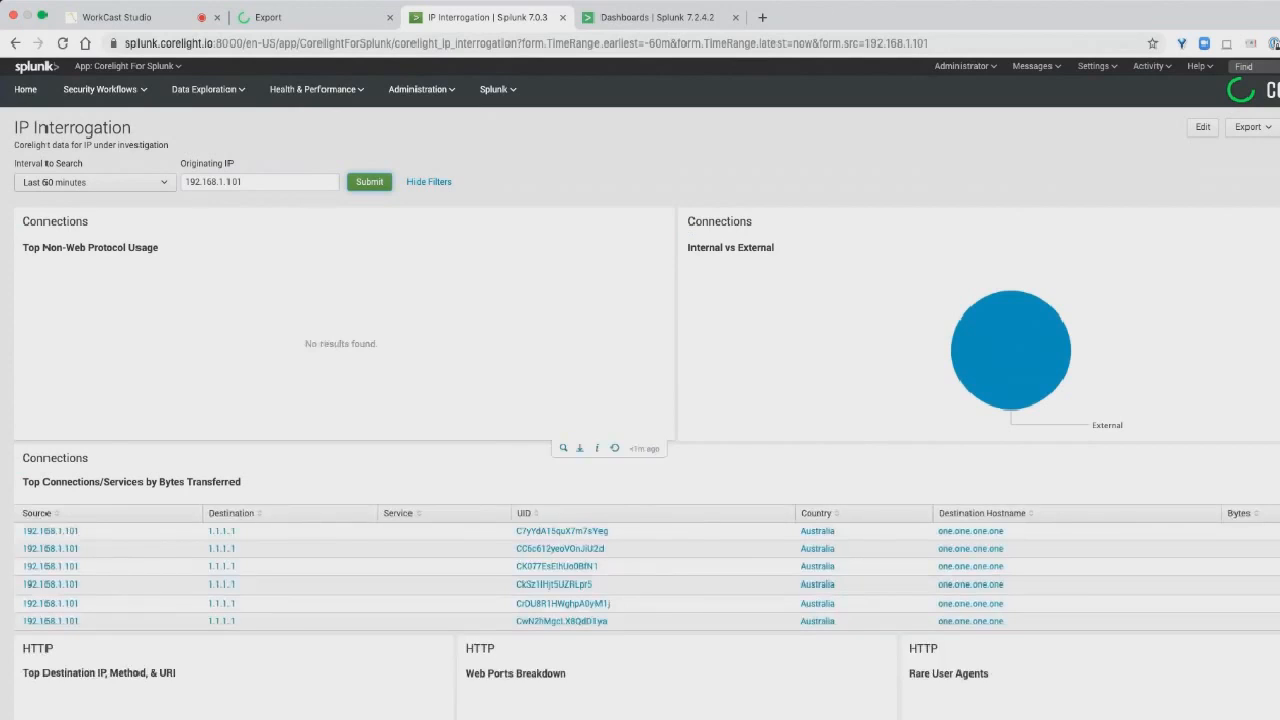
{"action": "mouse_move", "coordinate": [1010, 350]}
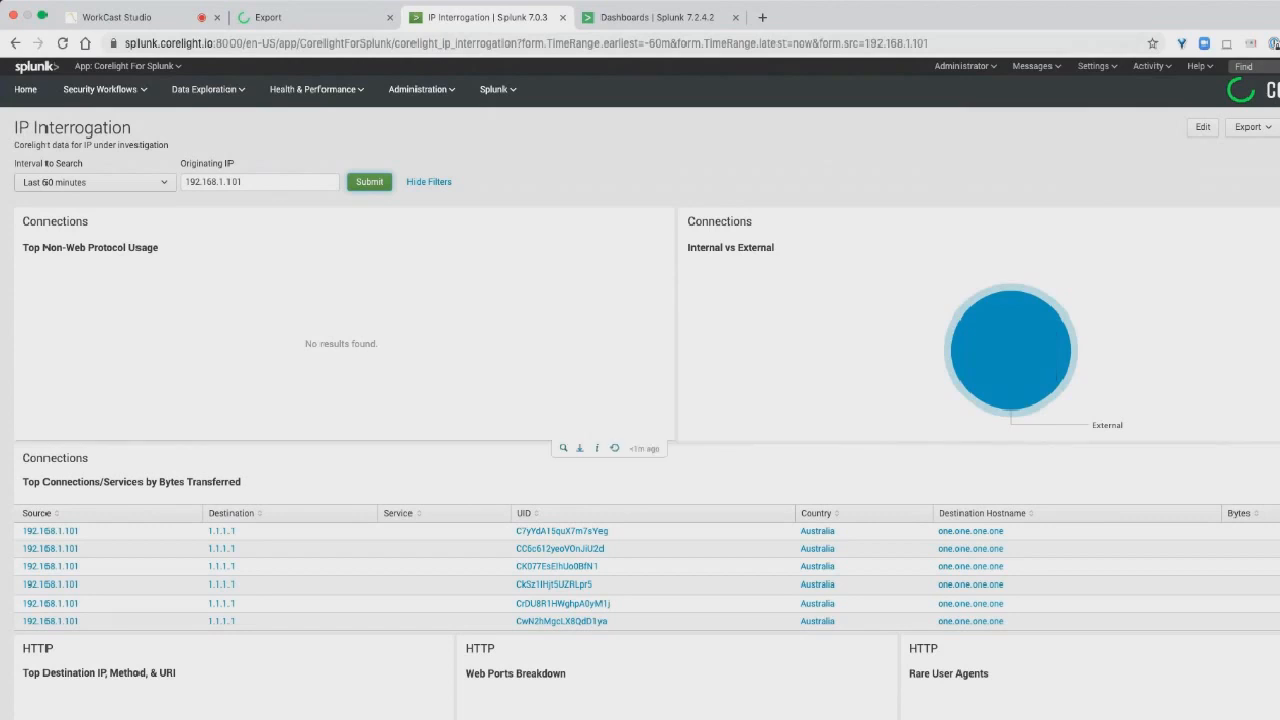
{"action": "mouse_move", "coordinate": [1010, 350]}
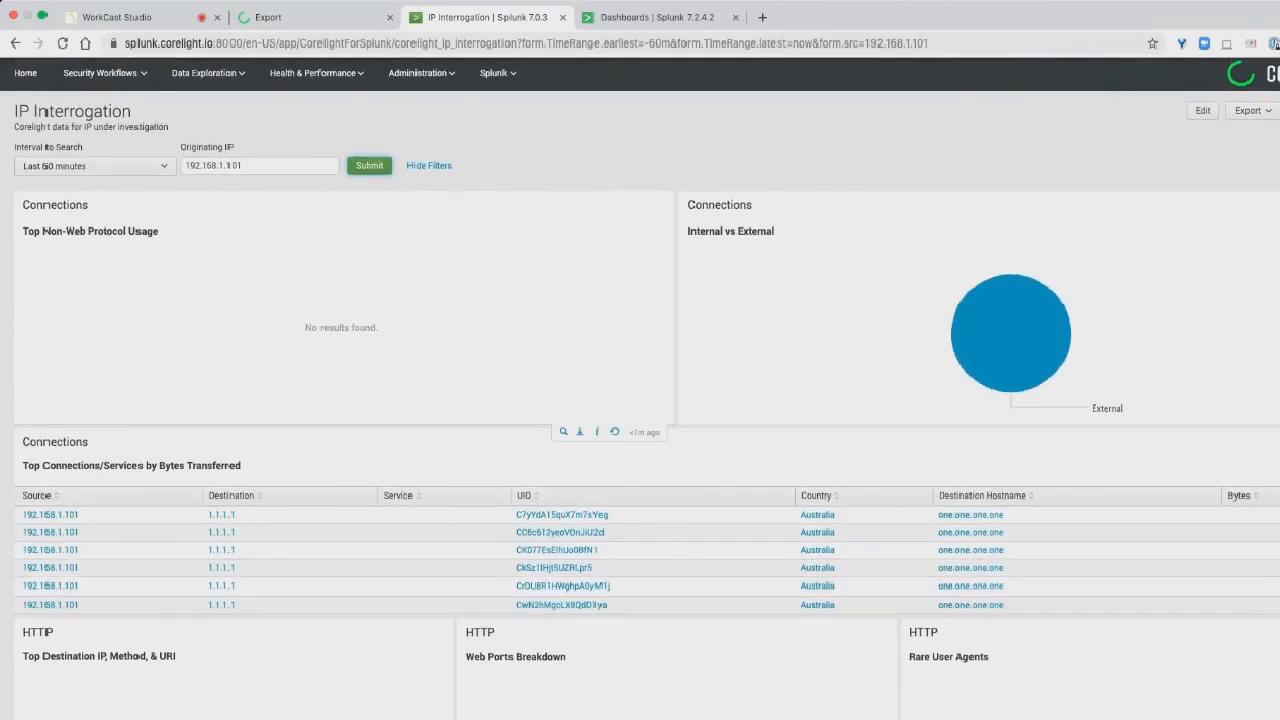
{"action": "double_click", "coordinate": [89, 231]}
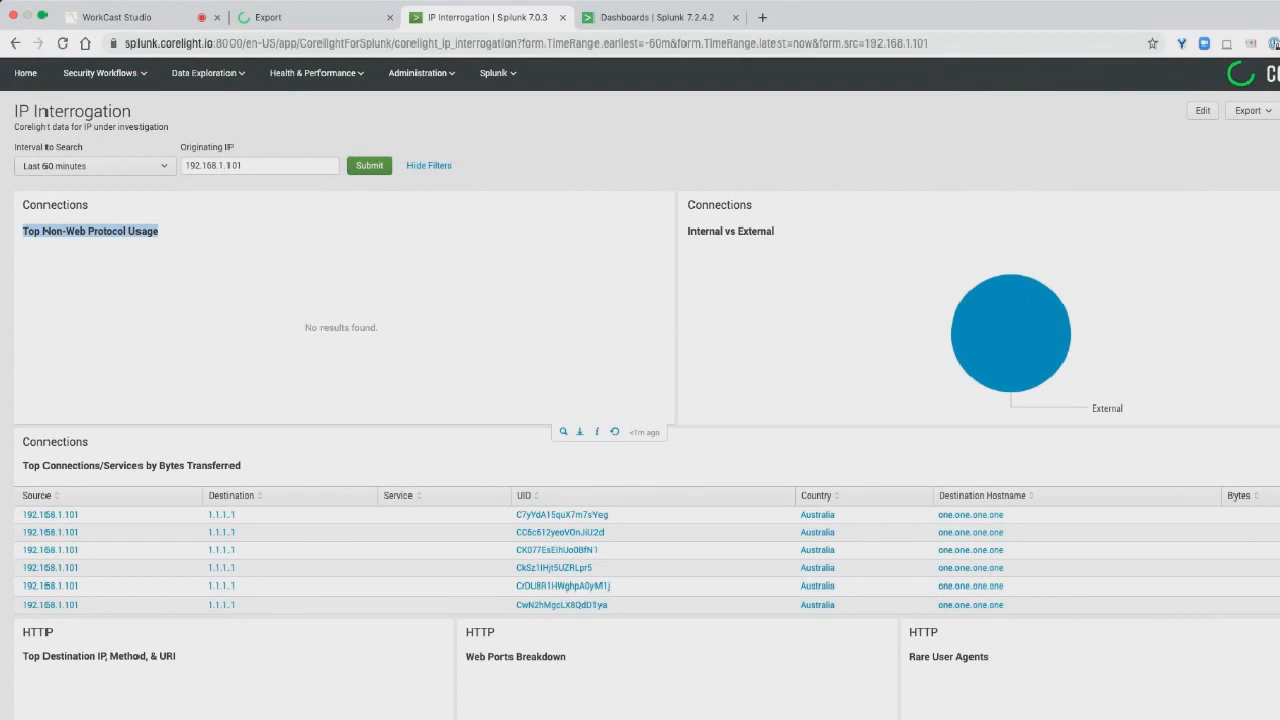
{"action": "scroll", "scroll_direction": "down", "scroll_amount": 3}
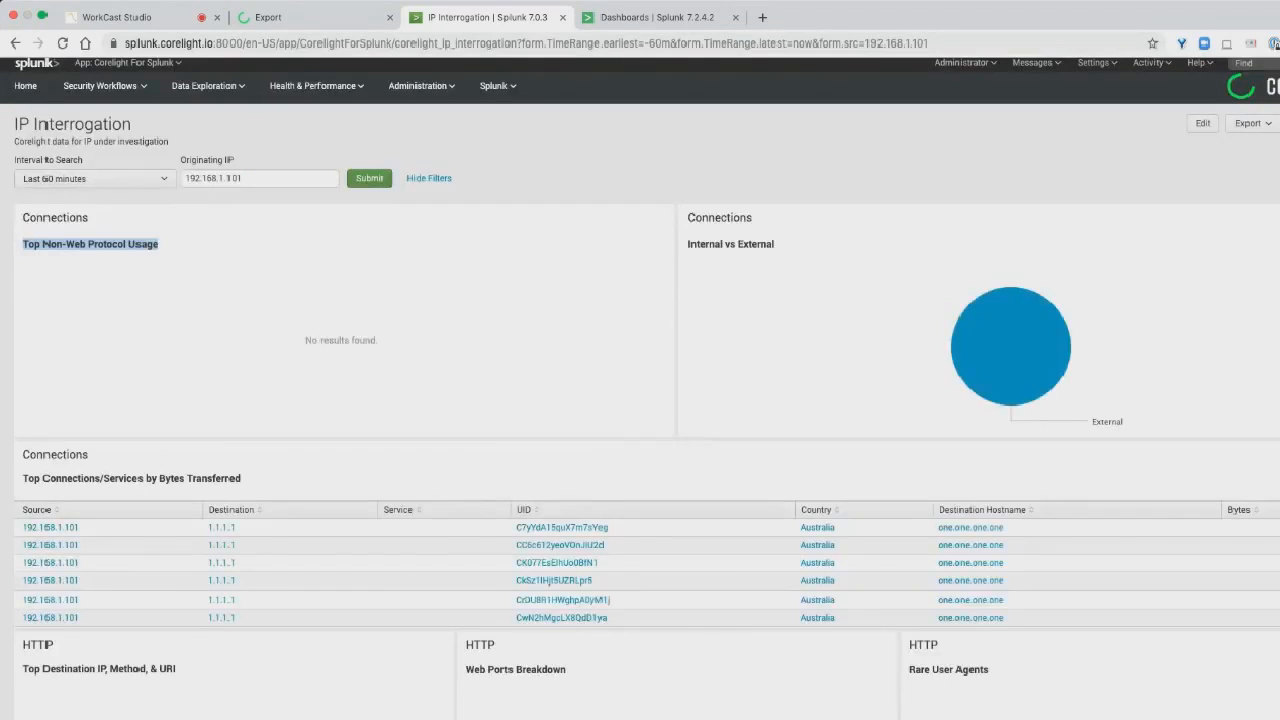
Rerun the interrogation for the 192.168.1.* range and scroll to HTTP breakdowns.
{"action": "left_click", "coordinate": [259, 178]}
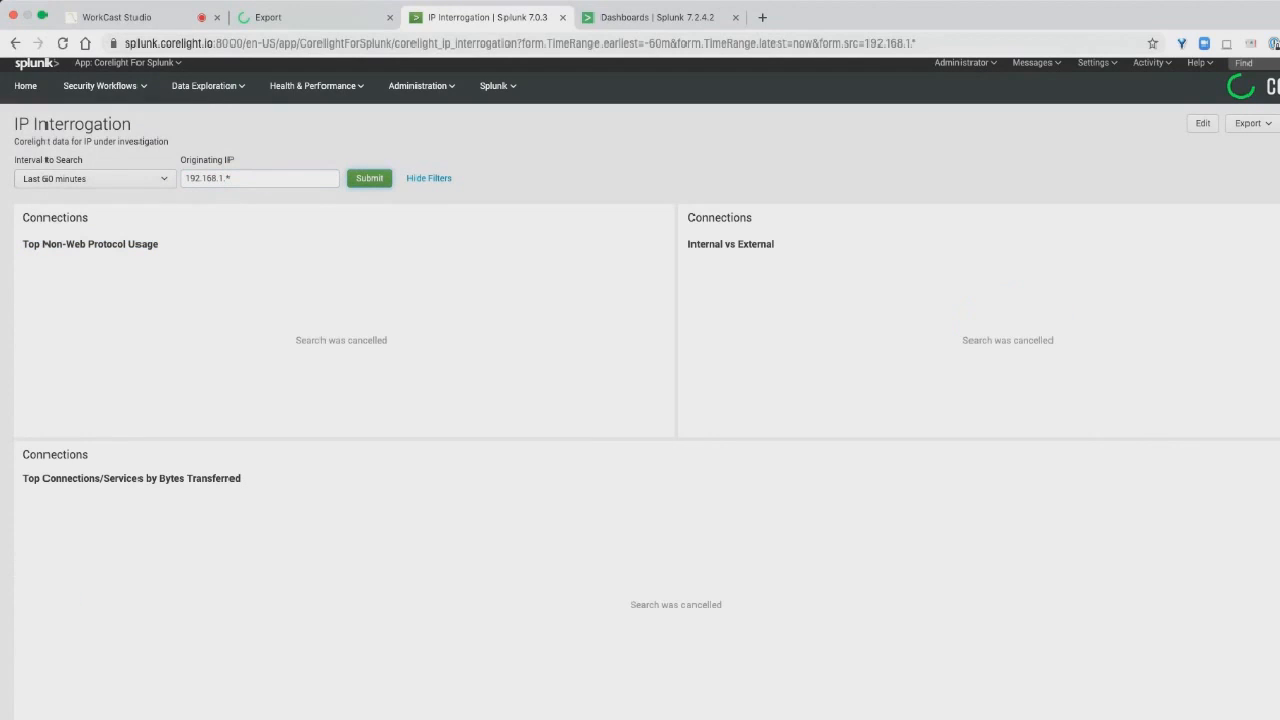
{"action": "left_click", "coordinate": [369, 178]}
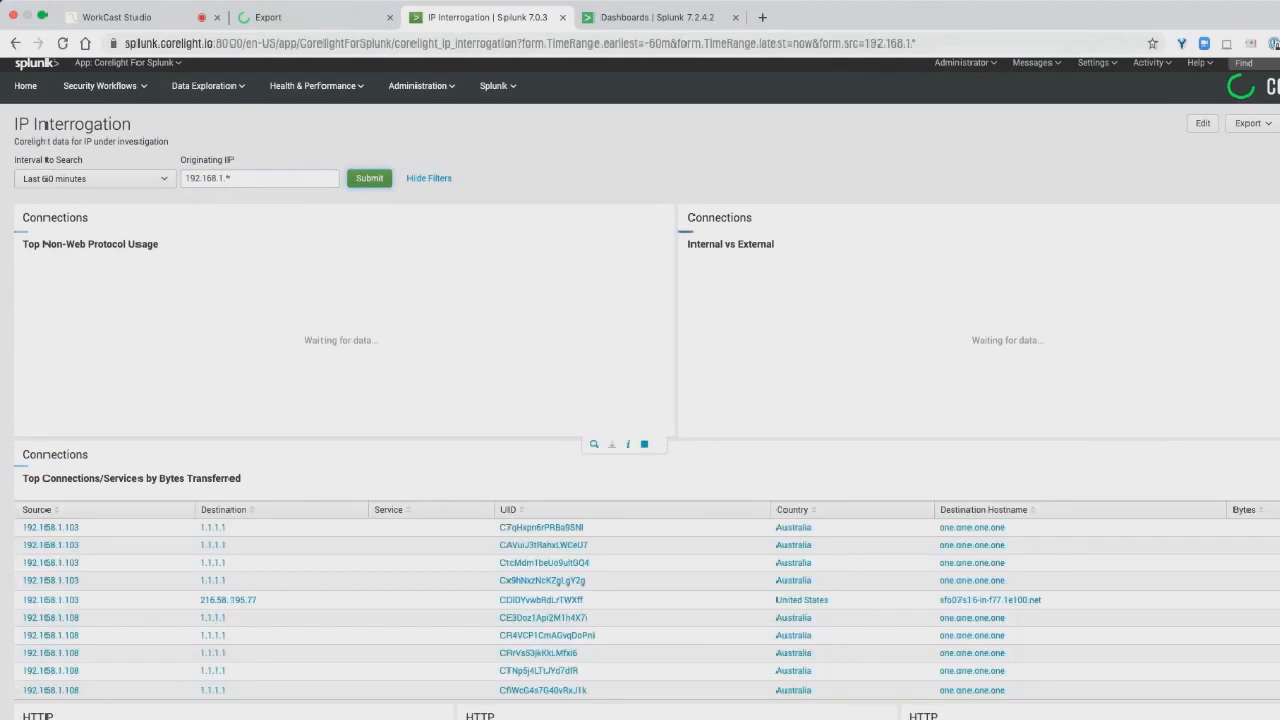
{"action": "scroll", "scroll_direction": "down", "scroll_amount": 3}
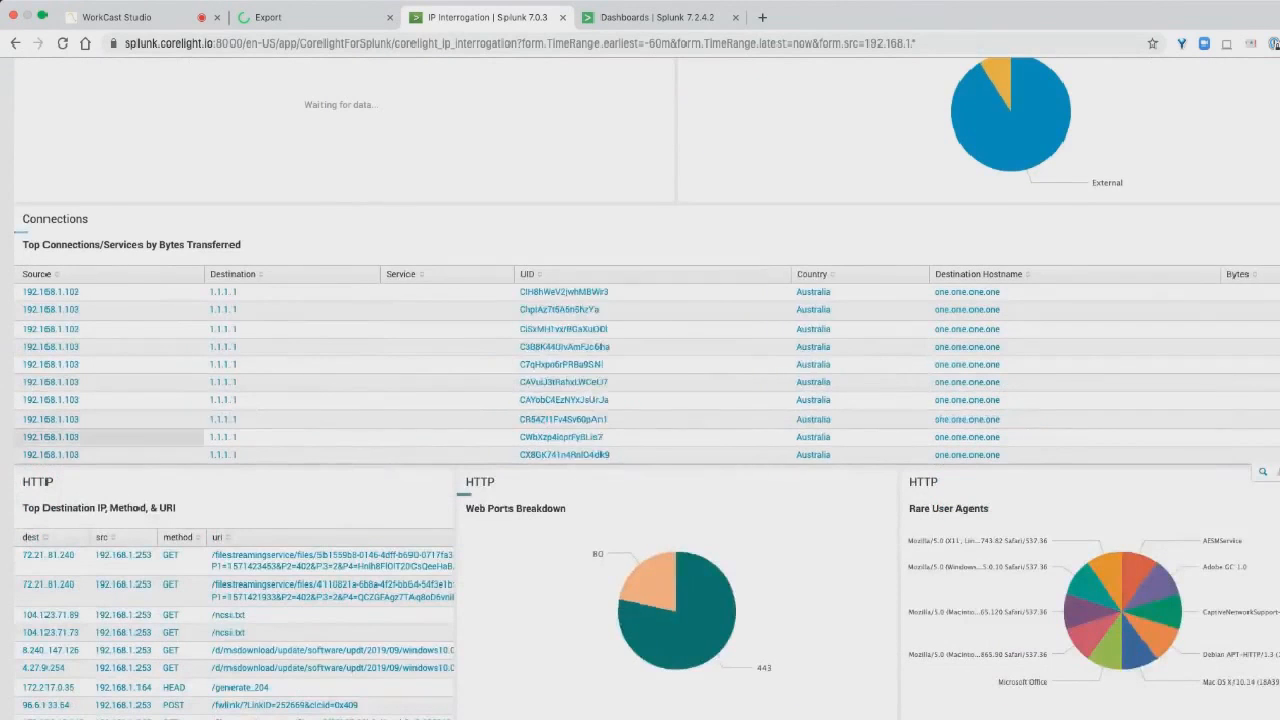
Submit host 192.168.1.108 and scroll through its HTTP and Corelight data set panels.
{"action": "scroll", "scroll_direction": "up", "scroll_amount": 3}
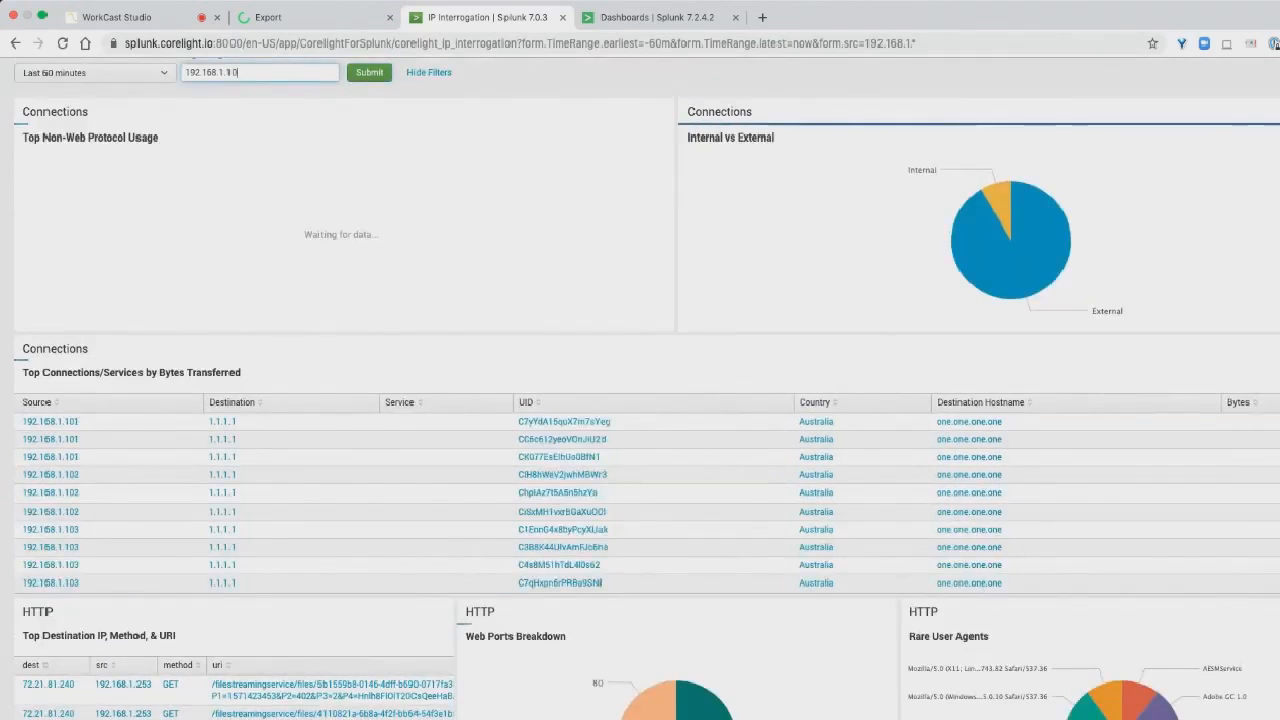
{"action": "left_click", "coordinate": [369, 72]}
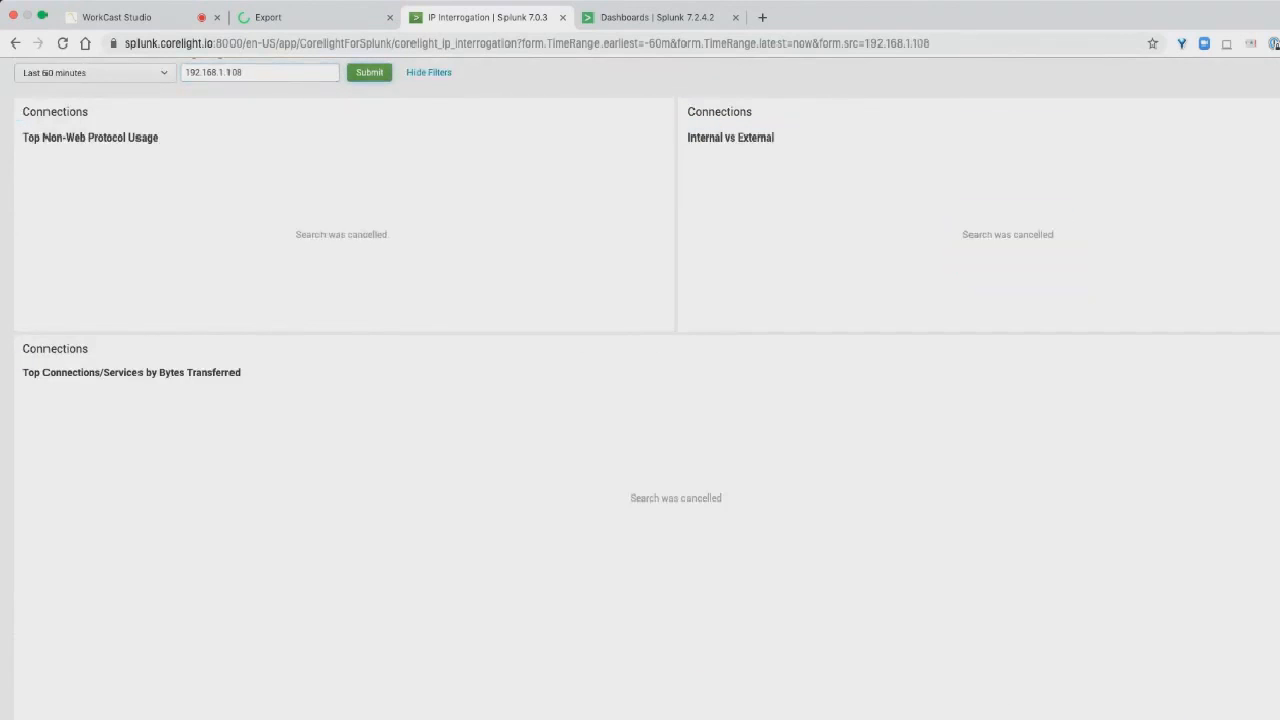
{"action": "left_click", "coordinate": [368, 72]}
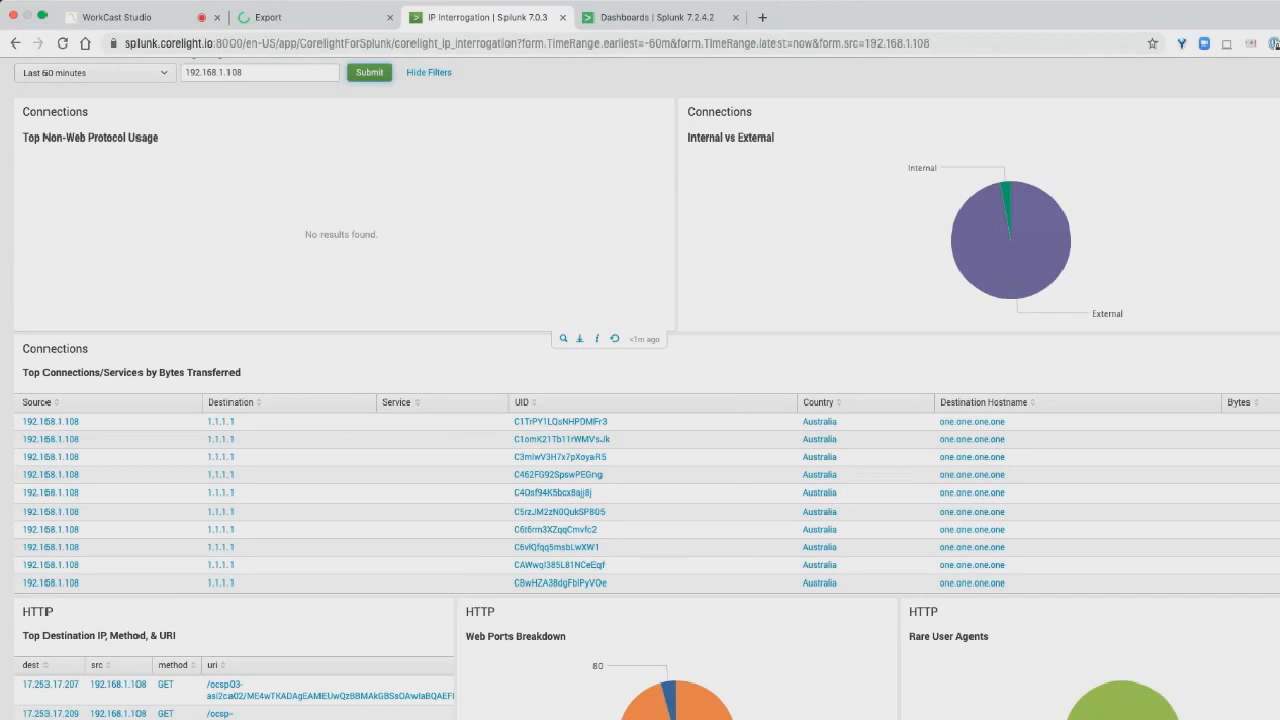
{"action": "mouse_move", "coordinate": [1009, 195]}
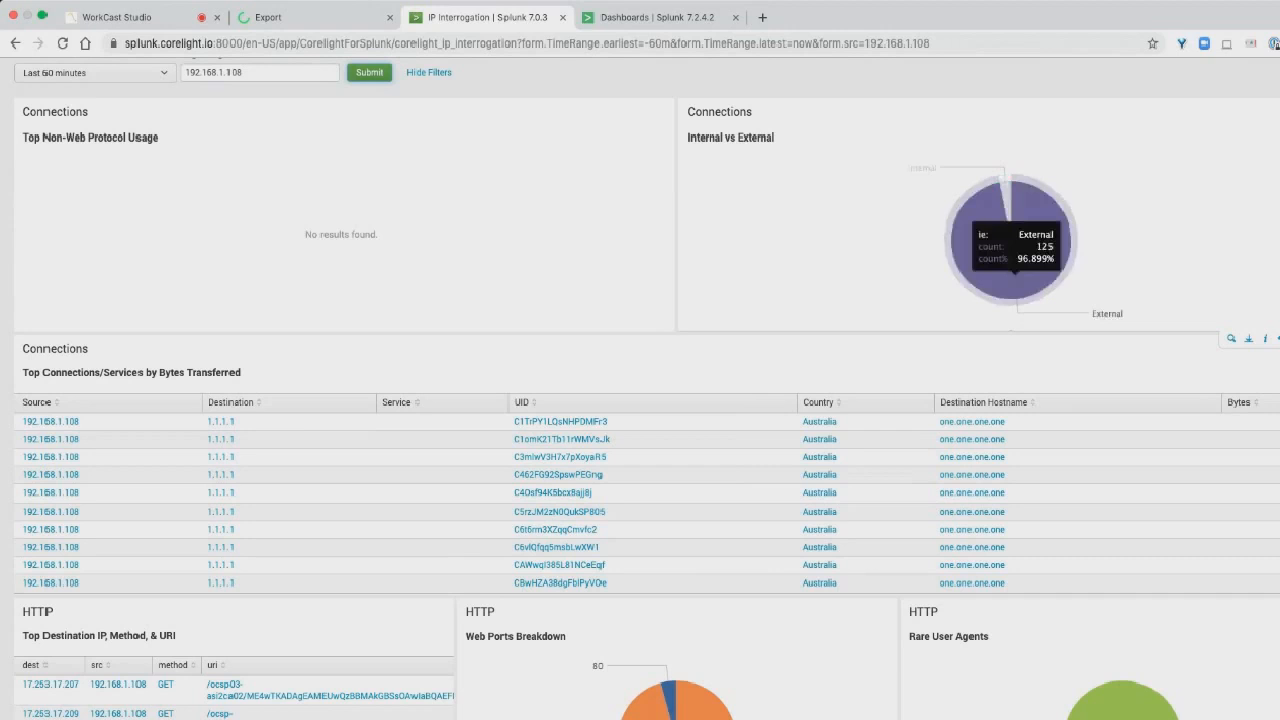
{"action": "scroll", "scroll_direction": "down", "scroll_amount": 3}
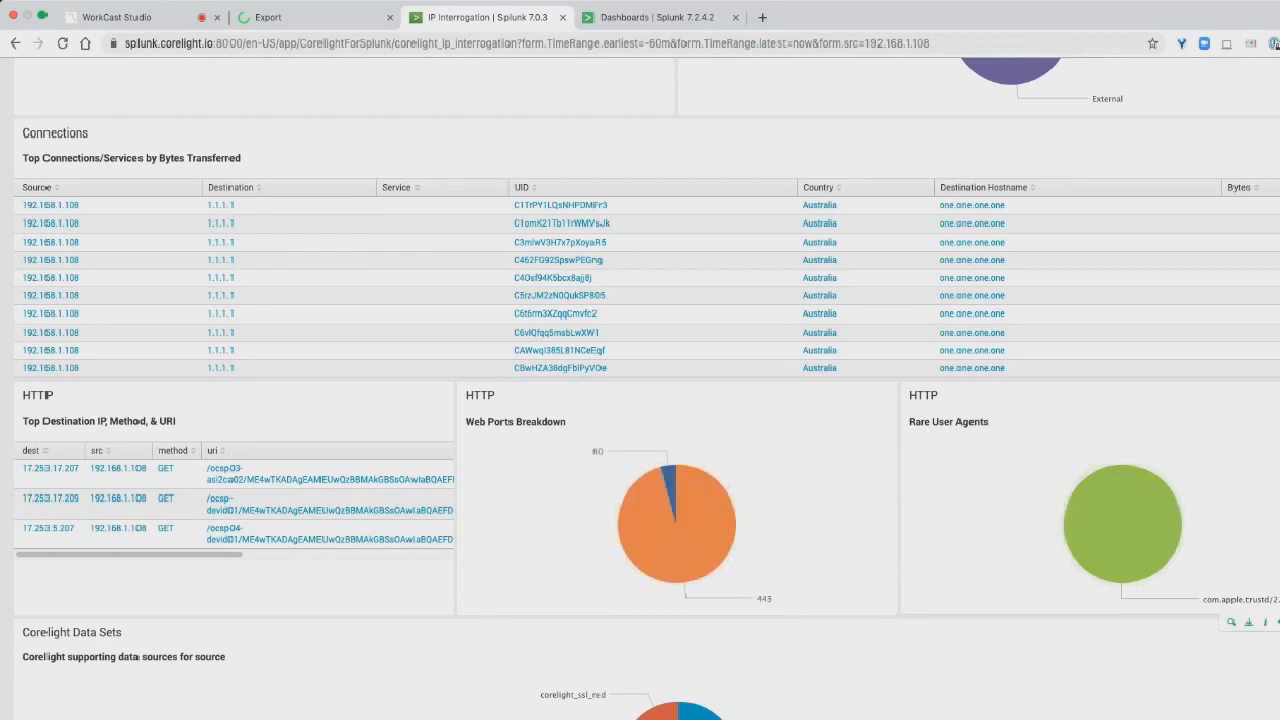
{"action": "mouse_move", "coordinate": [1117, 525]}
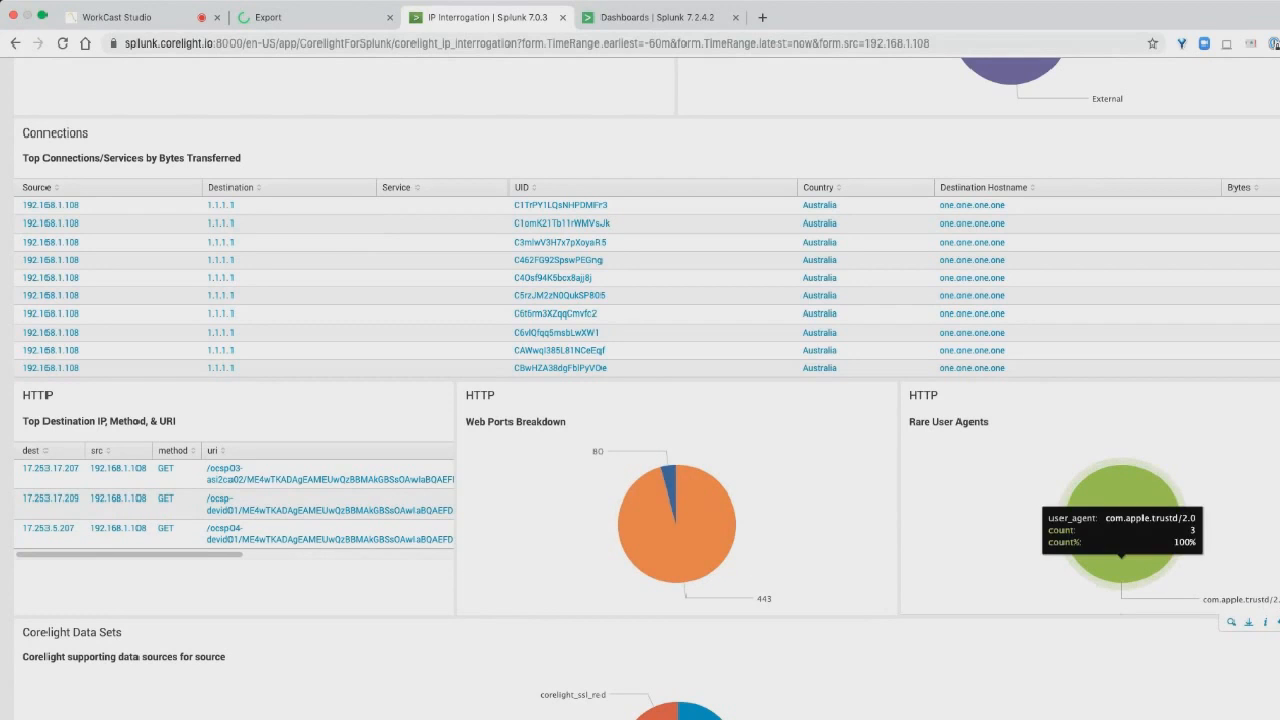
{"action": "scroll", "scroll_direction": "down", "scroll_amount": 3}
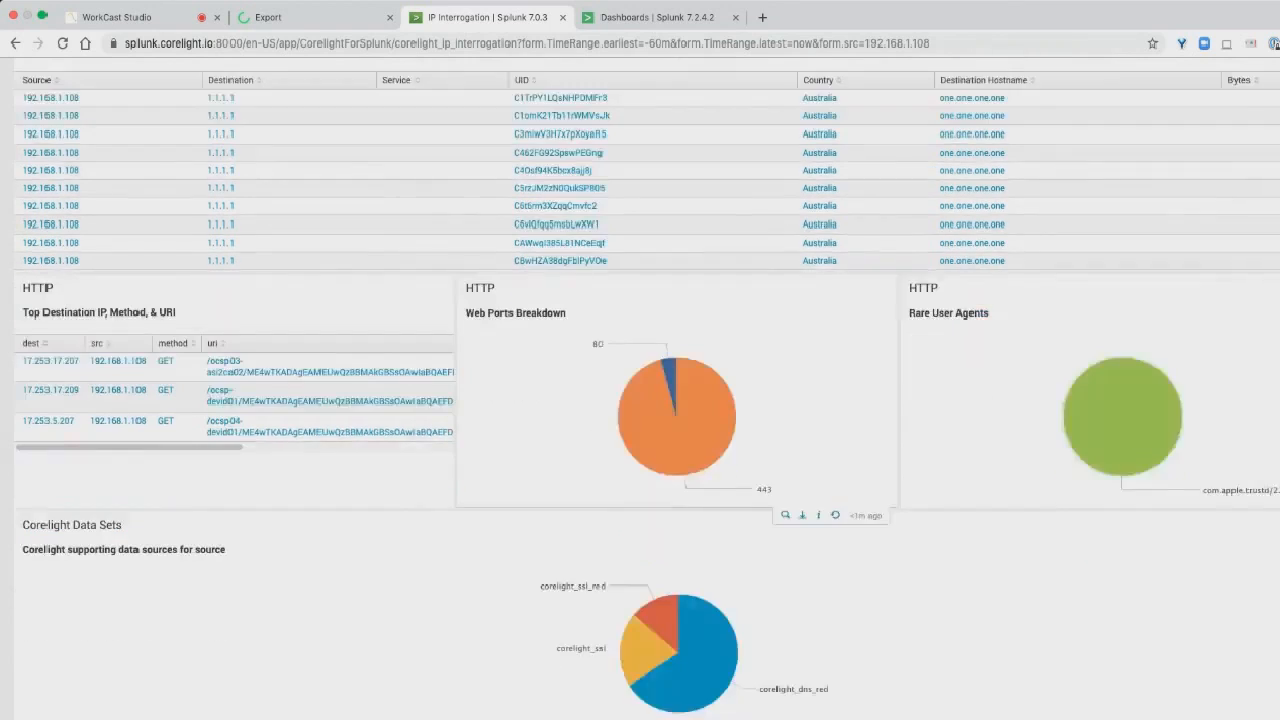
{"action": "scroll", "scroll_direction": "down", "scroll_amount": 3}
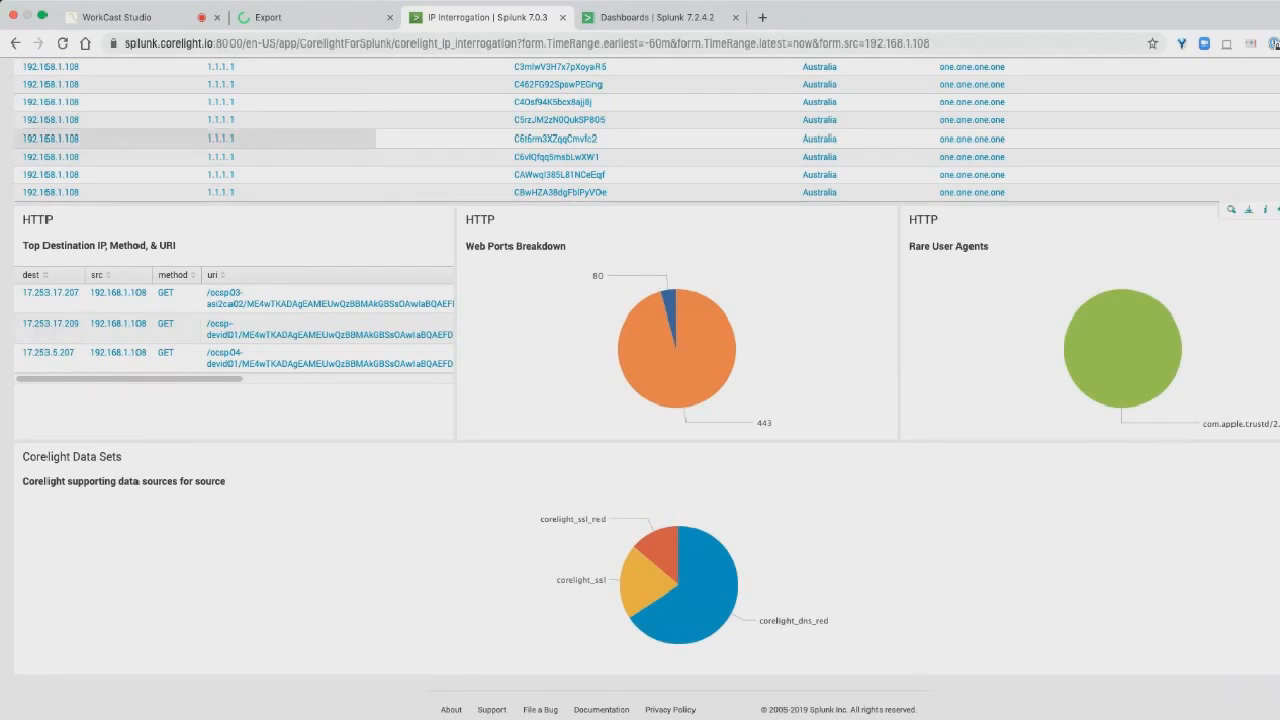
{"action": "mouse_move", "coordinate": [660, 555]}
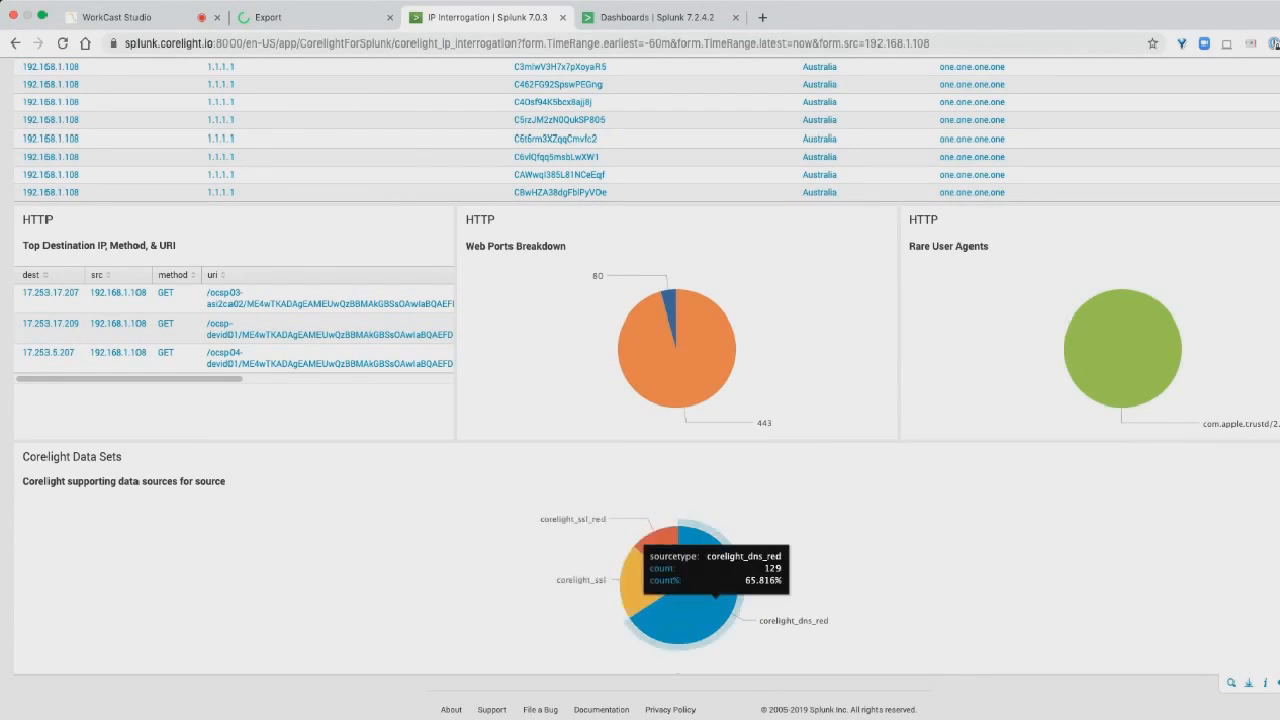
{"action": "mouse_move", "coordinate": [678, 558]}
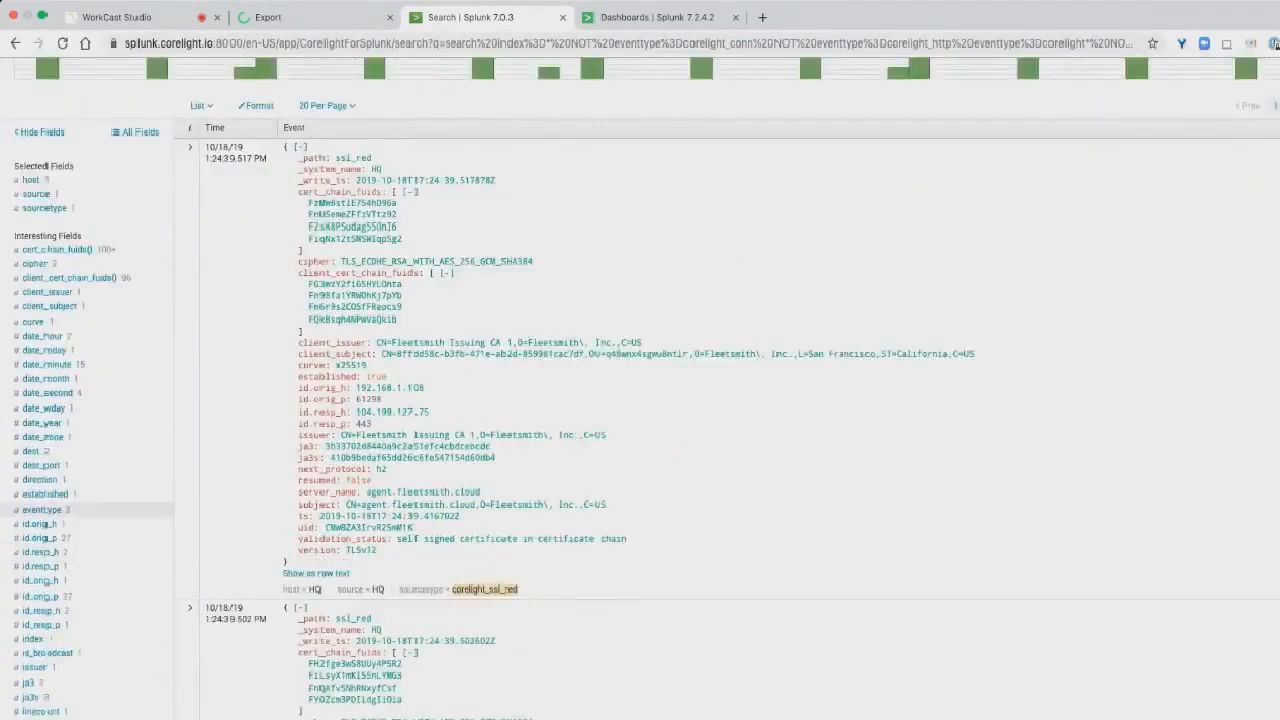
Scroll through the ssl_red events, then start an index=main search.
{"action": "scroll", "scroll_direction": "down", "scroll_amount": 3}
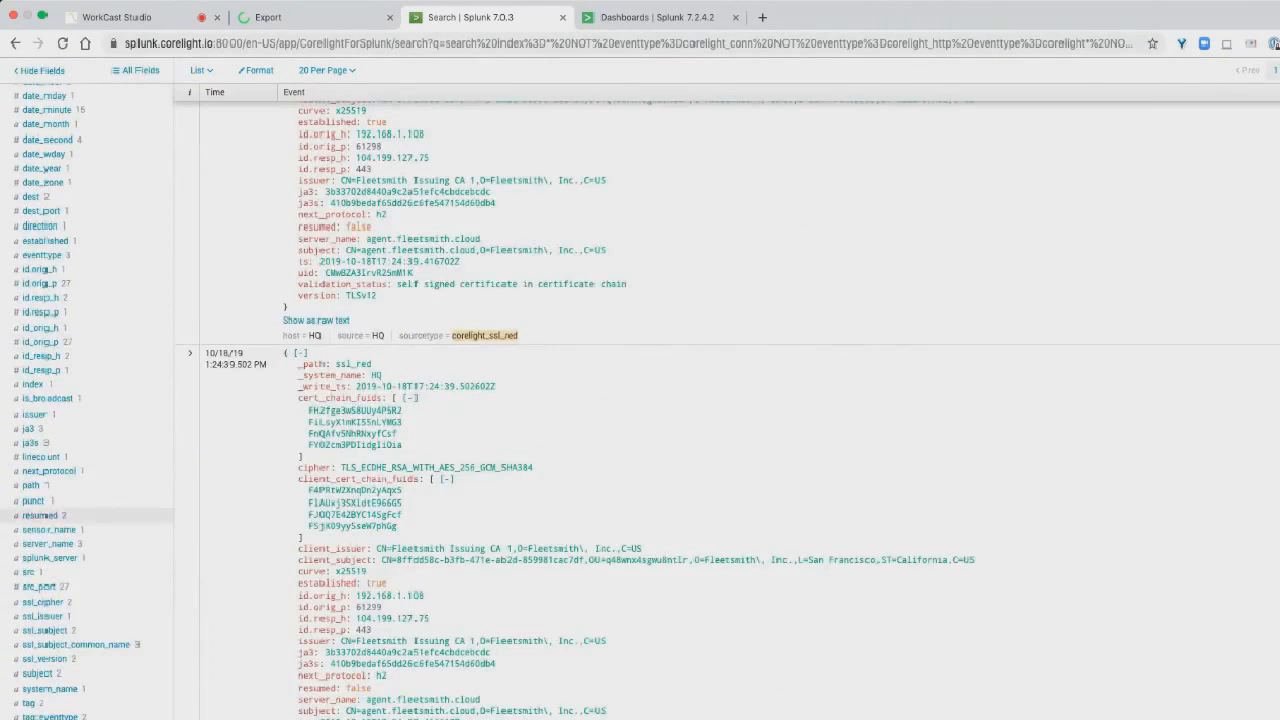
{"action": "scroll", "scroll_direction": "down", "scroll_amount": 3}
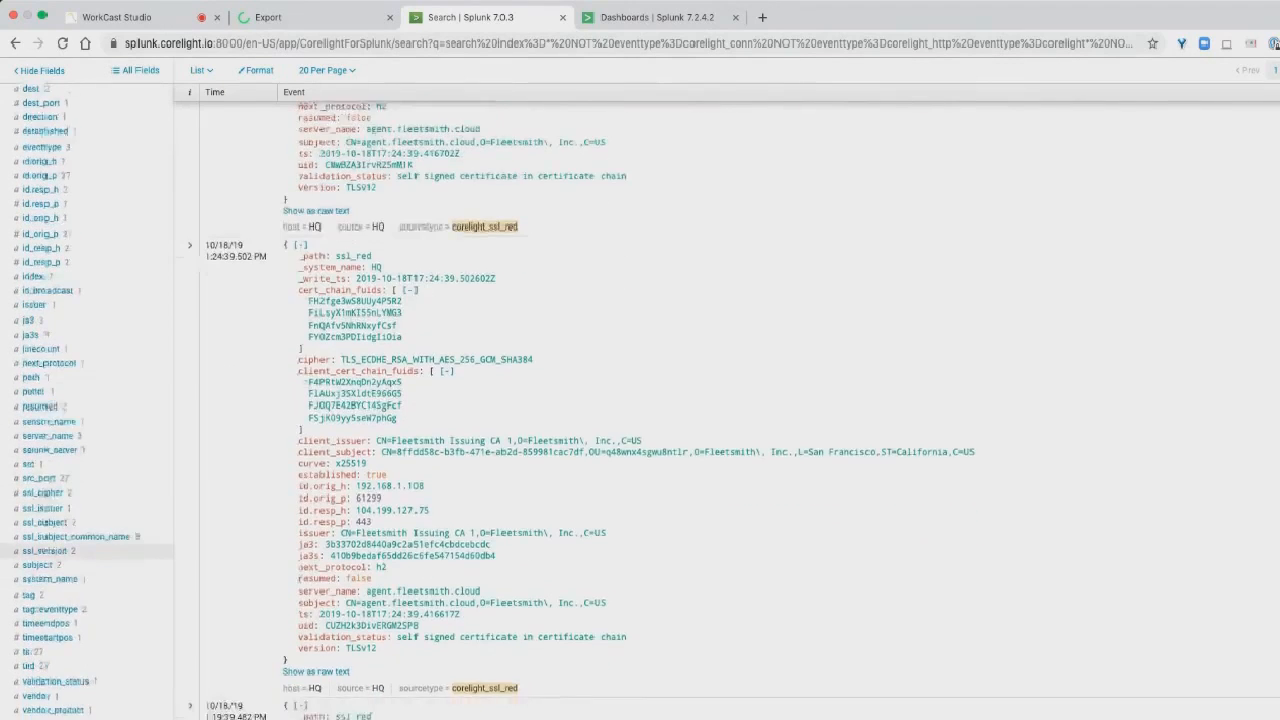
{"action": "scroll", "scroll_direction": "down", "scroll_amount": 3}
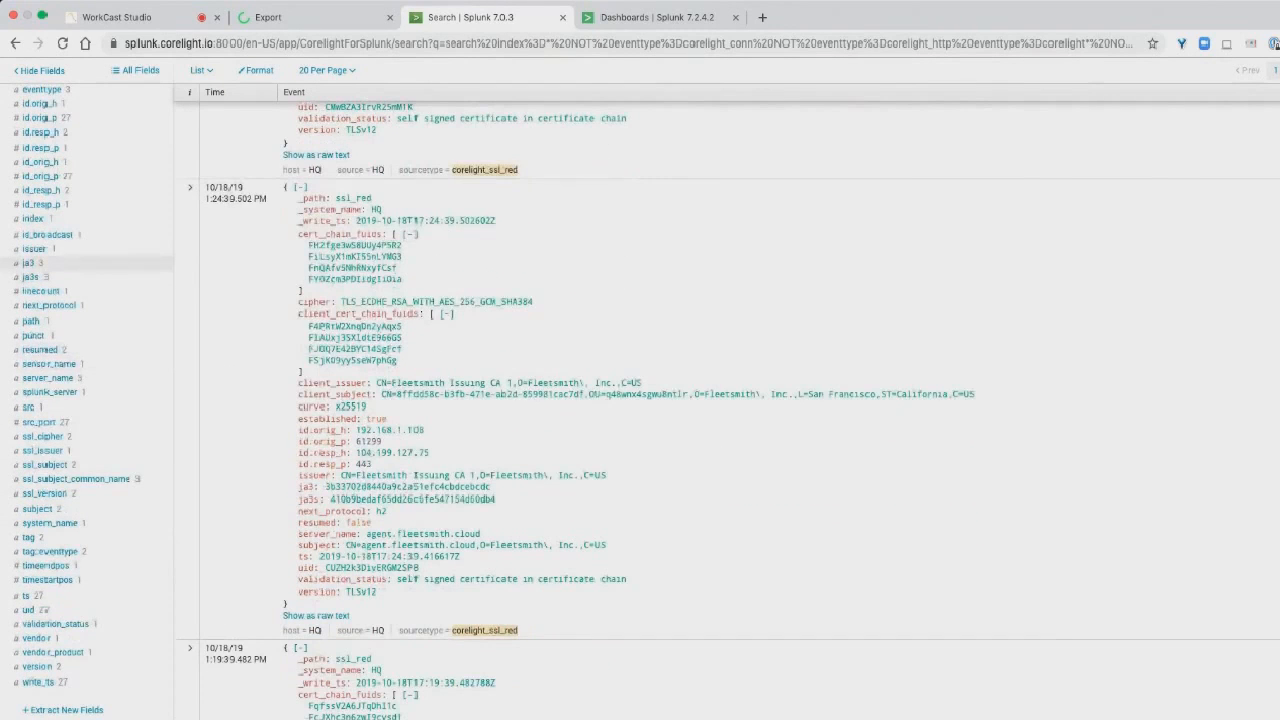
{"action": "left_click", "coordinate": [30, 262]}
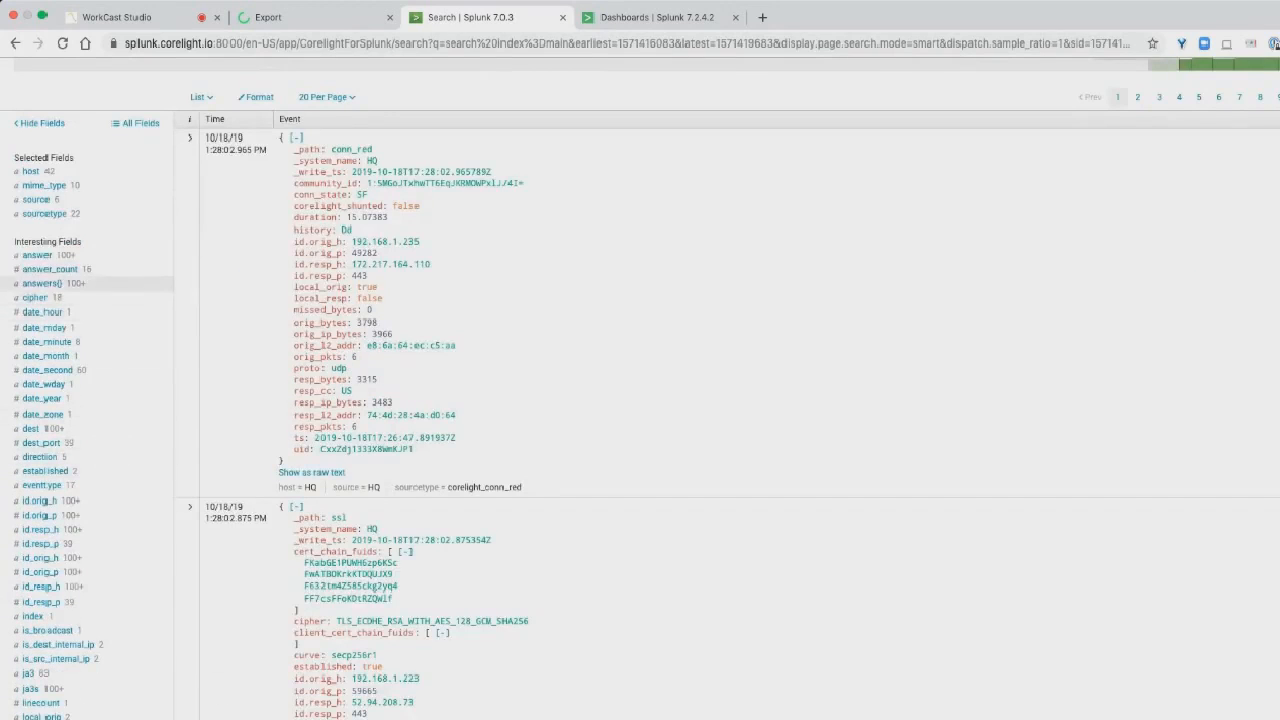
Scroll the index=main events, then switch to the Dashboards | Splunk tab.
{"action": "scroll", "scroll_direction": "down", "scroll_amount": 3}
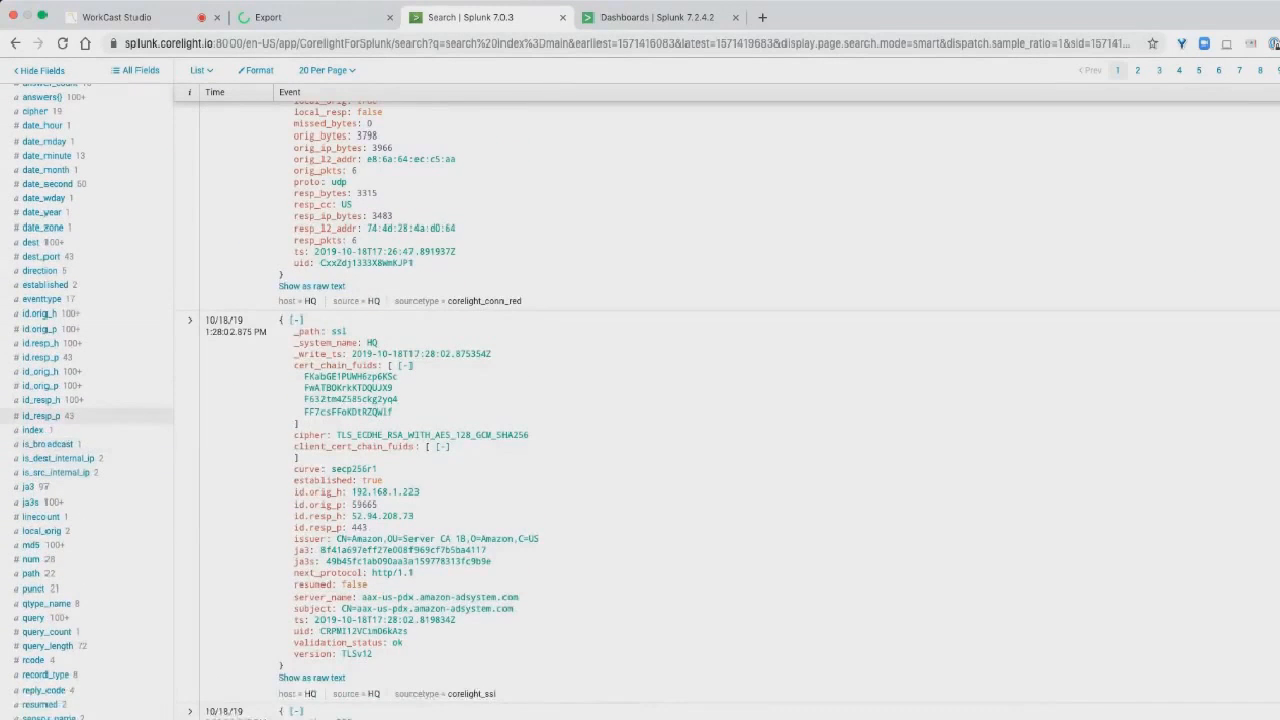
{"action": "scroll", "scroll_direction": "down", "scroll_amount": 3}
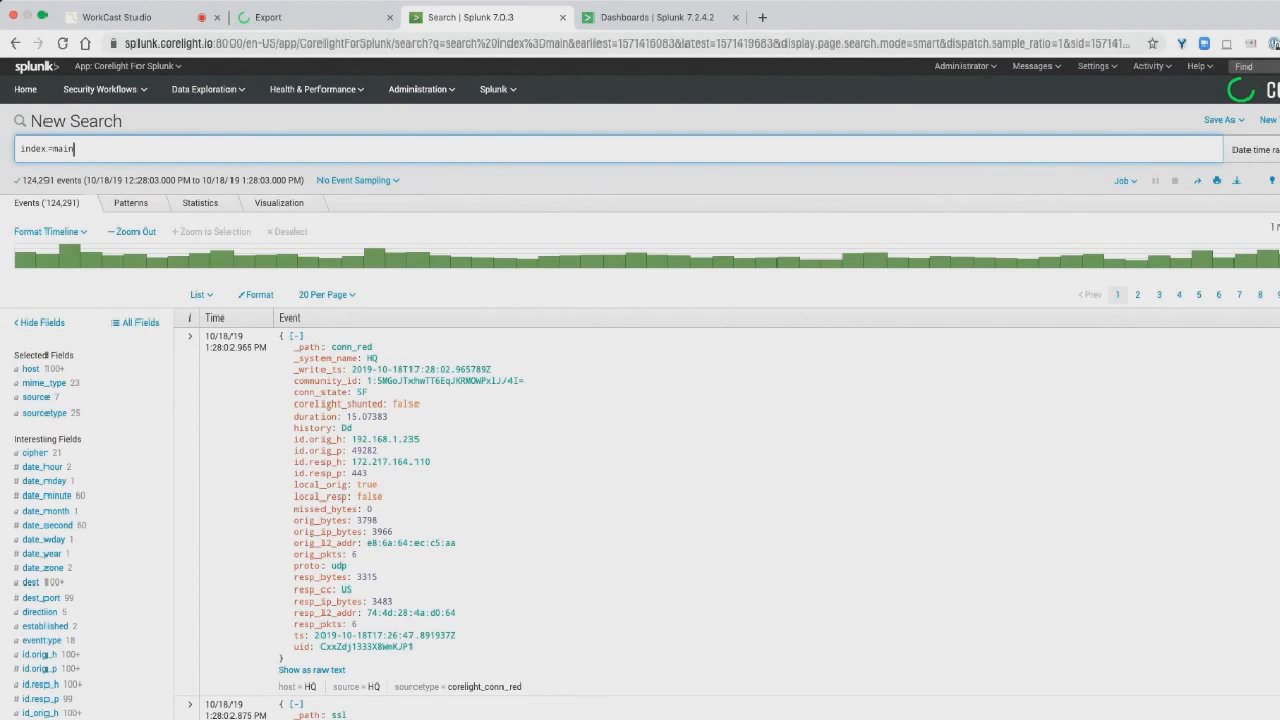
{"action": "left_click", "coordinate": [655, 17]}
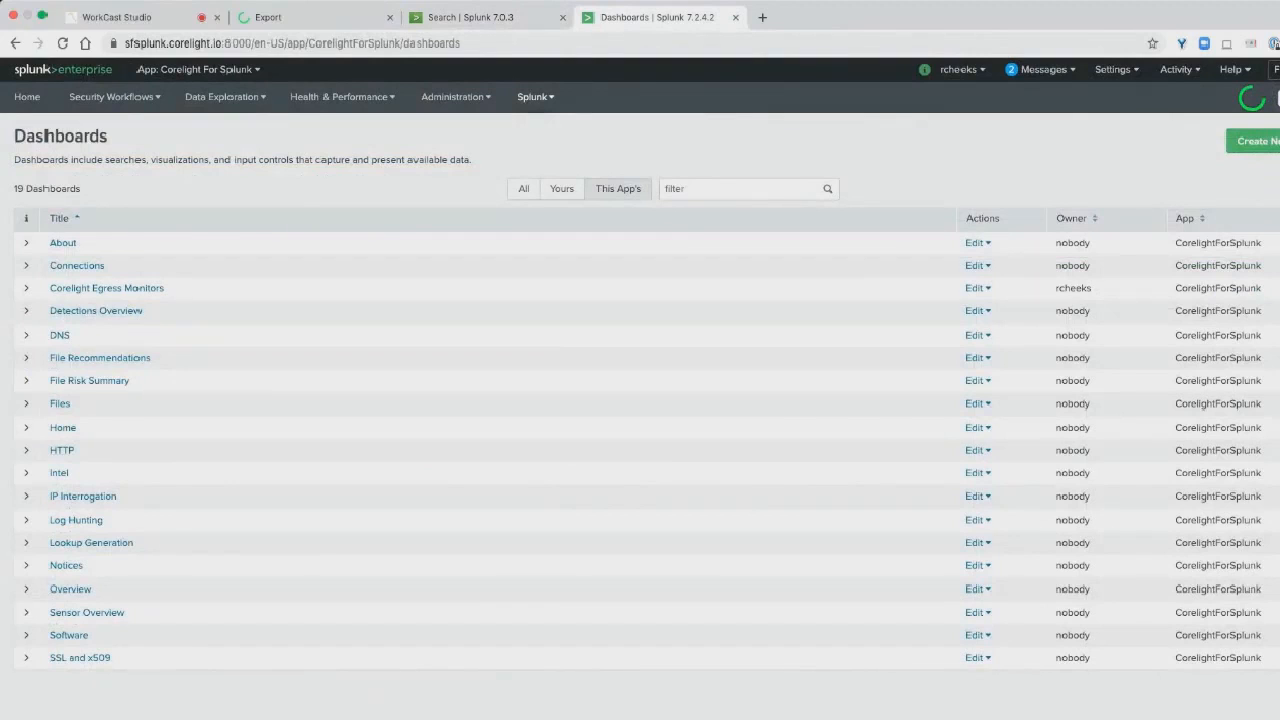
Open File Risk Summary and scroll to the outbound and inbound file transfer charts.
{"action": "left_click", "coordinate": [88, 380]}
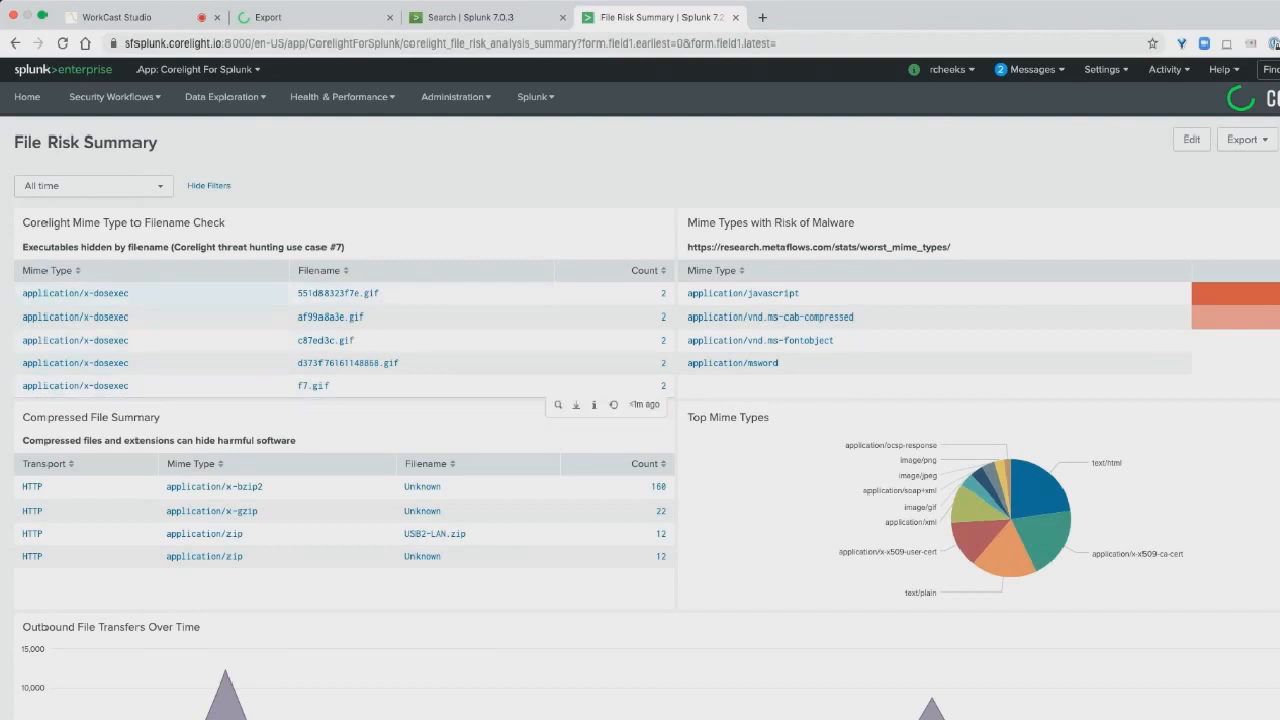
{"action": "scroll", "scroll_direction": "down", "scroll_amount": 3}
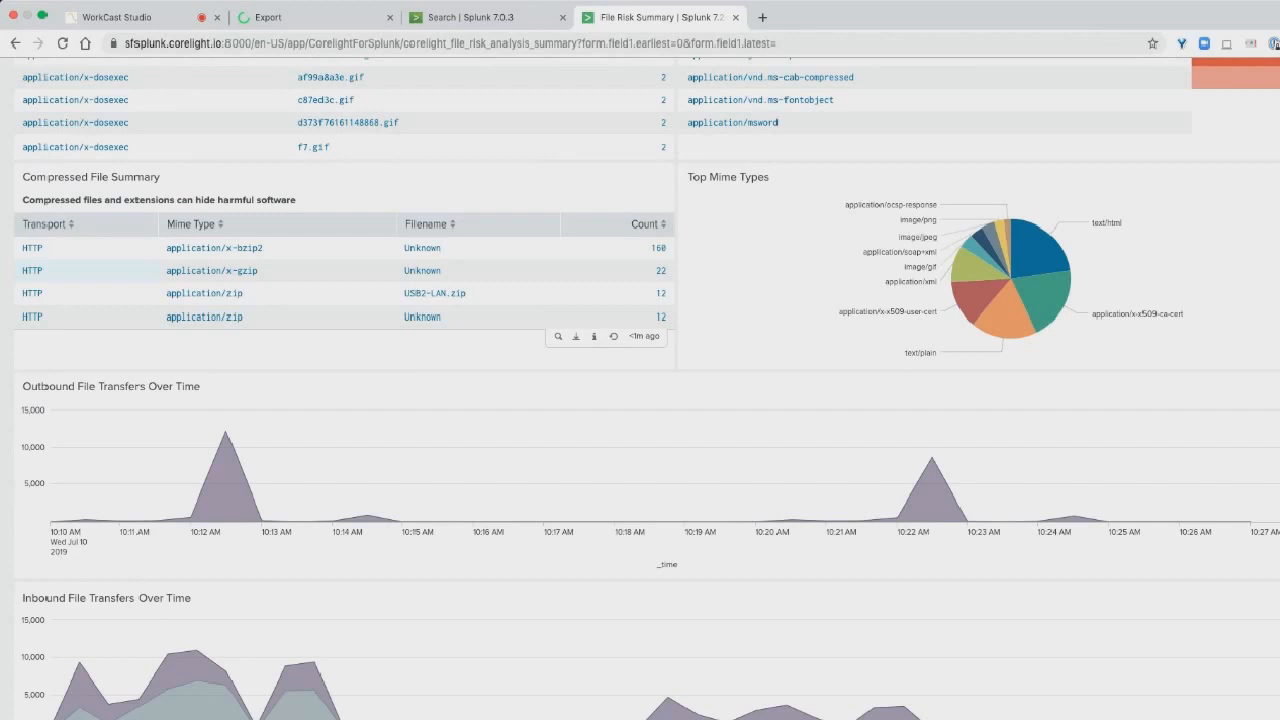
{"action": "scroll", "scroll_direction": "down", "scroll_amount": 3}
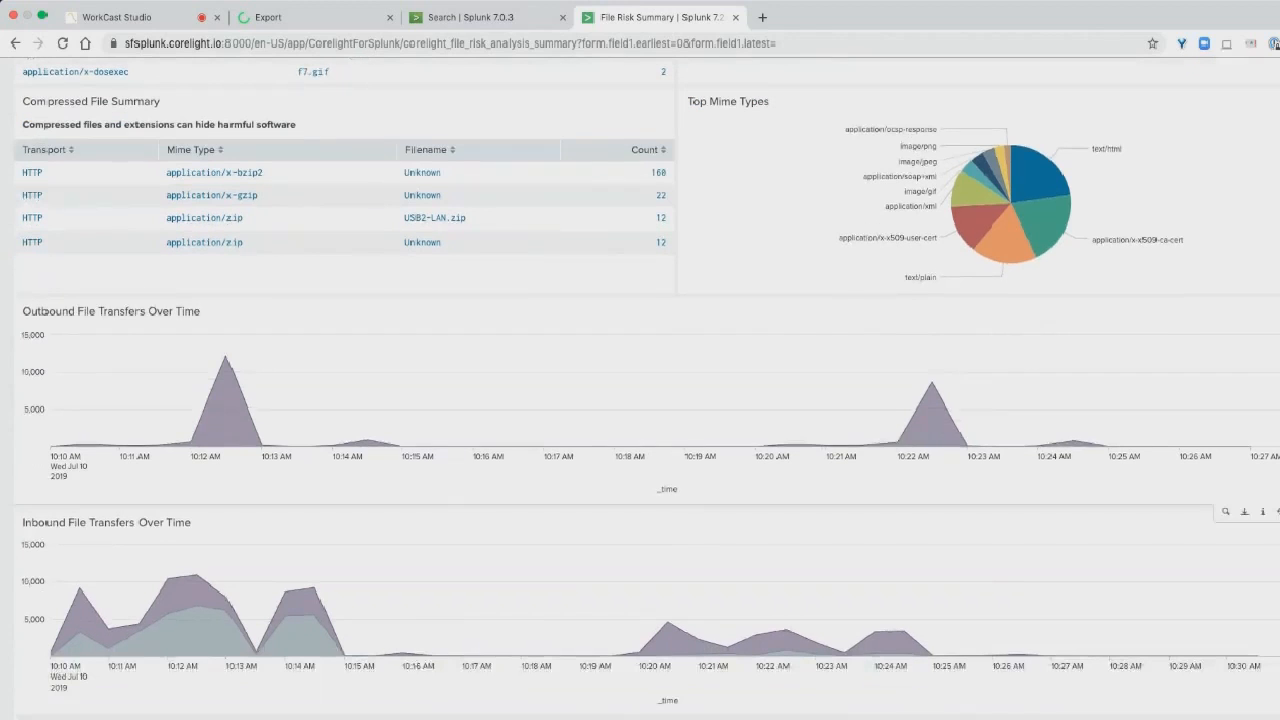
{"action": "mouse_move", "coordinate": [88, 455]}
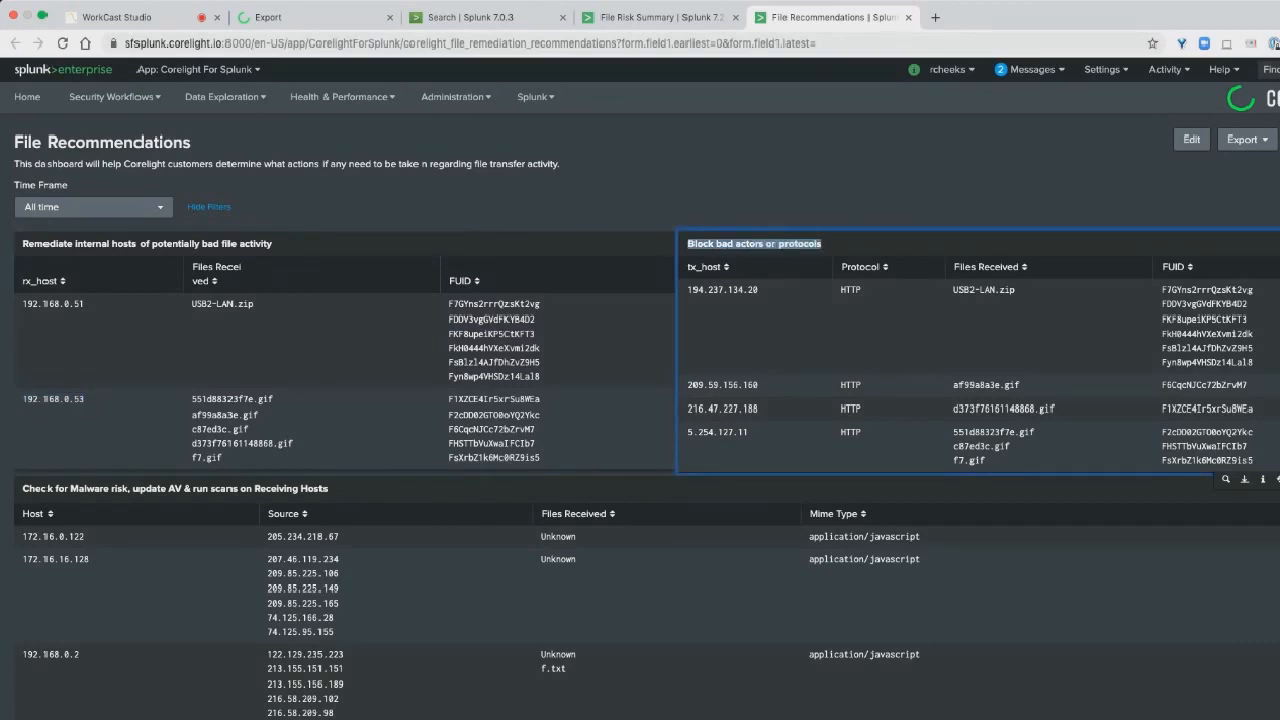
Return to the main-index search results tab.
{"action": "left_click", "coordinate": [723, 385]}
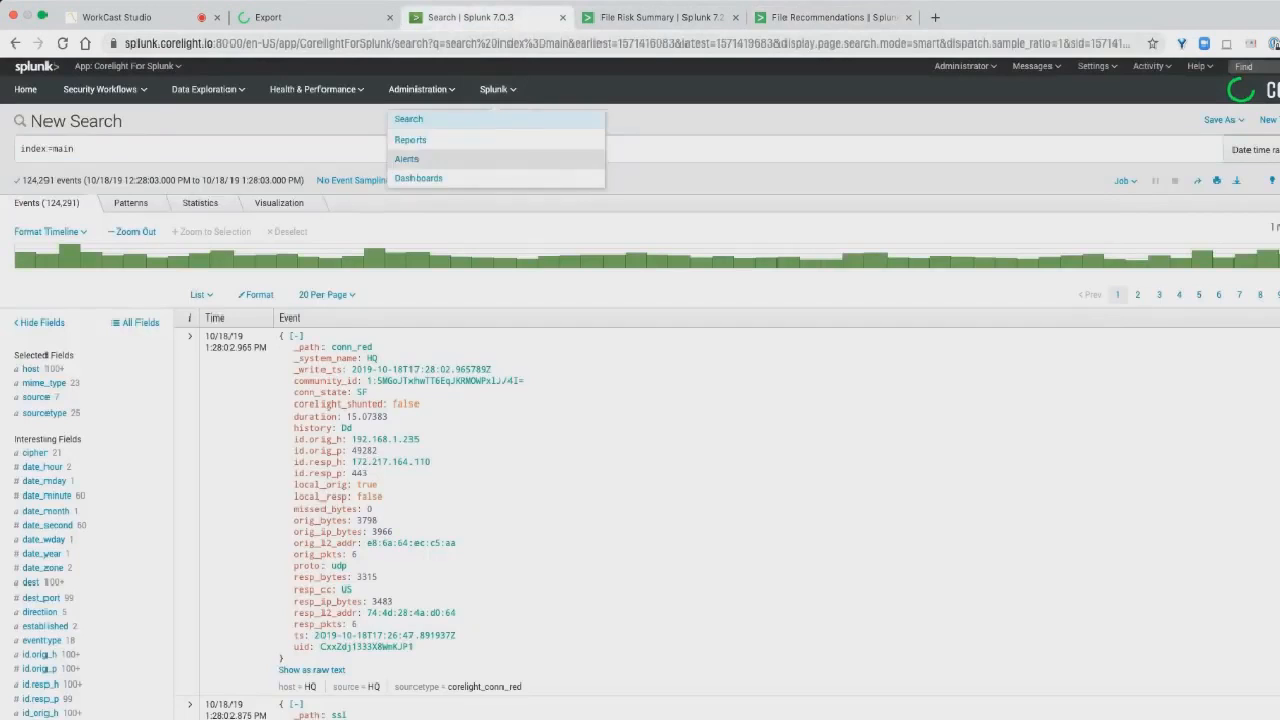
Open the Corelight DNS Hunting dashboard from the dashboards list and scroll through its panels.
{"action": "left_click", "coordinate": [418, 178]}
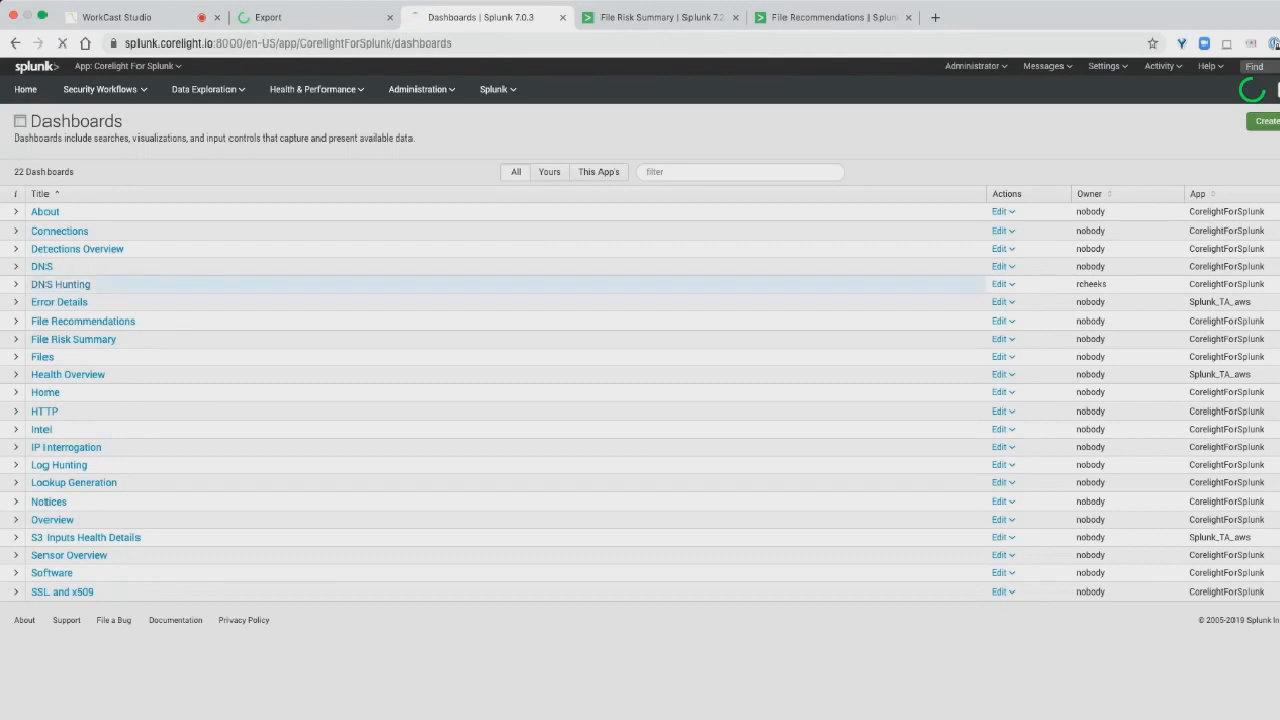
{"action": "left_click", "coordinate": [60, 284]}
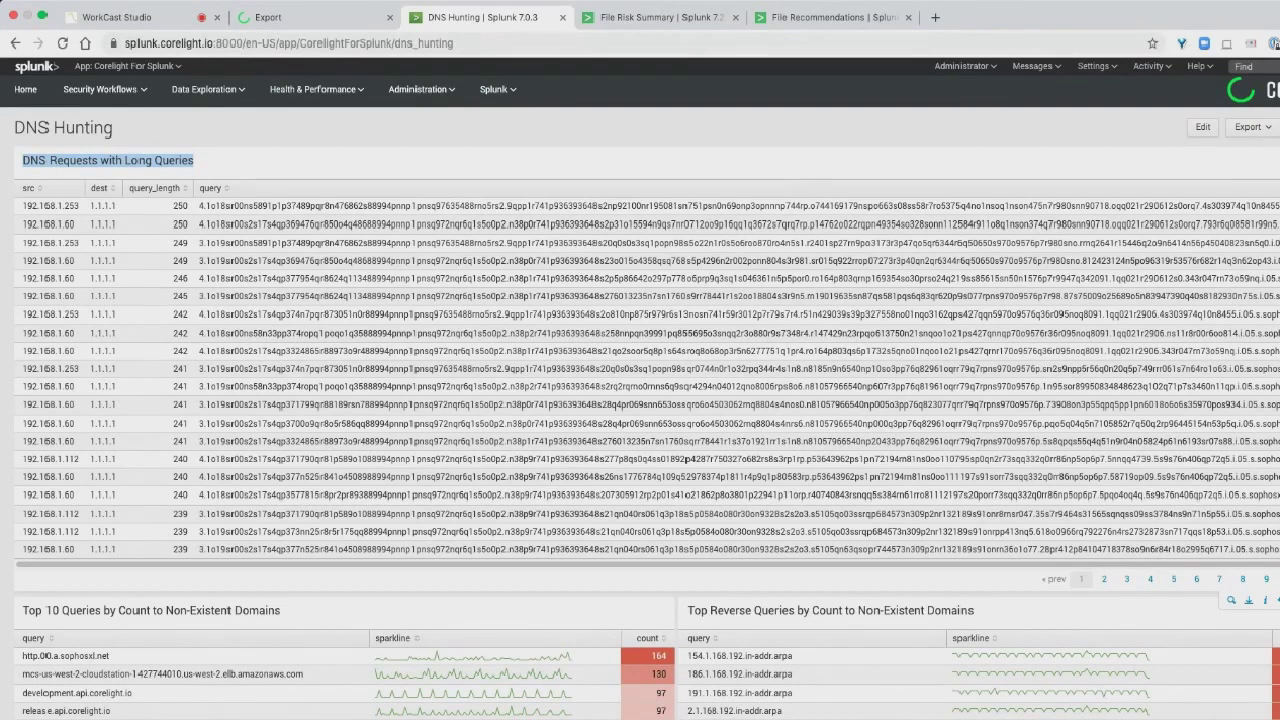
{"action": "scroll", "scroll_direction": "down", "scroll_amount": 3}
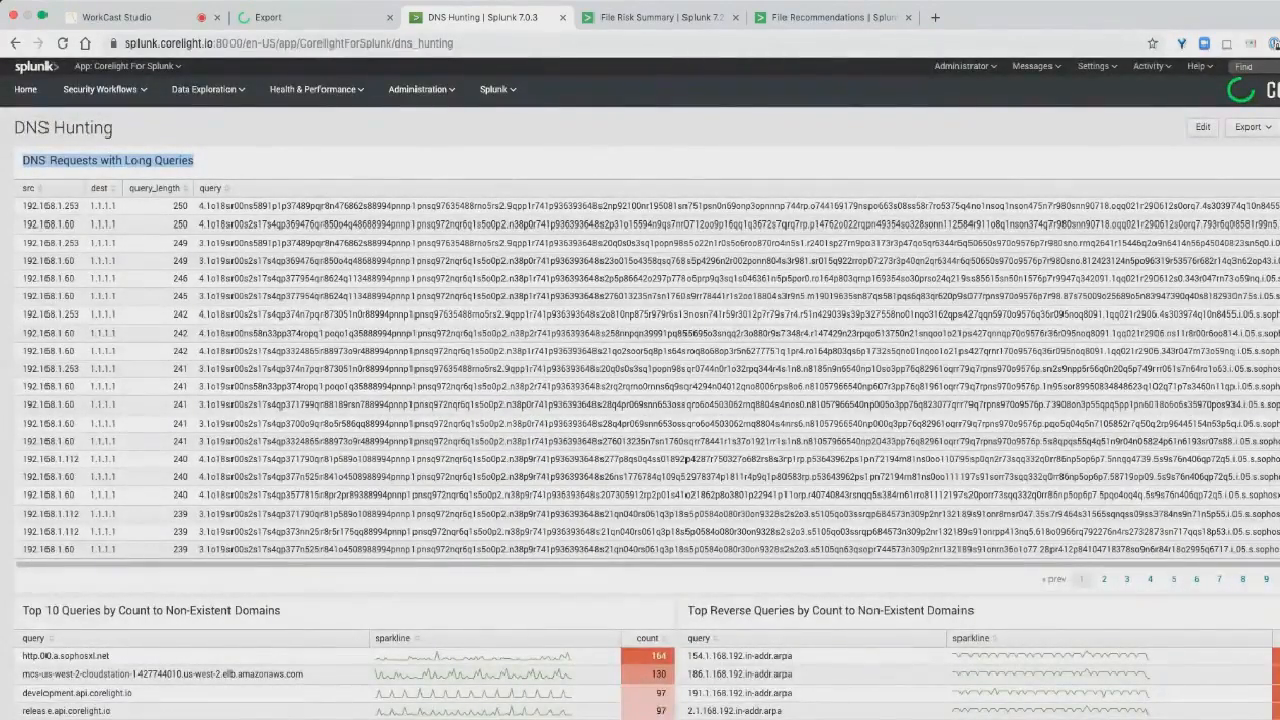
Run the search eventtype=corelight_conn service=ssh dest_port=22, returning 23 HQ sensor events.
{"action": "left_click", "coordinate": [495, 89]}
{"action": "type", "text": "even"}
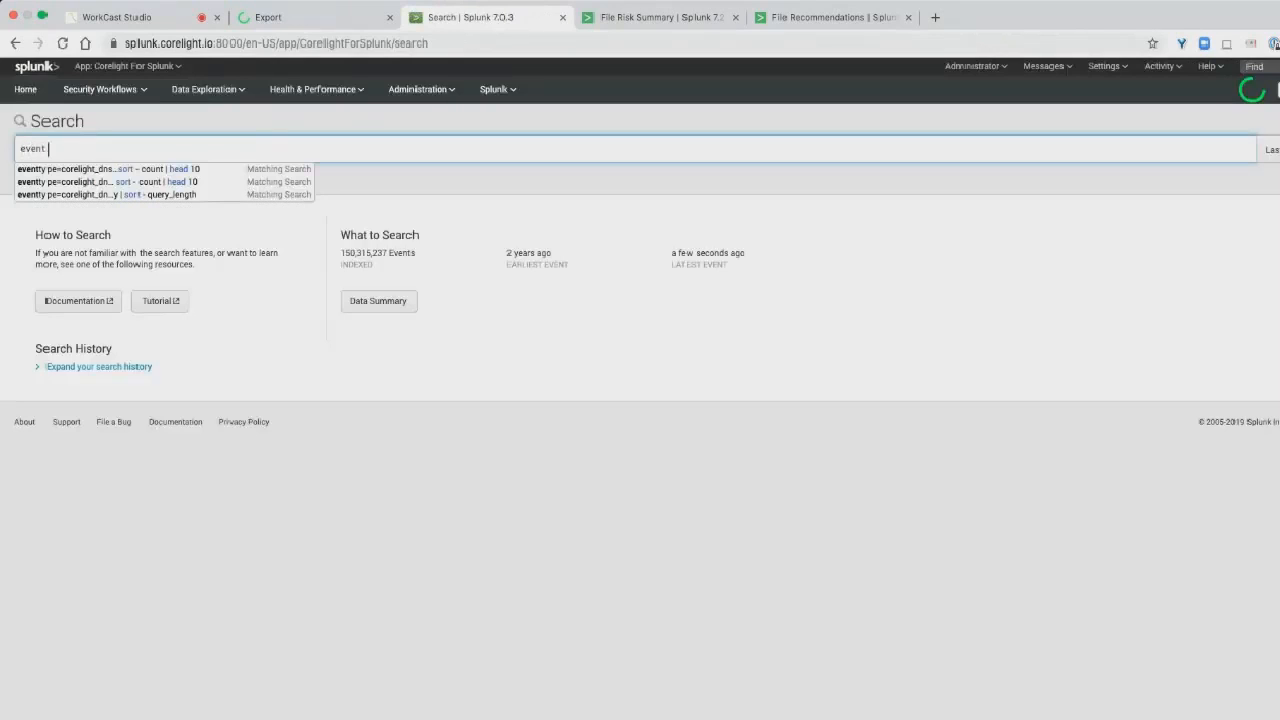
{"action": "type", "text": "type="}
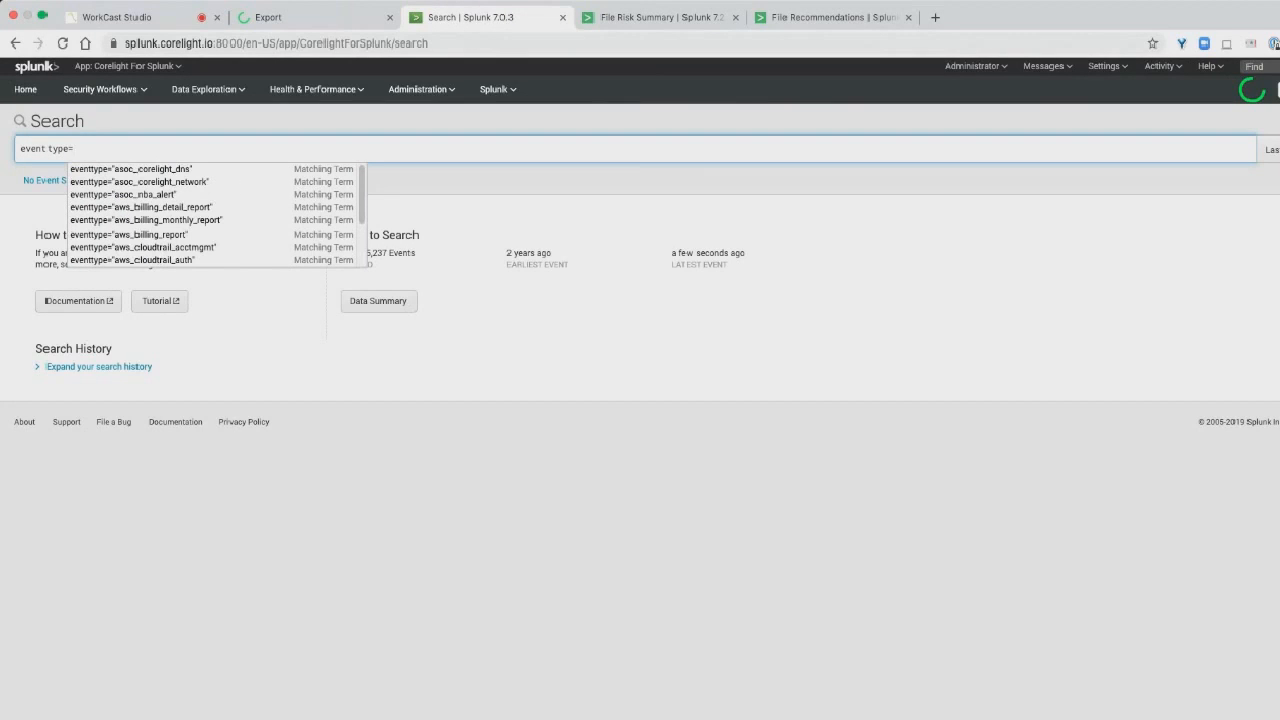
{"action": "type", "text": "corelight_conn service=ssh d"}
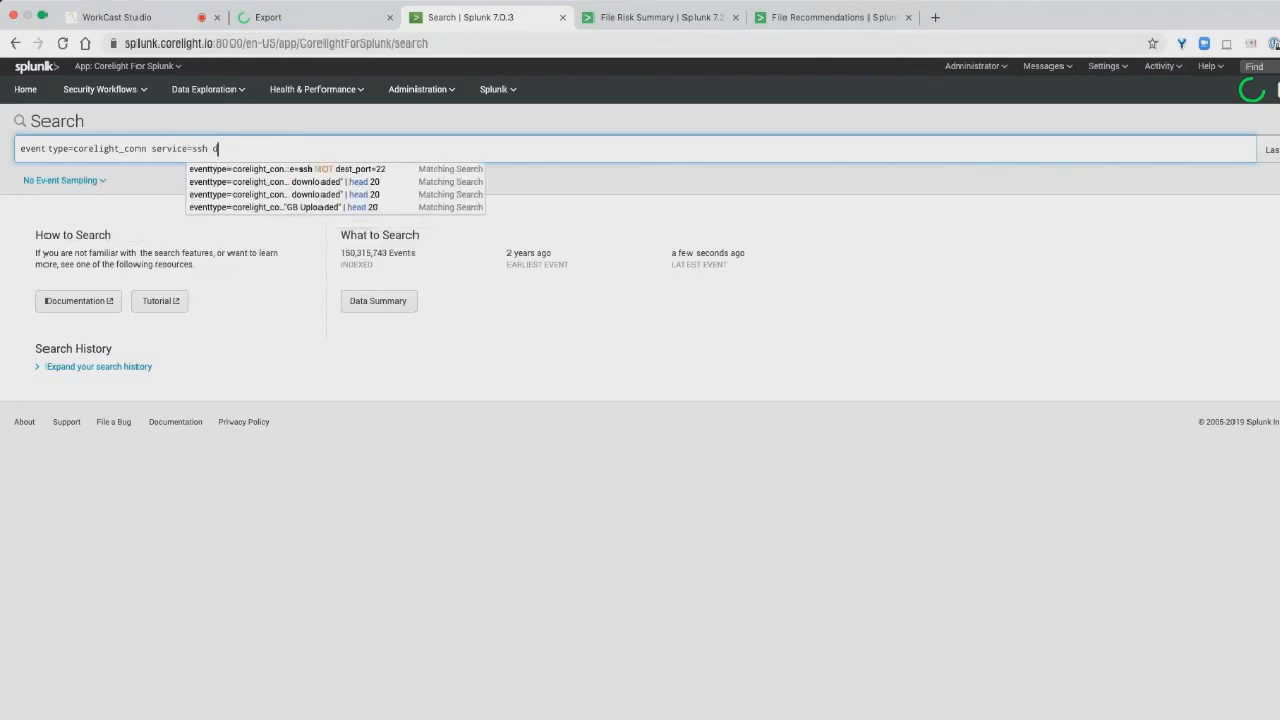
{"action": "type", "text": "est_not"}
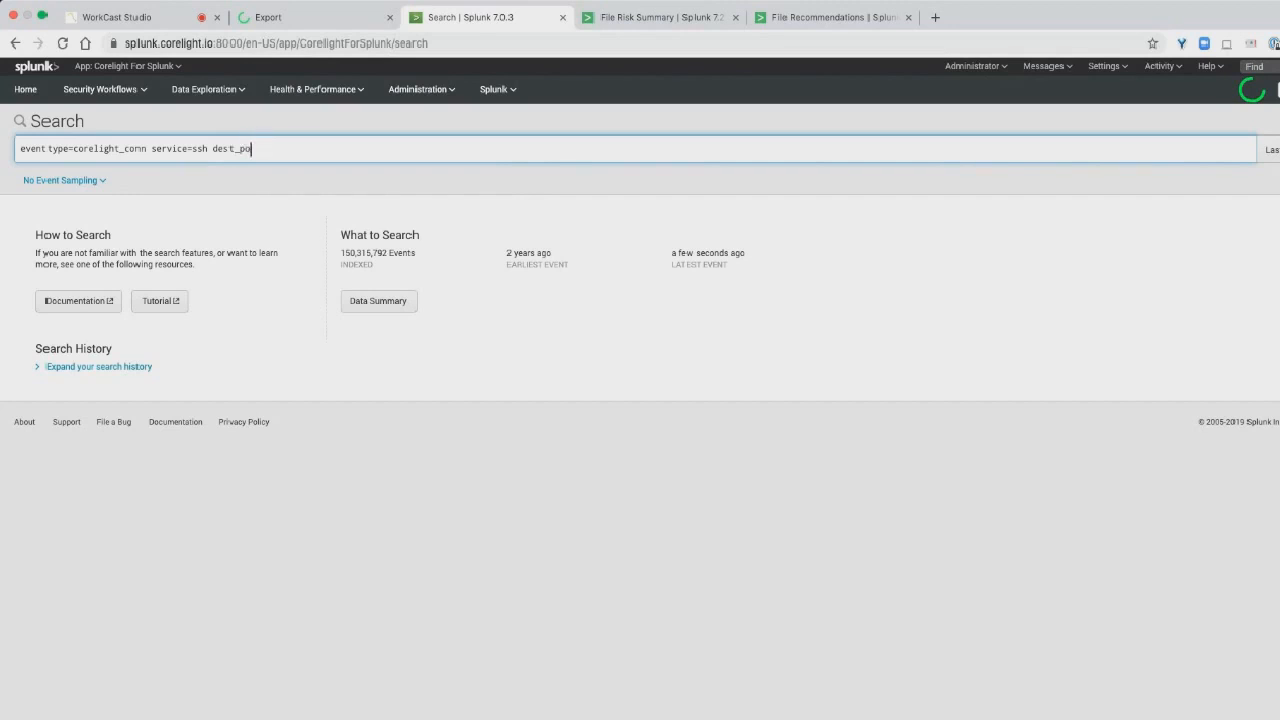
{"action": "type", "text": "rt=22"}
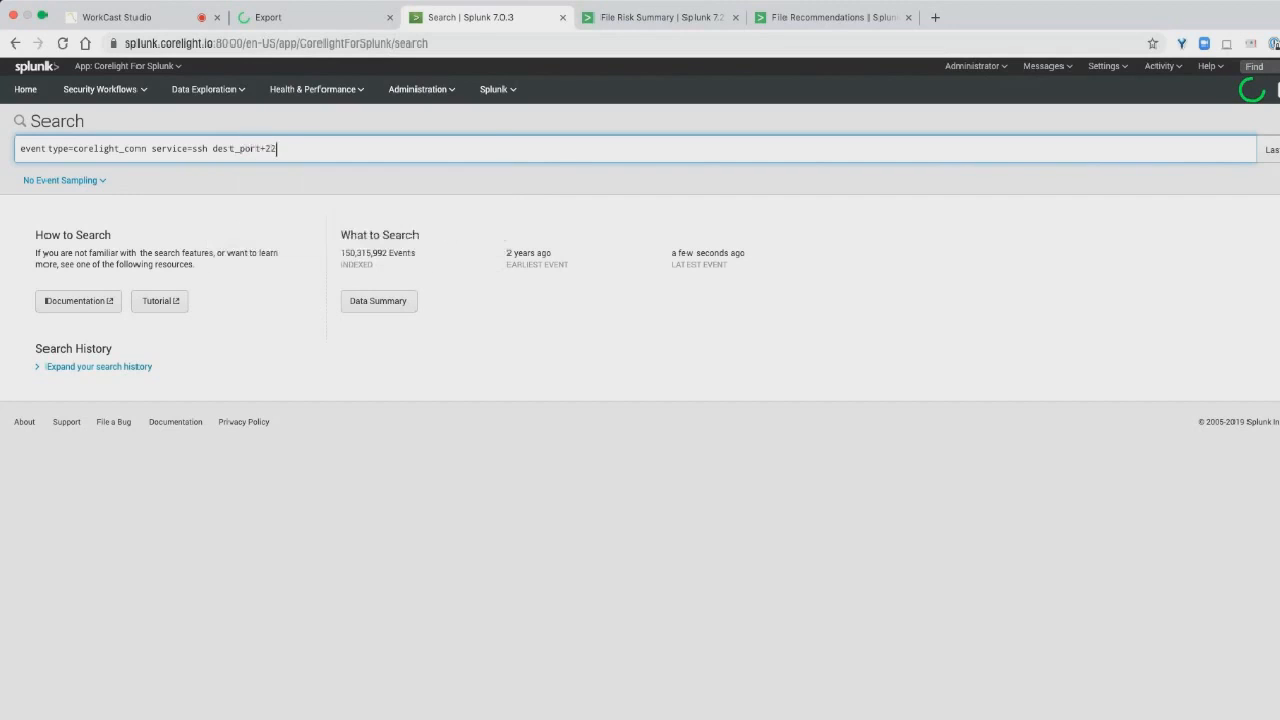
{"action": "key", "text": "Backspace"}
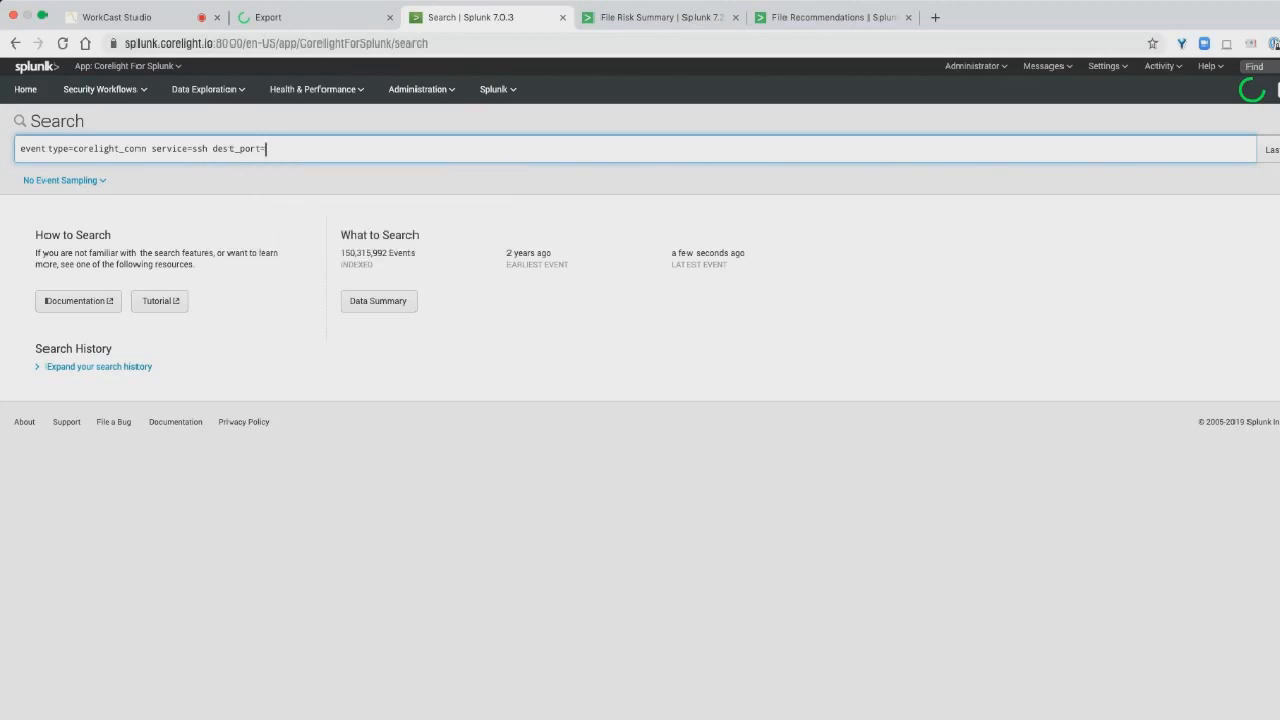
{"action": "type", "text": "22"}
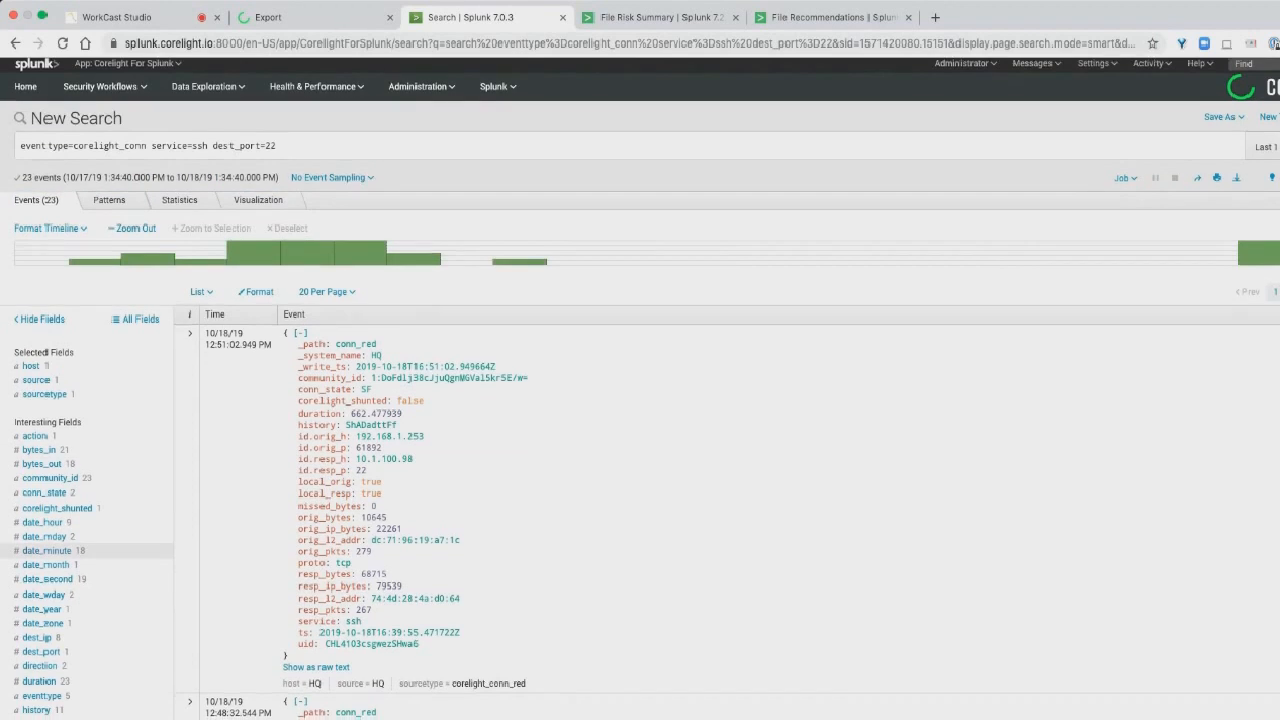
Review the dest_ip and src_ip top-value breakdowns for the port-22 SSH events.
{"action": "scroll", "scroll_direction": "down", "scroll_amount": 3}
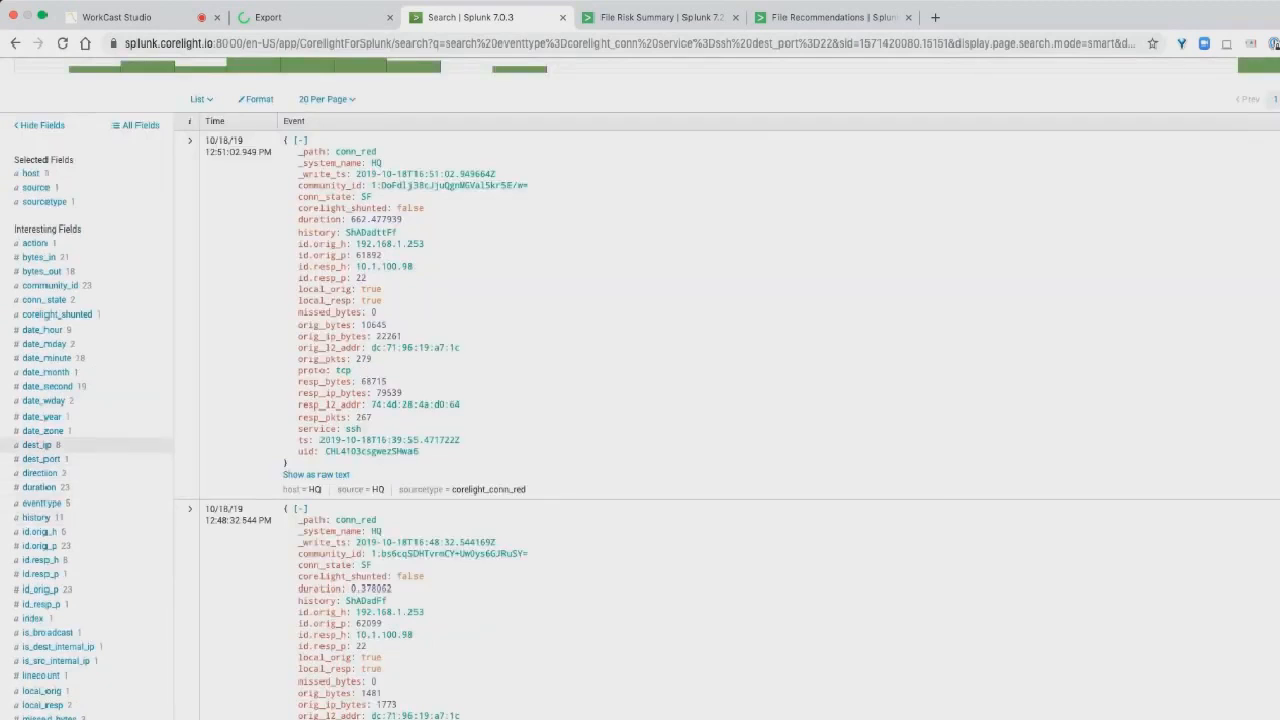
{"action": "left_click", "coordinate": [33, 464]}
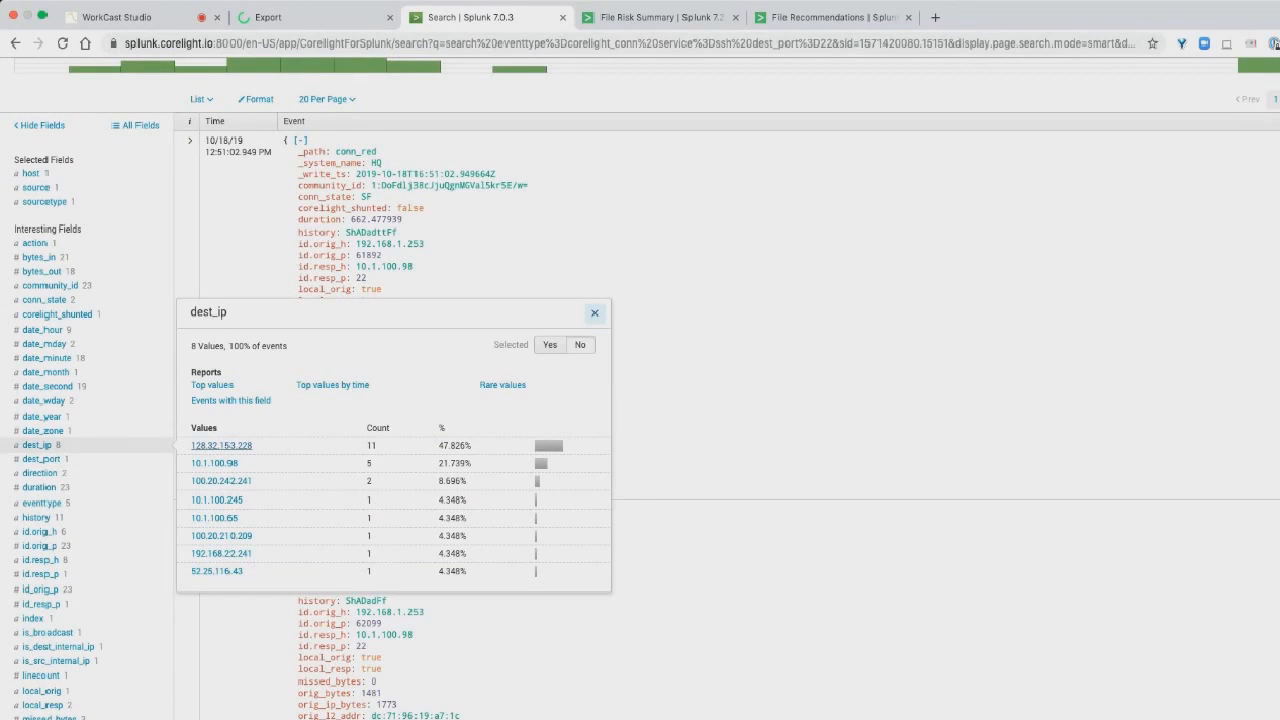
{"action": "scroll", "scroll_direction": "down", "scroll_amount": 3}
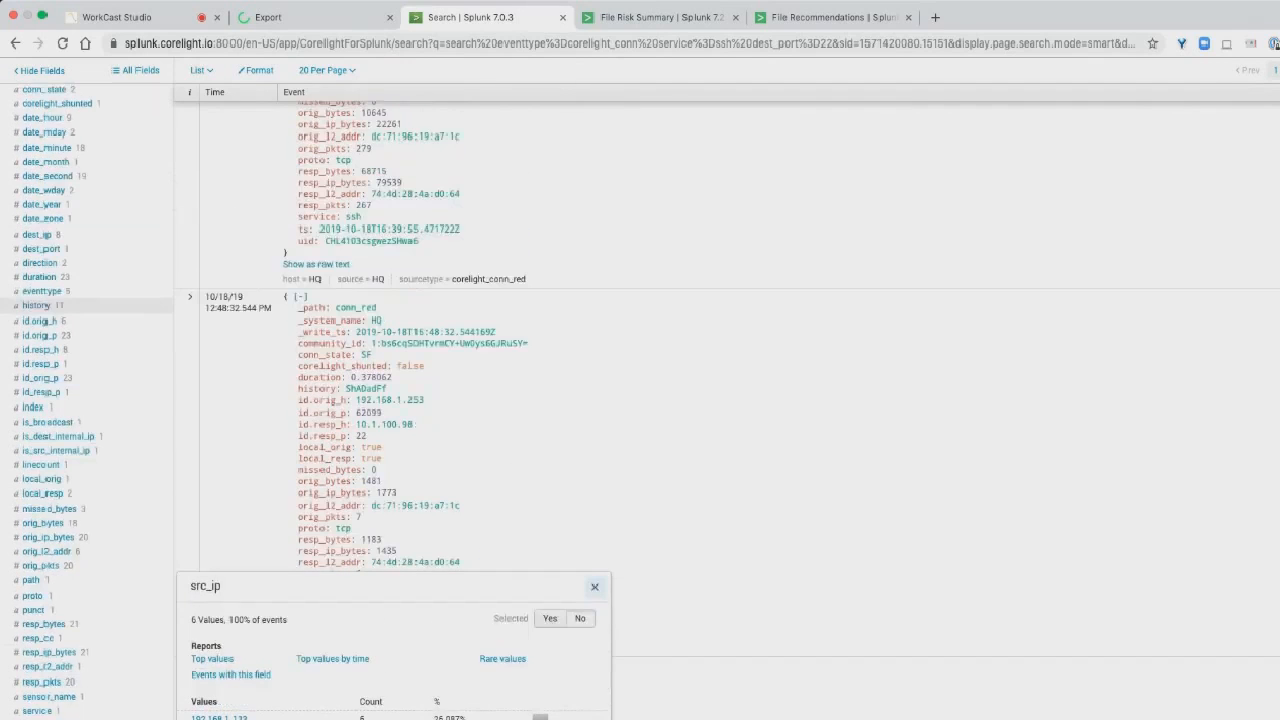
{"action": "left_click", "coordinate": [38, 273]}
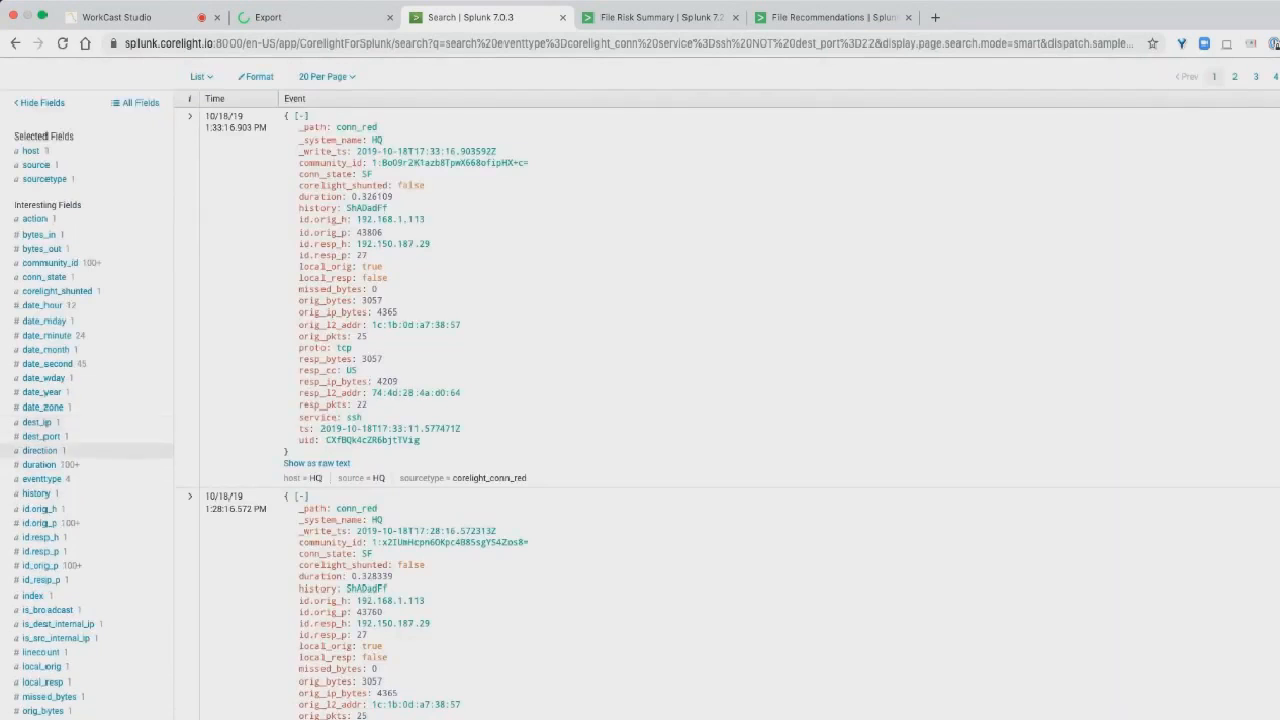
Check dest_port and src_ip values for the 335 non-port-22 SSH events, all port 27.
{"action": "left_click", "coordinate": [37, 435]}
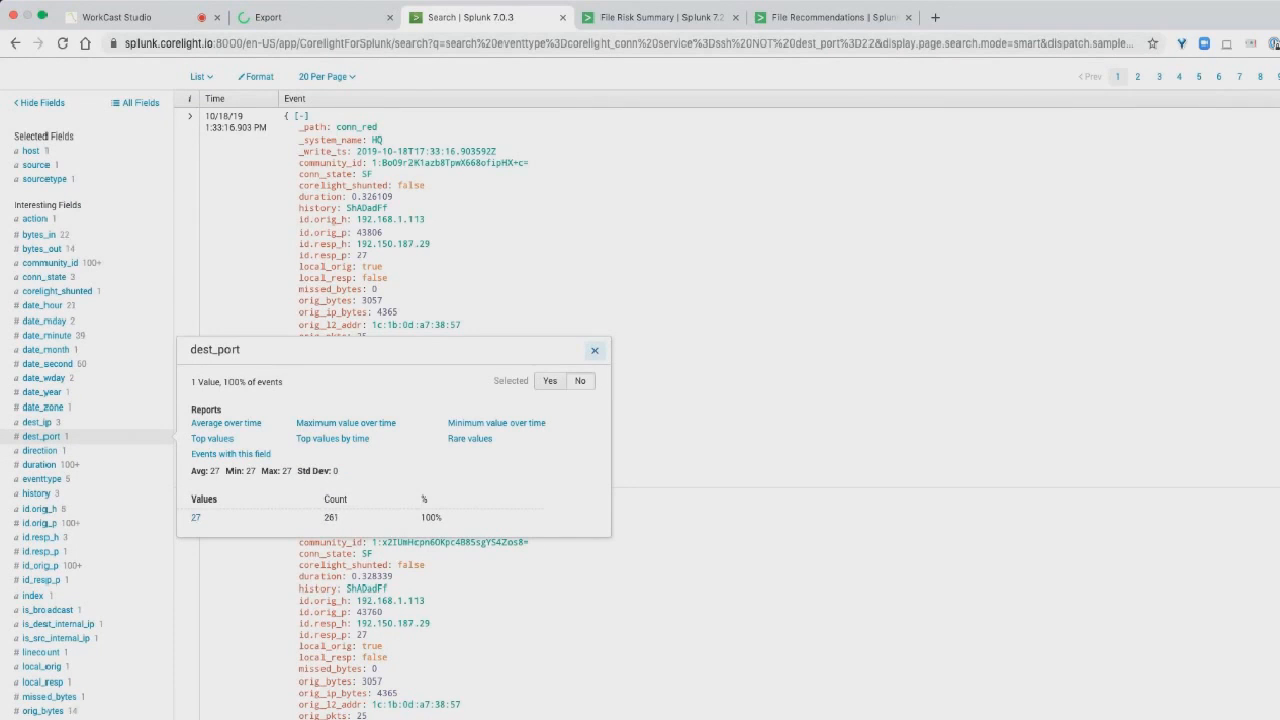
{"action": "scroll", "scroll_direction": "down", "scroll_amount": 3}
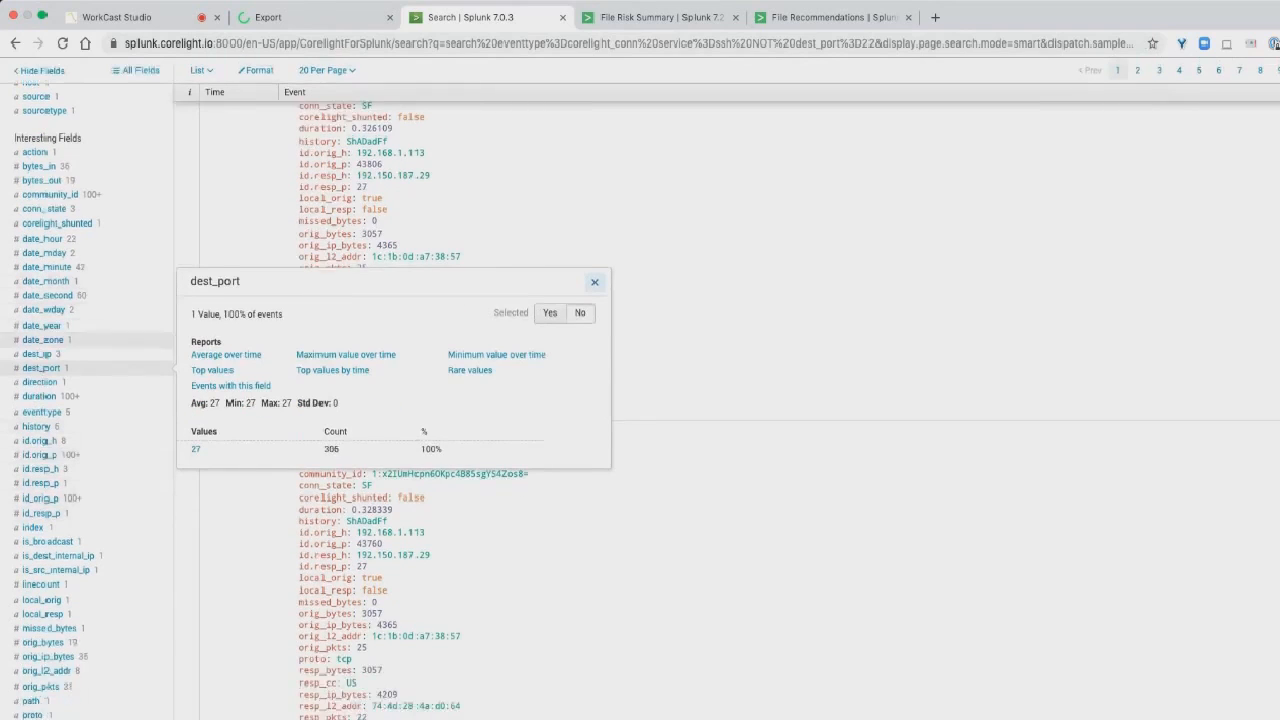
{"action": "left_click", "coordinate": [37, 353]}
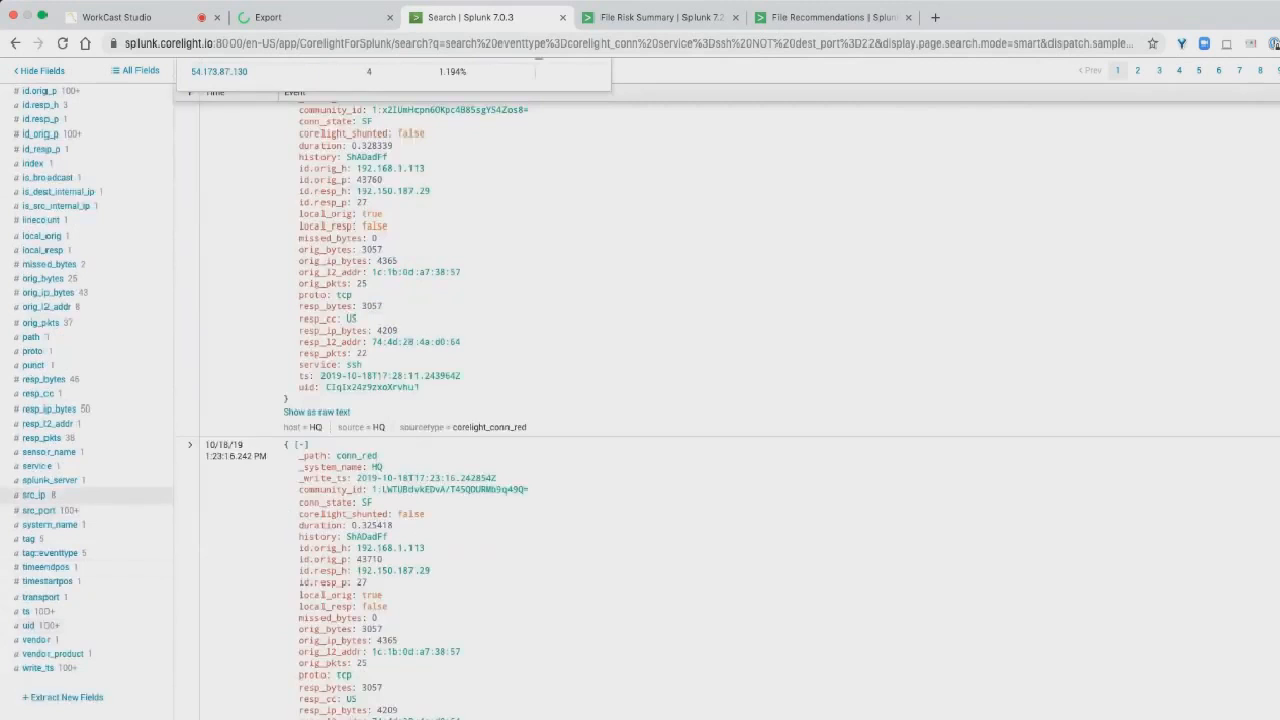
{"action": "left_click", "coordinate": [31, 488]}
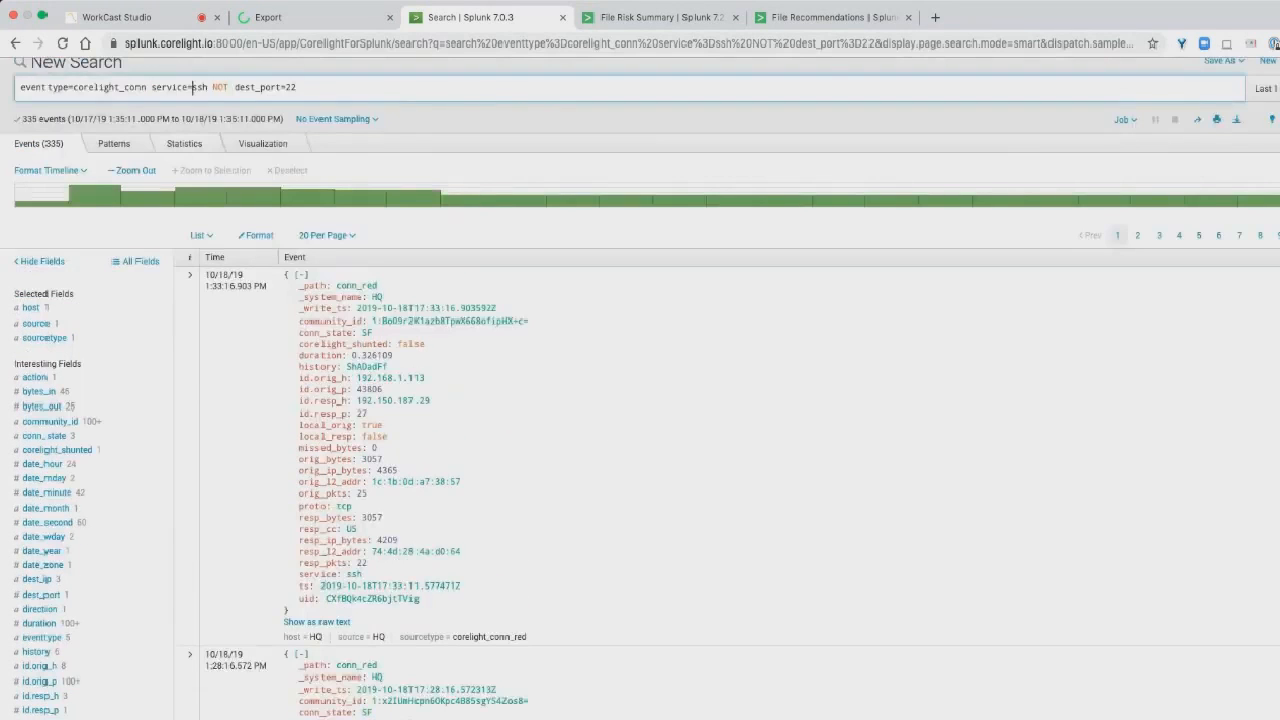
Edit the RDP query into service=smb NOT dest_port=445 NOT dest_port=139.
{"action": "left_click_drag", "start_coordinate": [148, 87], "coordinate": [296, 87]}
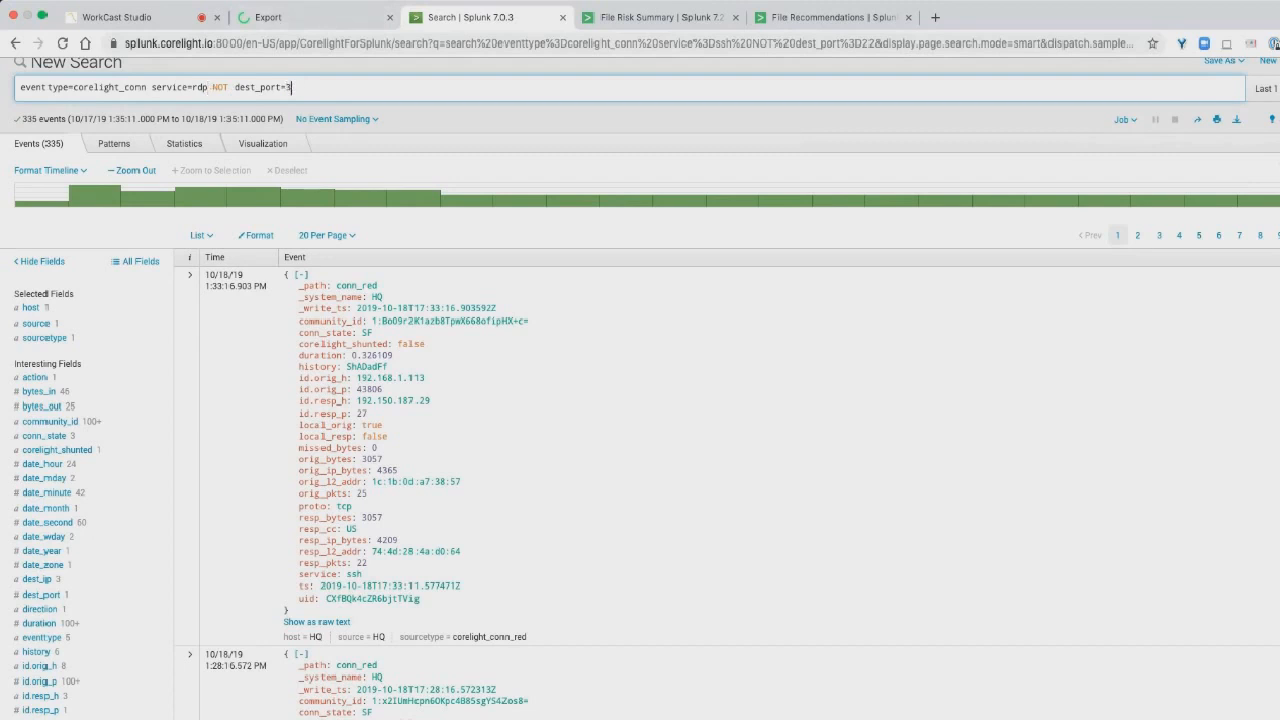
{"action": "type", "text": "389"}
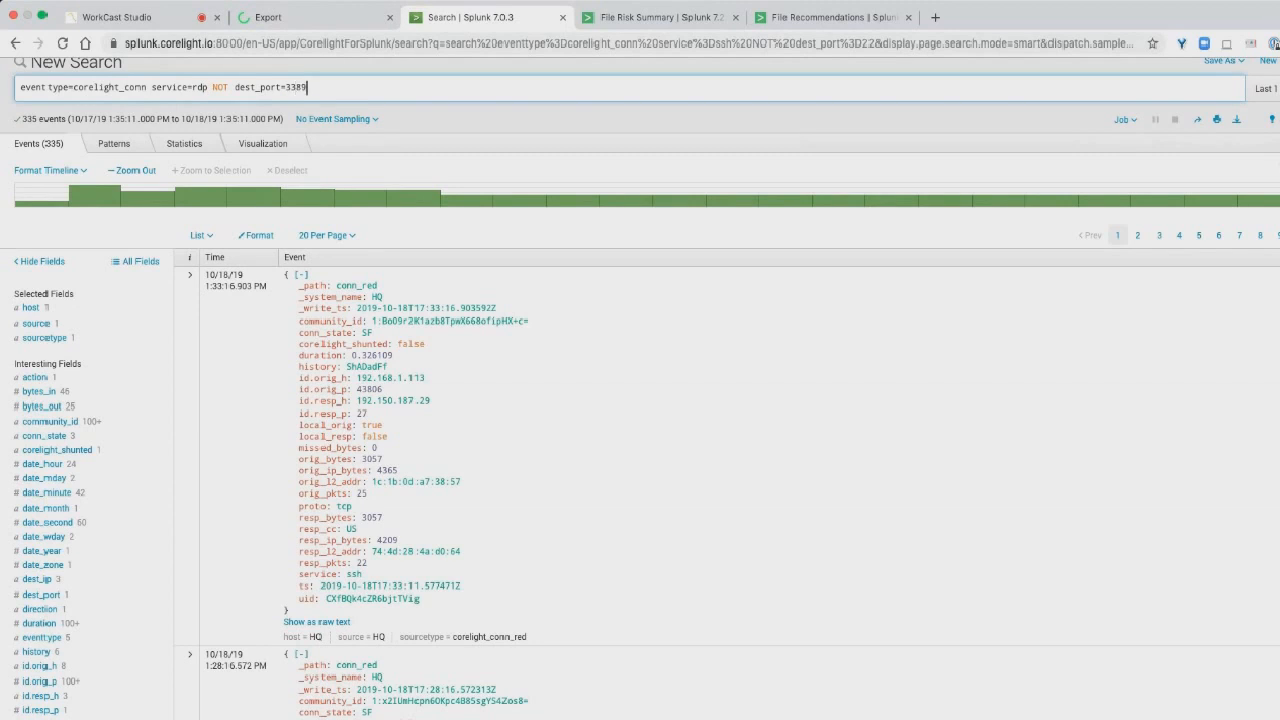
{"action": "double_click", "coordinate": [176, 87]}
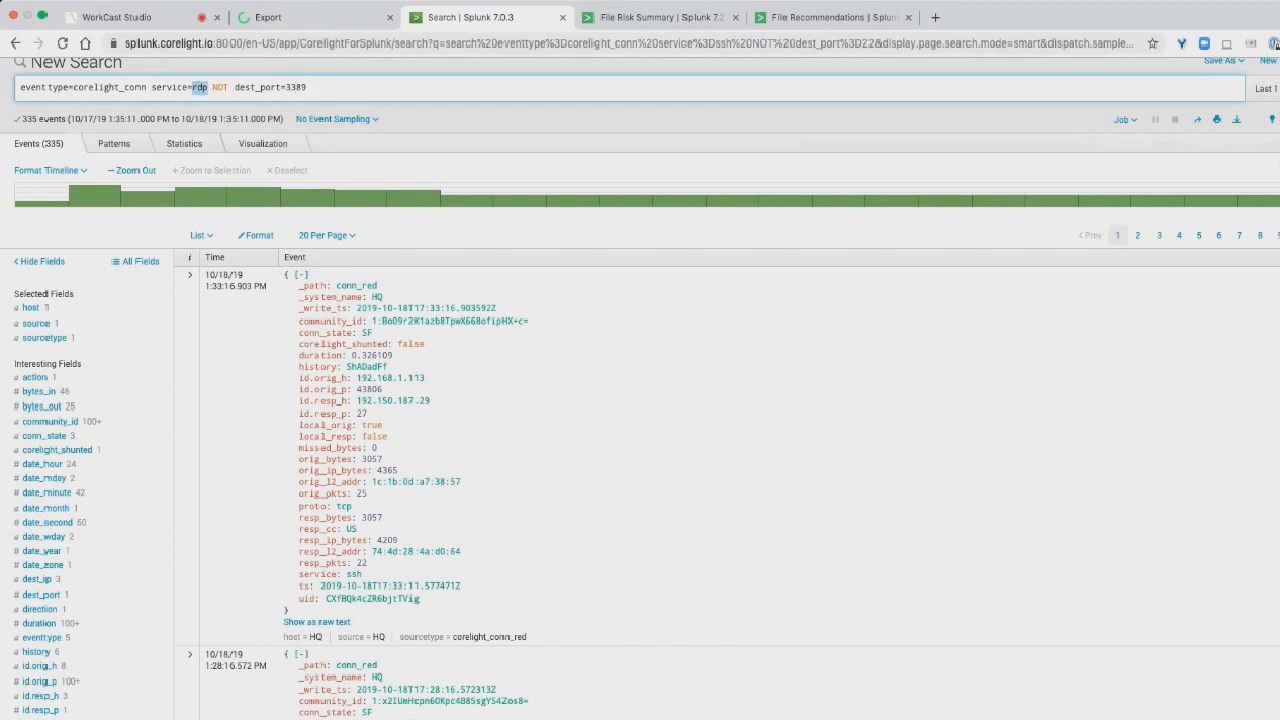
{"action": "type", "text": "smb"}
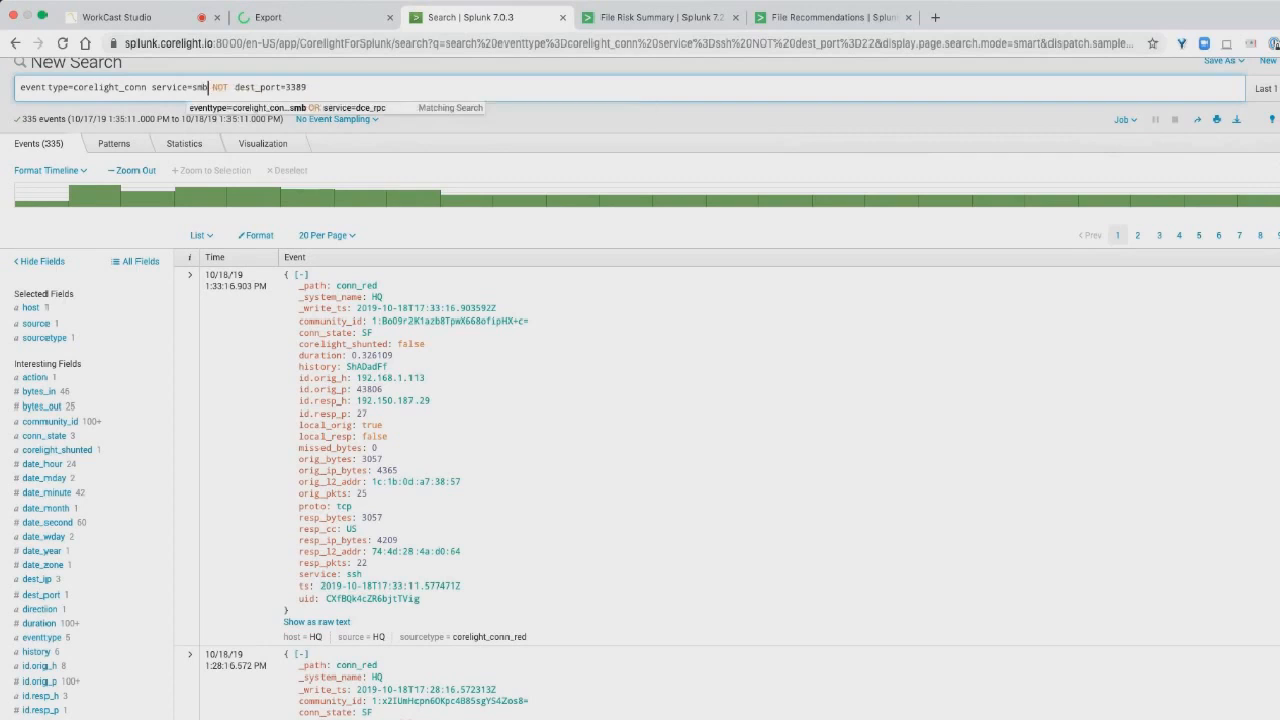
{"action": "double_click", "coordinate": [303, 88]}
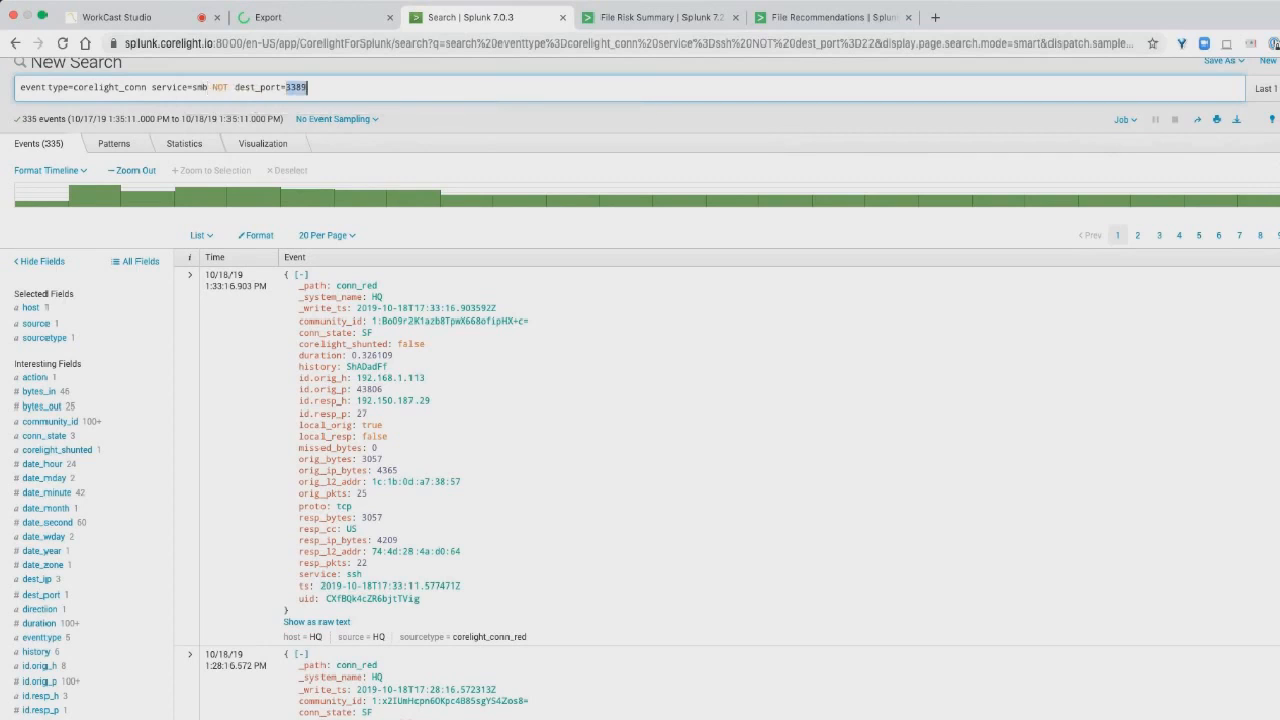
{"action": "type", "text": "445 OR"}
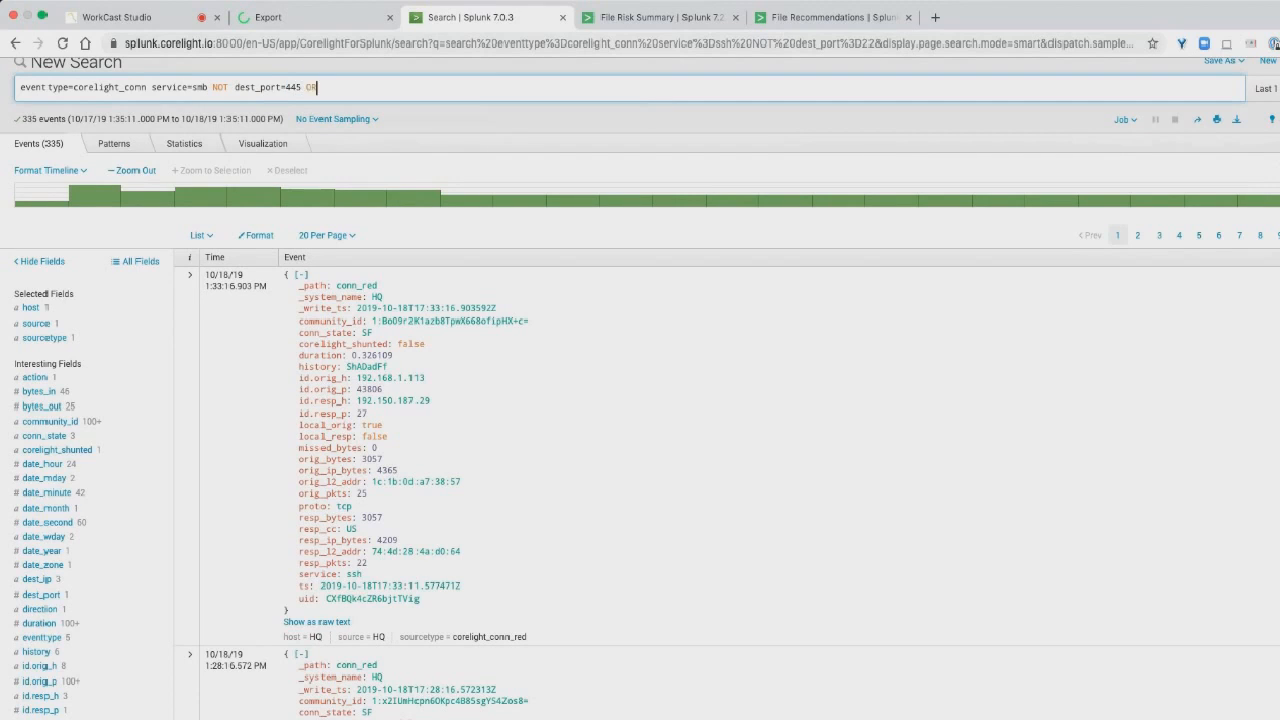
{"action": "key", "text": "Backspace"}
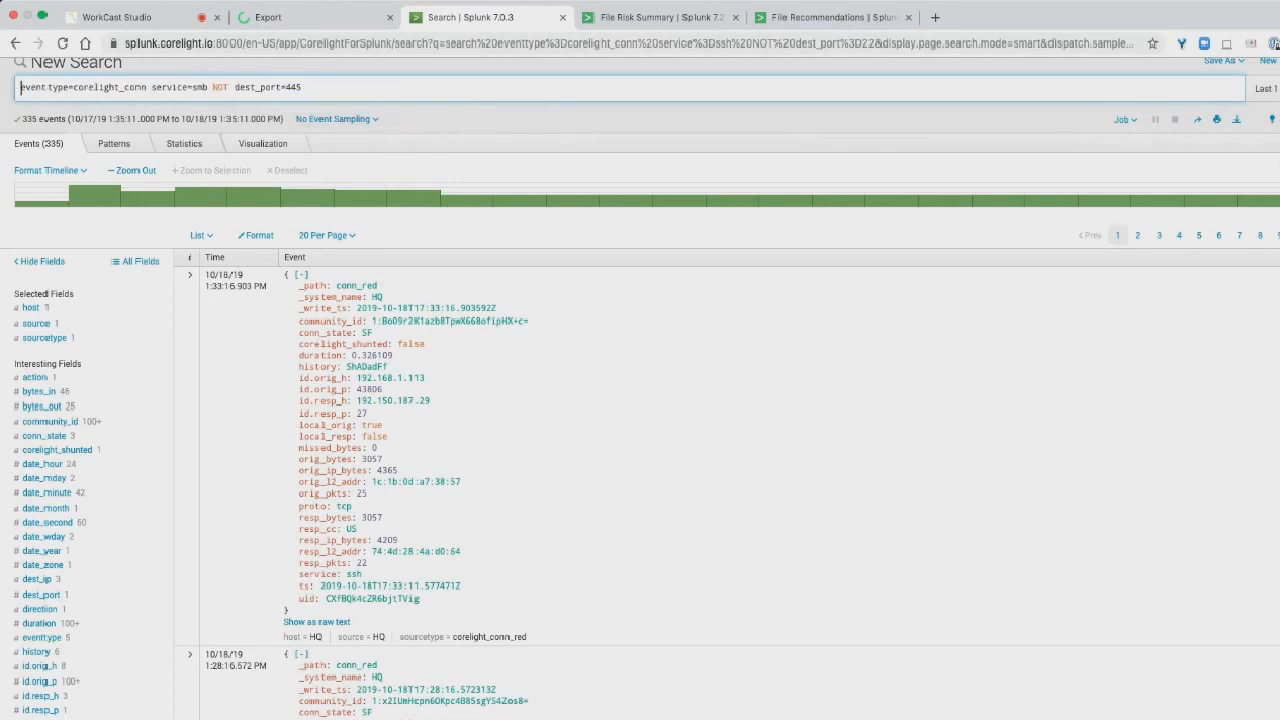
{"action": "type", "text": "NOT dest_port=4"}
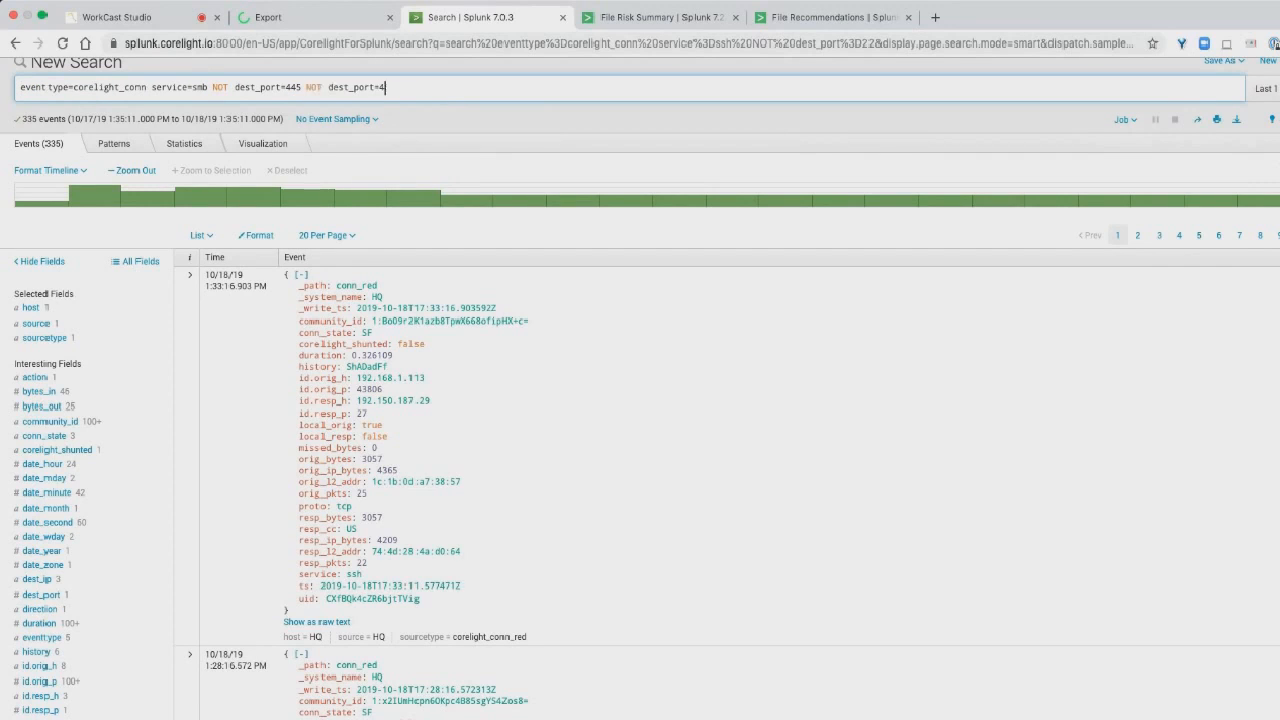
{"action": "type", "text": "139"}
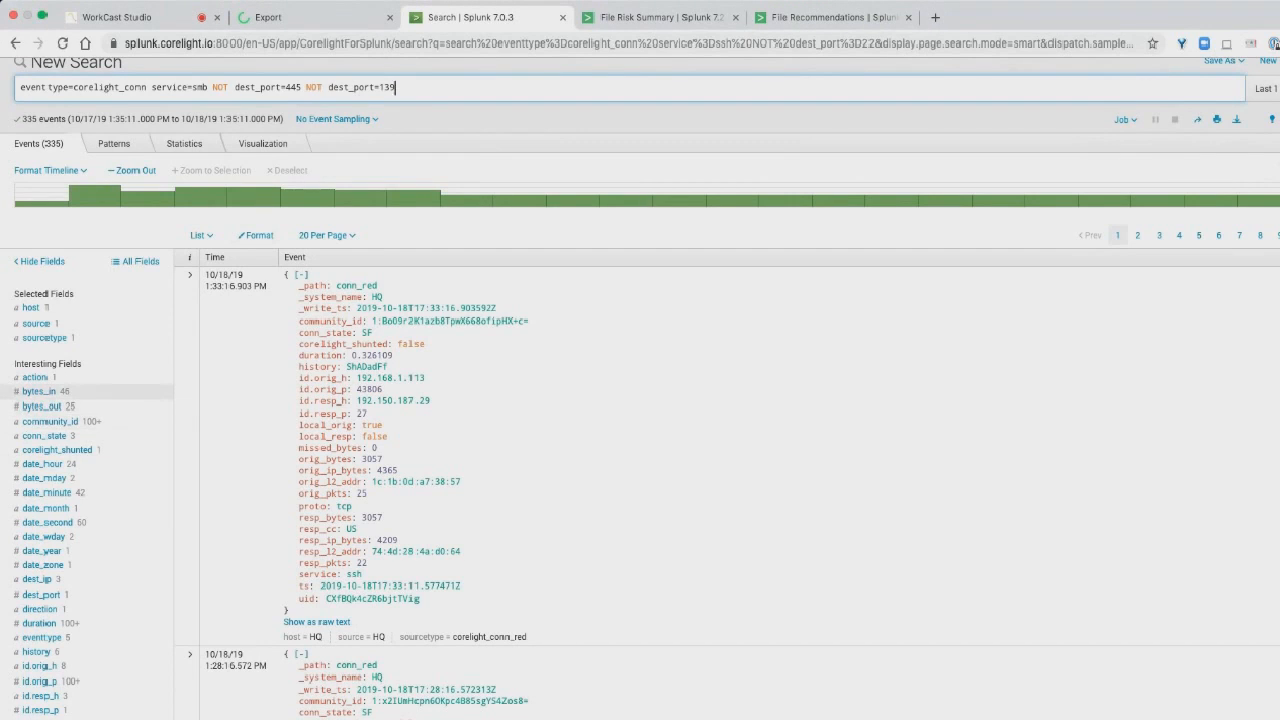
{"action": "scroll", "scroll_direction": "down", "scroll_amount": 3}
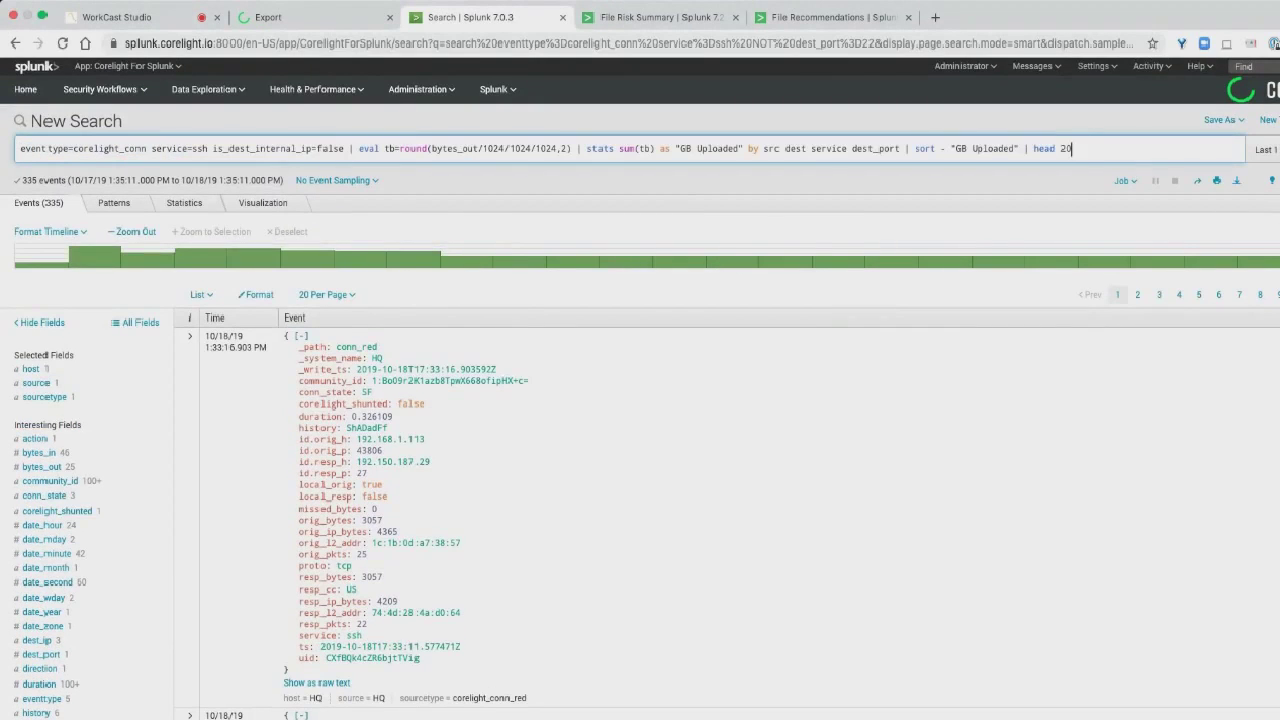
Correct the src field name and rerun the "GB Uploaded" top-20 statistics search.
{"action": "double_click", "coordinate": [454, 148]}
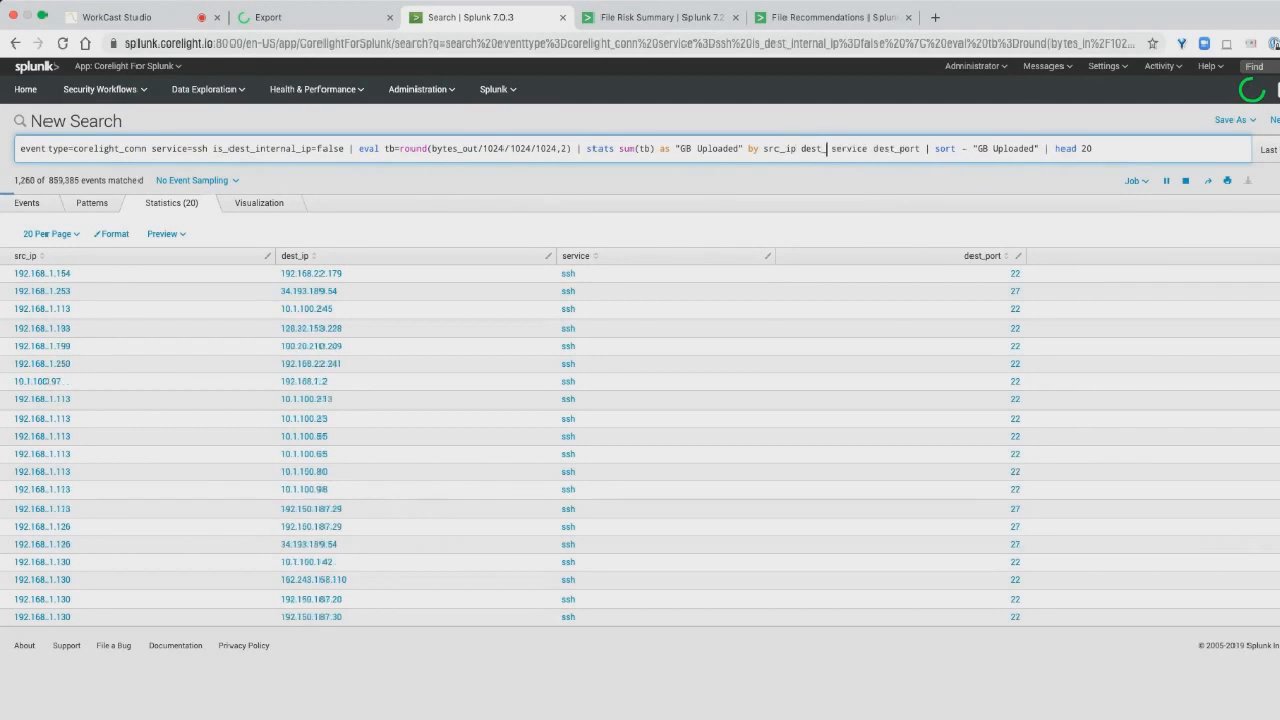
{"action": "key", "text": "enter"}
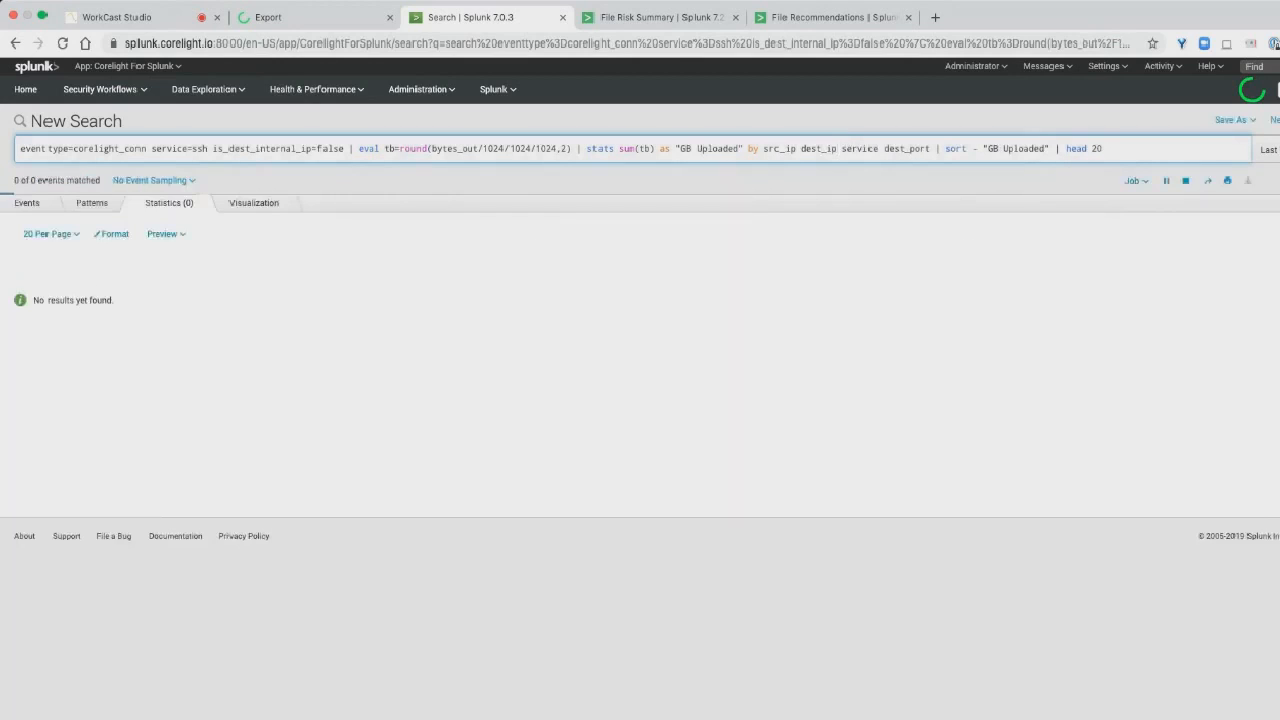